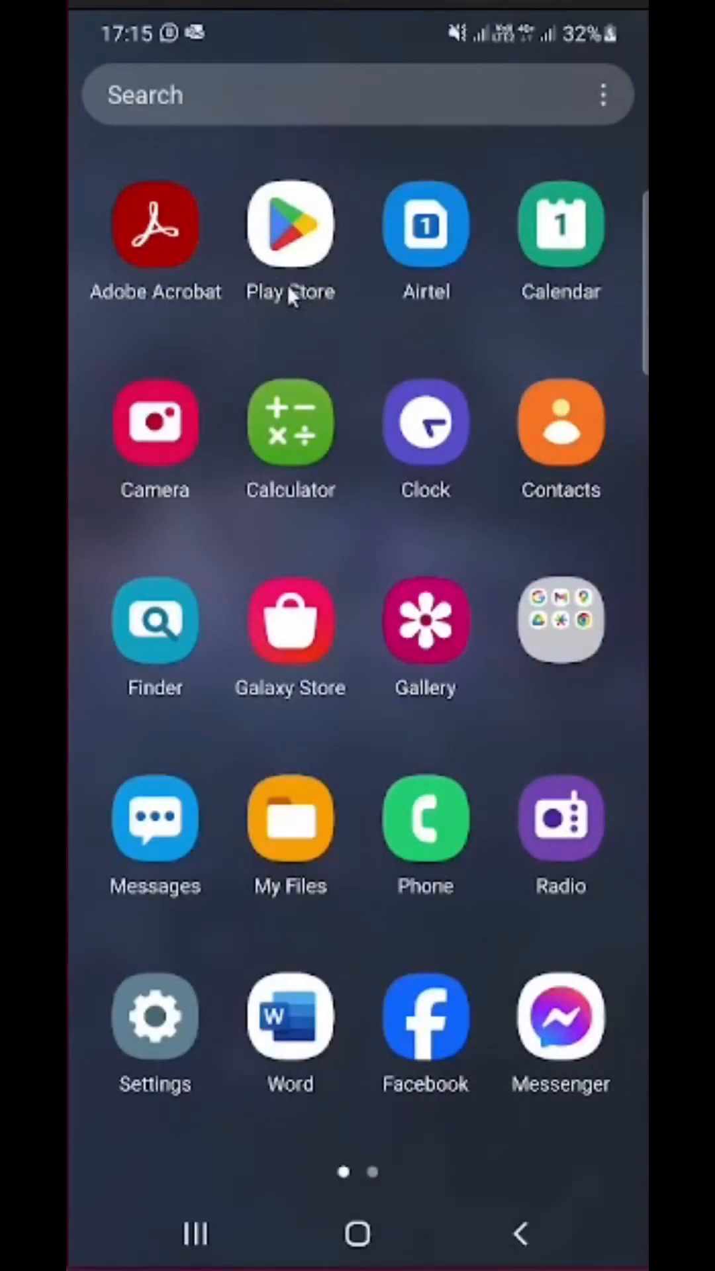
Launch Google Play Store from the Android home screen
left_click(290, 225)
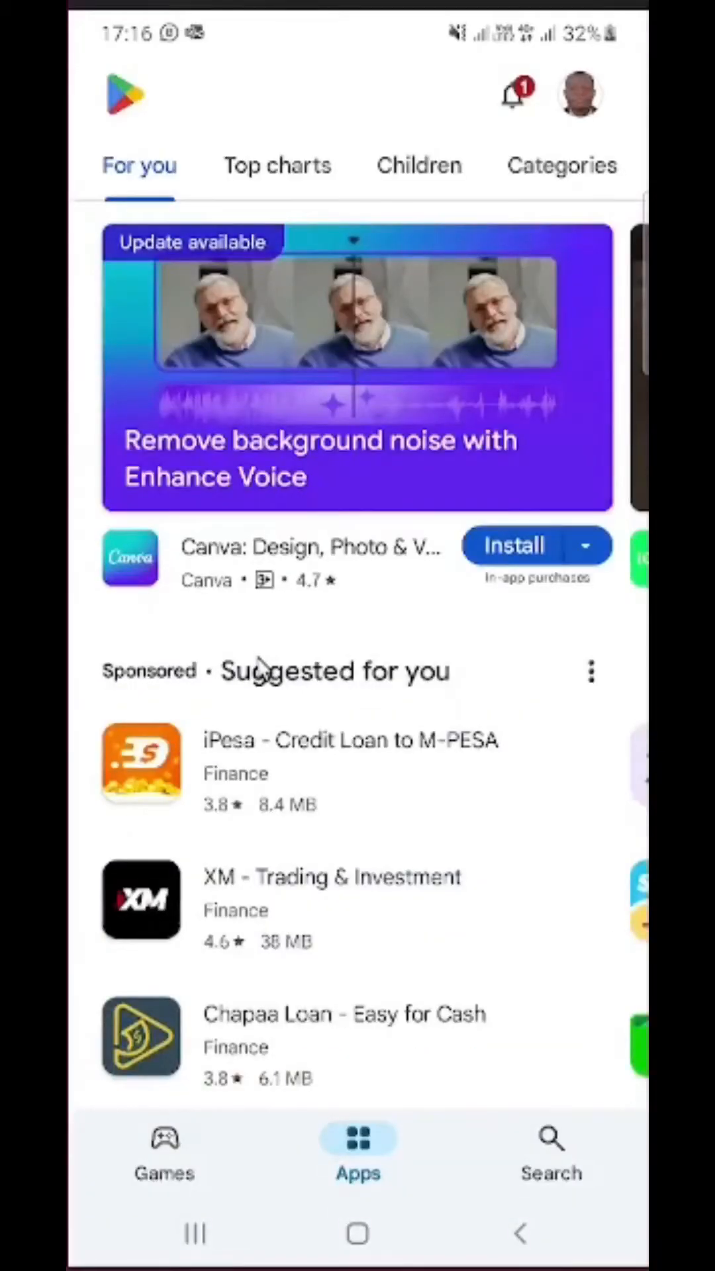
mouse_move(405, 1054)
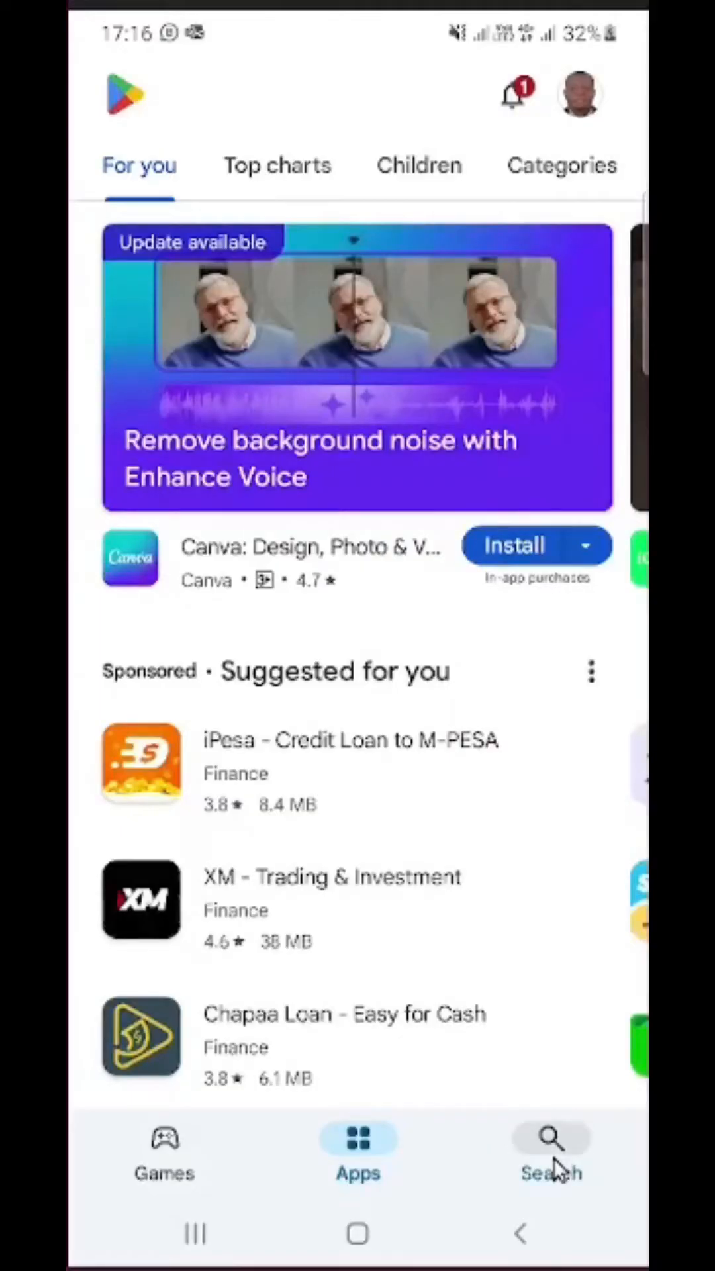
Search the store for 'myloft' and install MyLOFT by Eclat Engineering
left_click(551, 1150)
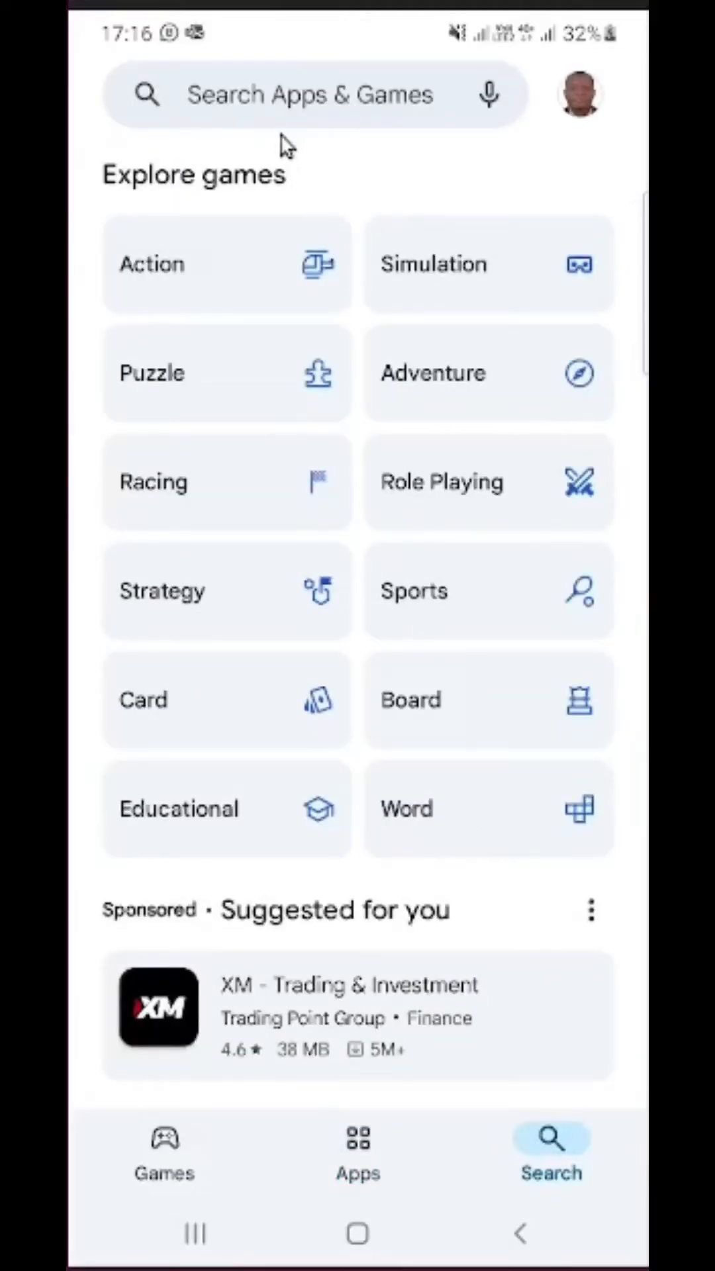
left_click(309, 96)
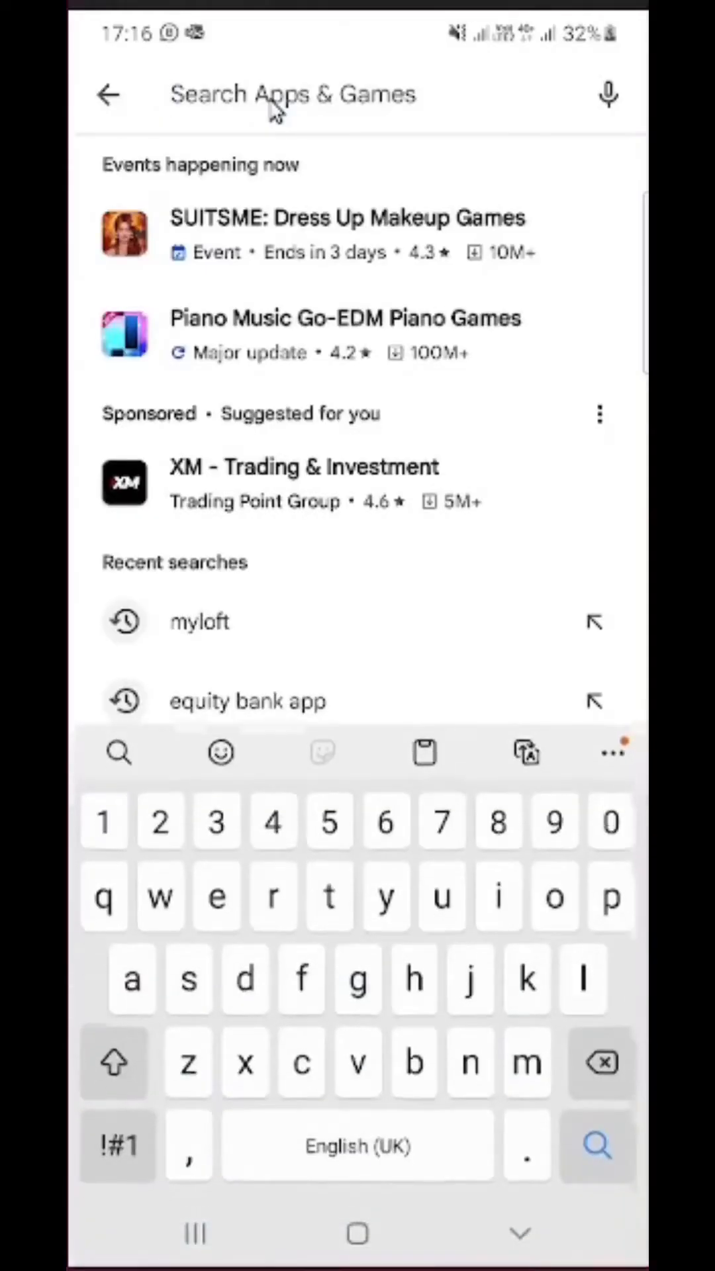
type("mylof")
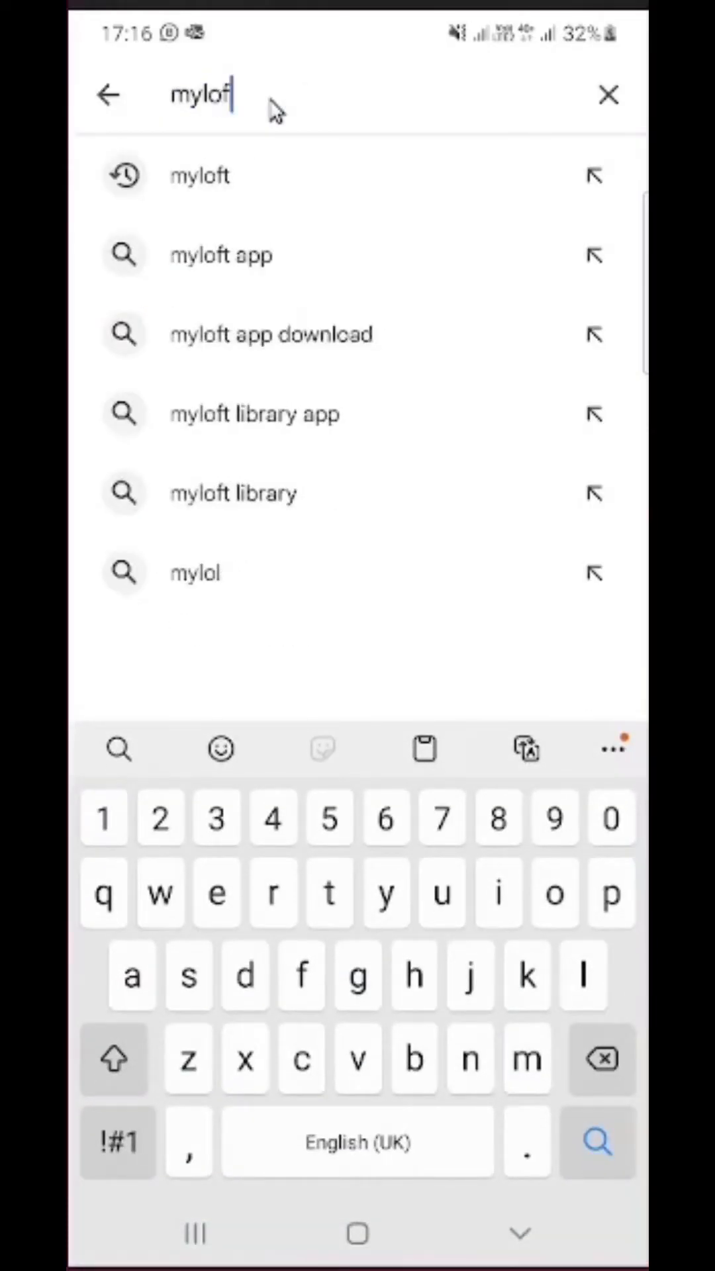
left_click(199, 175)
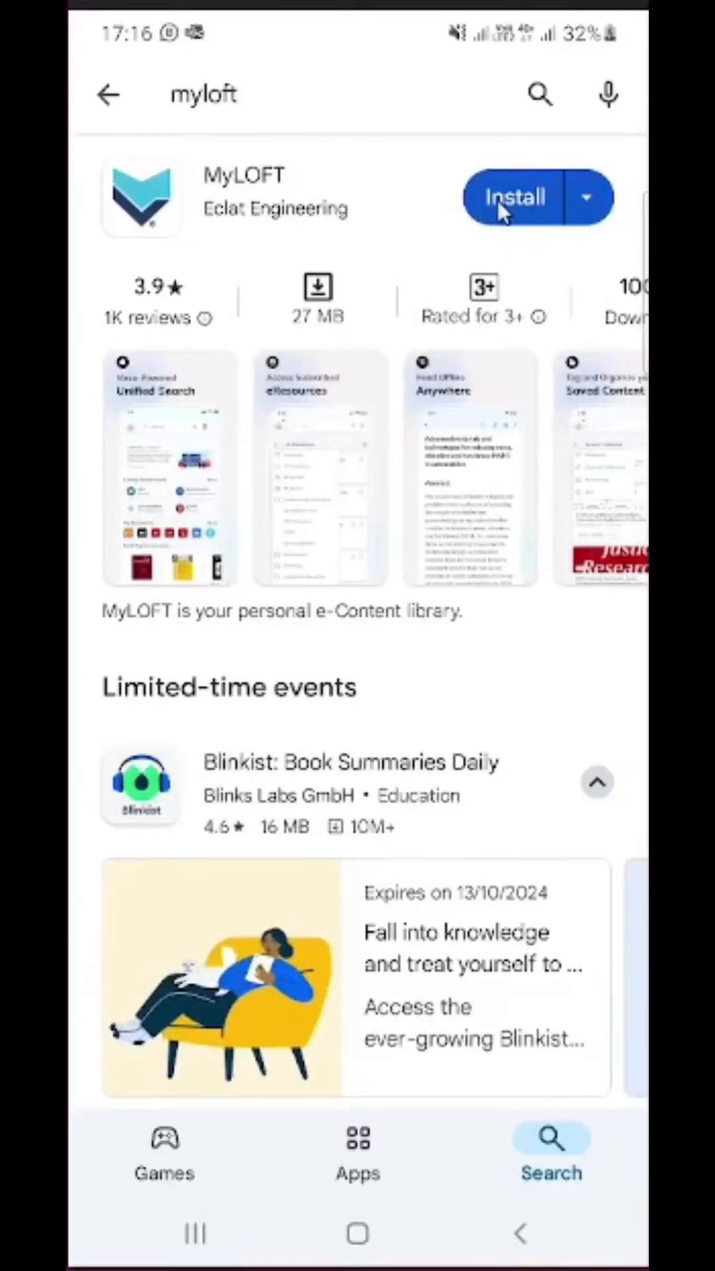
left_click(515, 198)
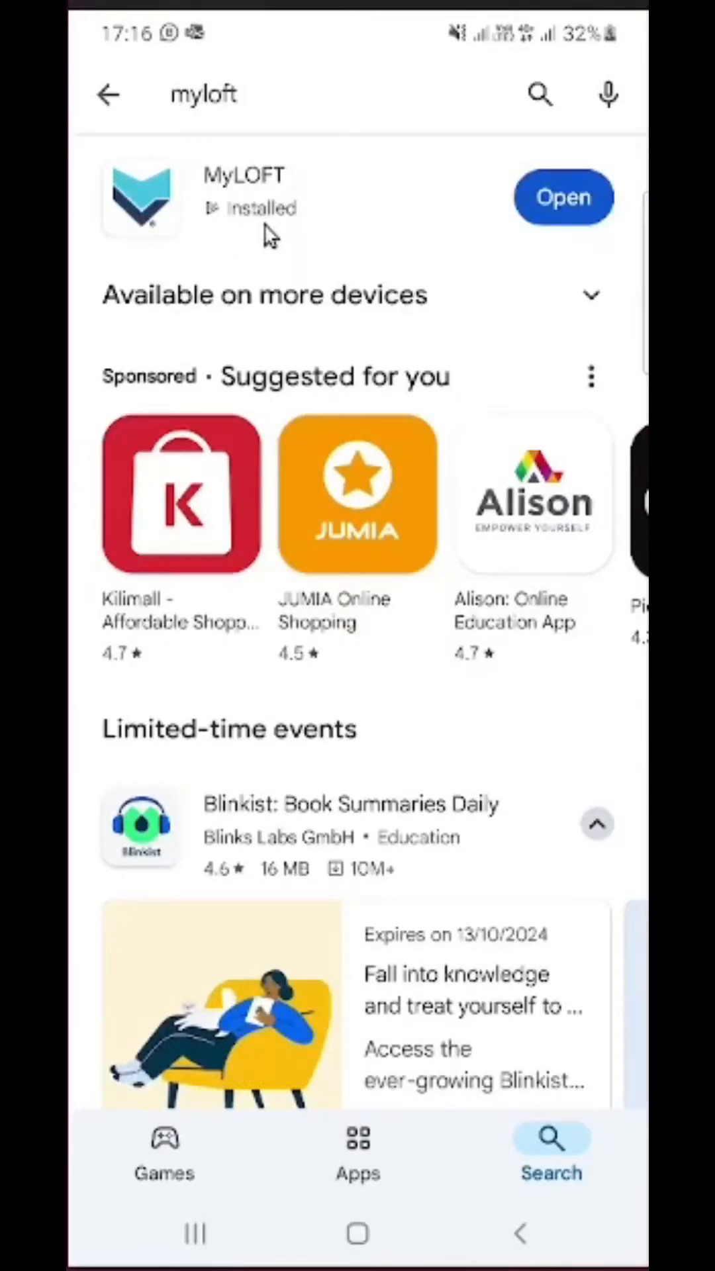
mouse_move(226, 222)
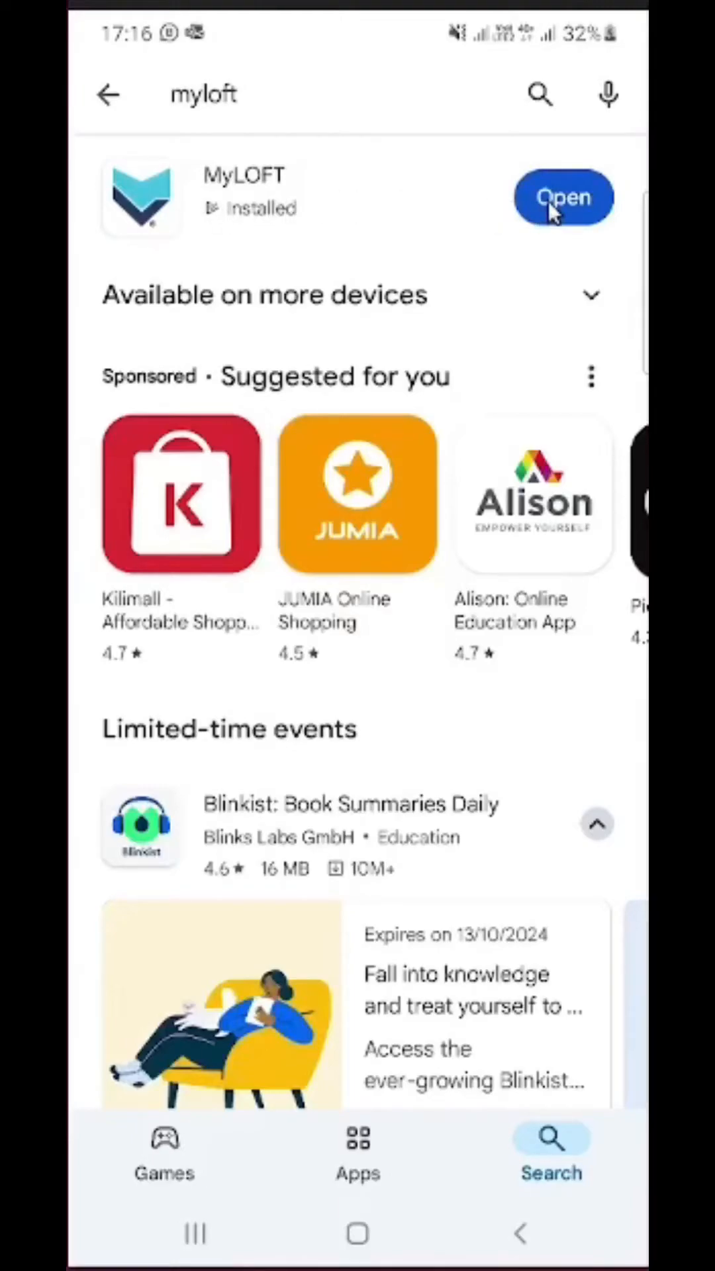
Launch MyLOFT and set the institute to Mount Kenya University (MKU), Kenya via 'mku'
left_click(563, 197)
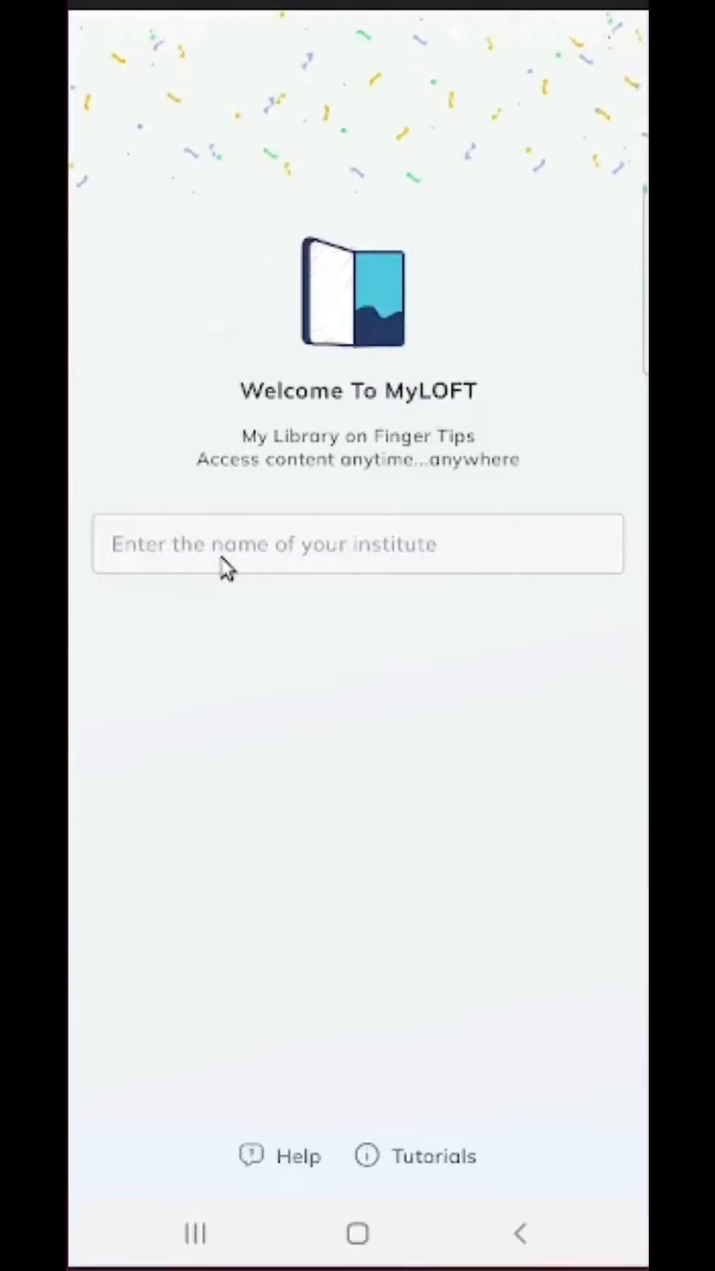
left_click(358, 544)
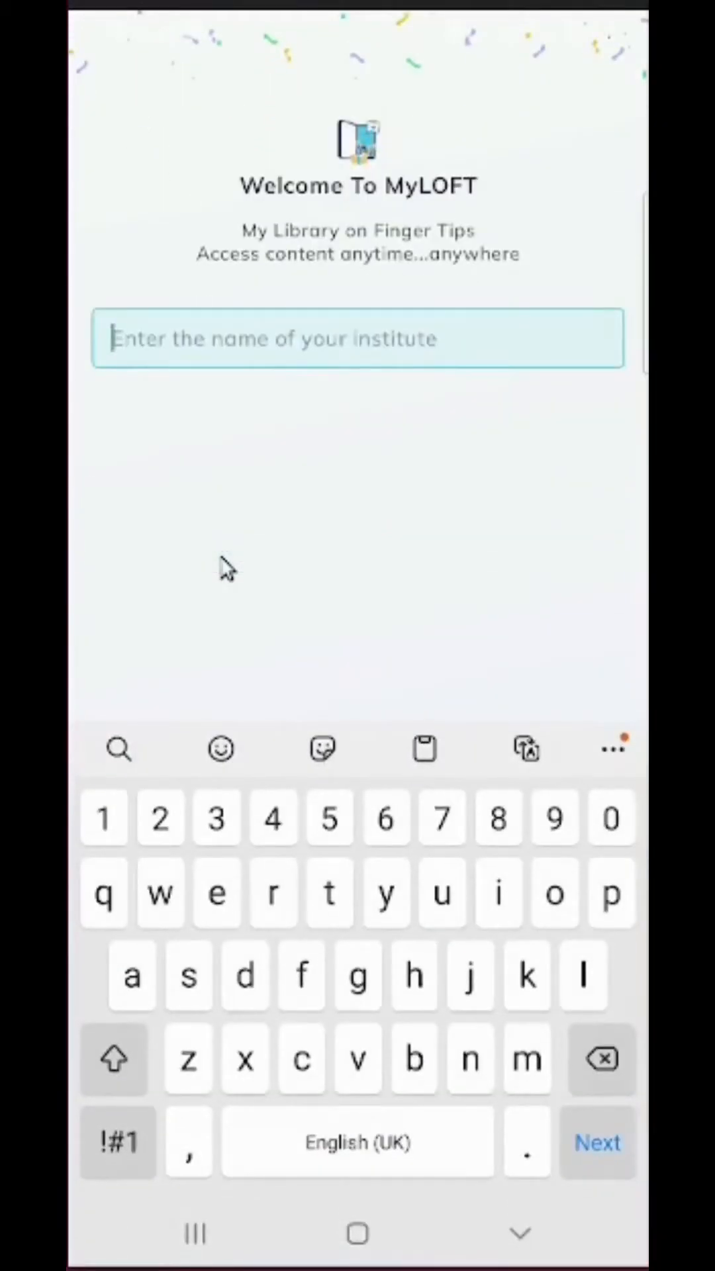
type("mku")
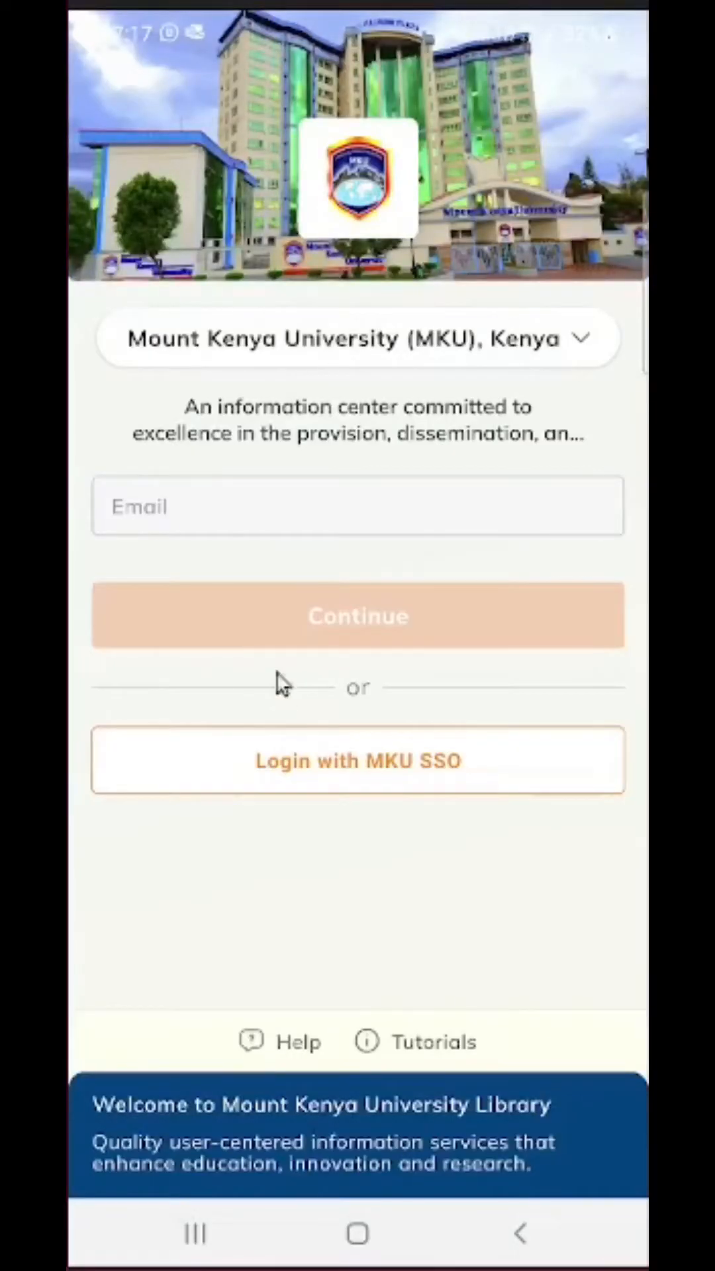
mouse_move(282, 725)
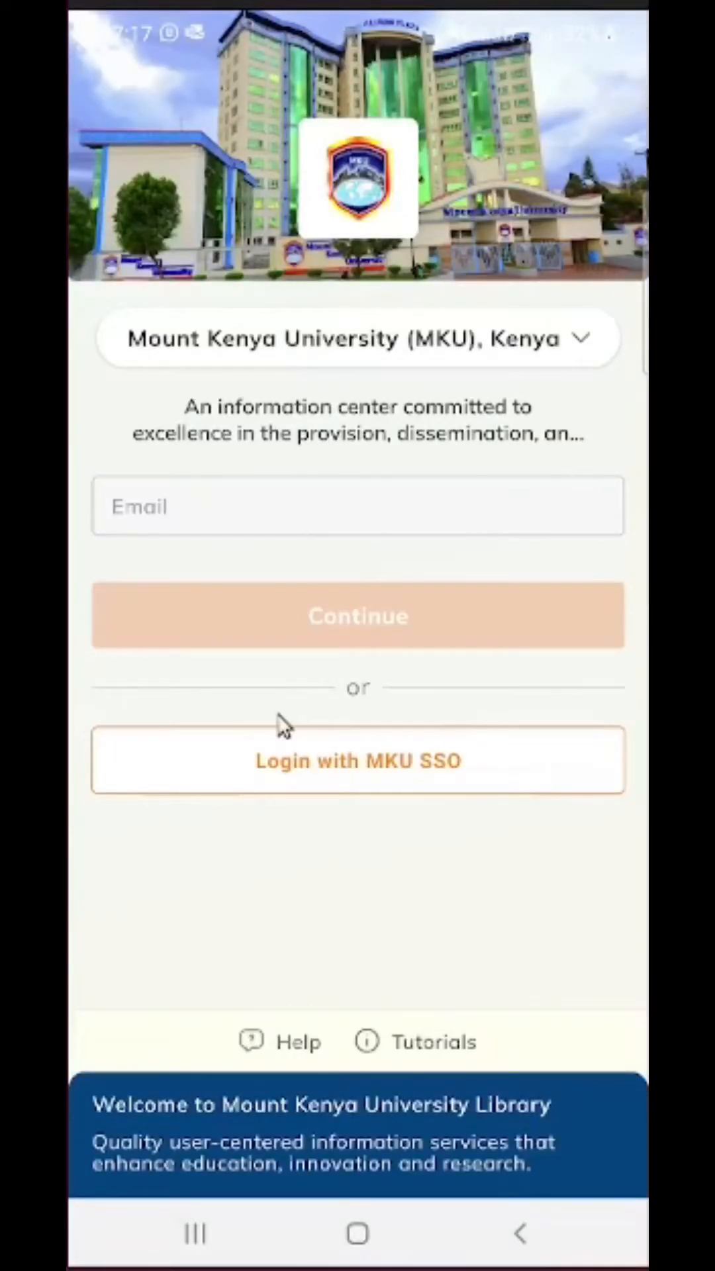
mouse_move(409, 791)
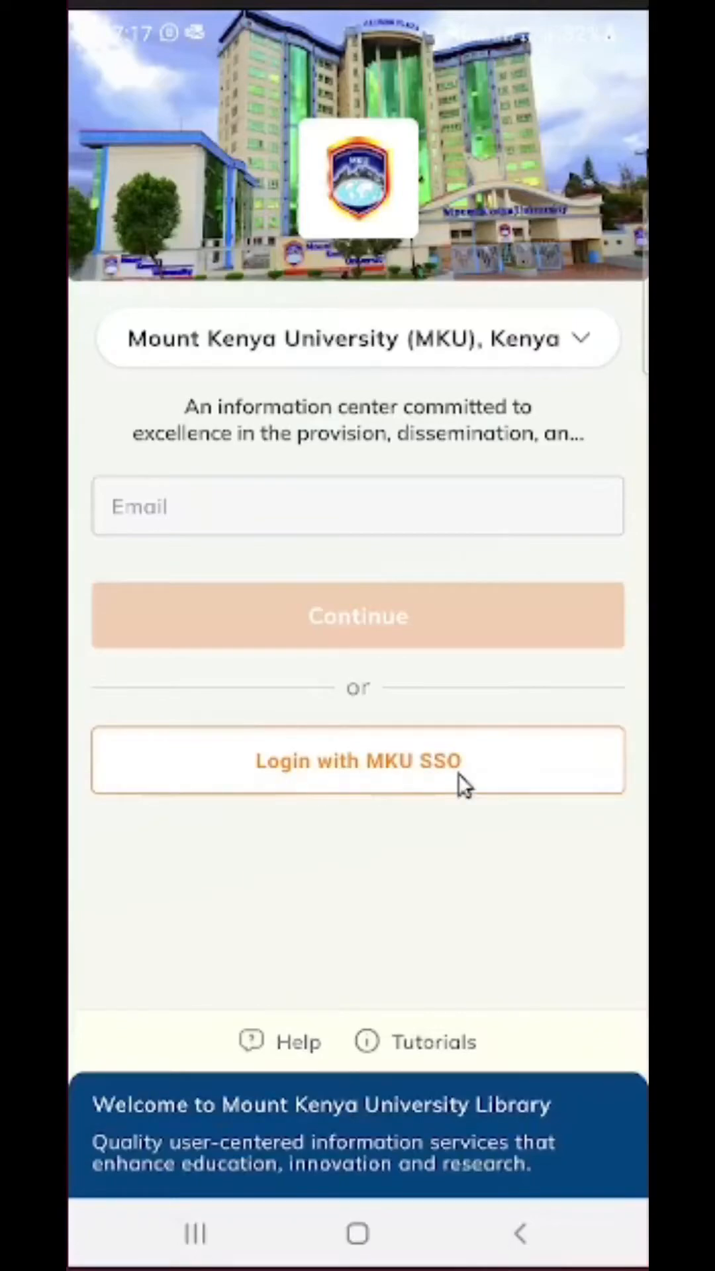
mouse_move(374, 814)
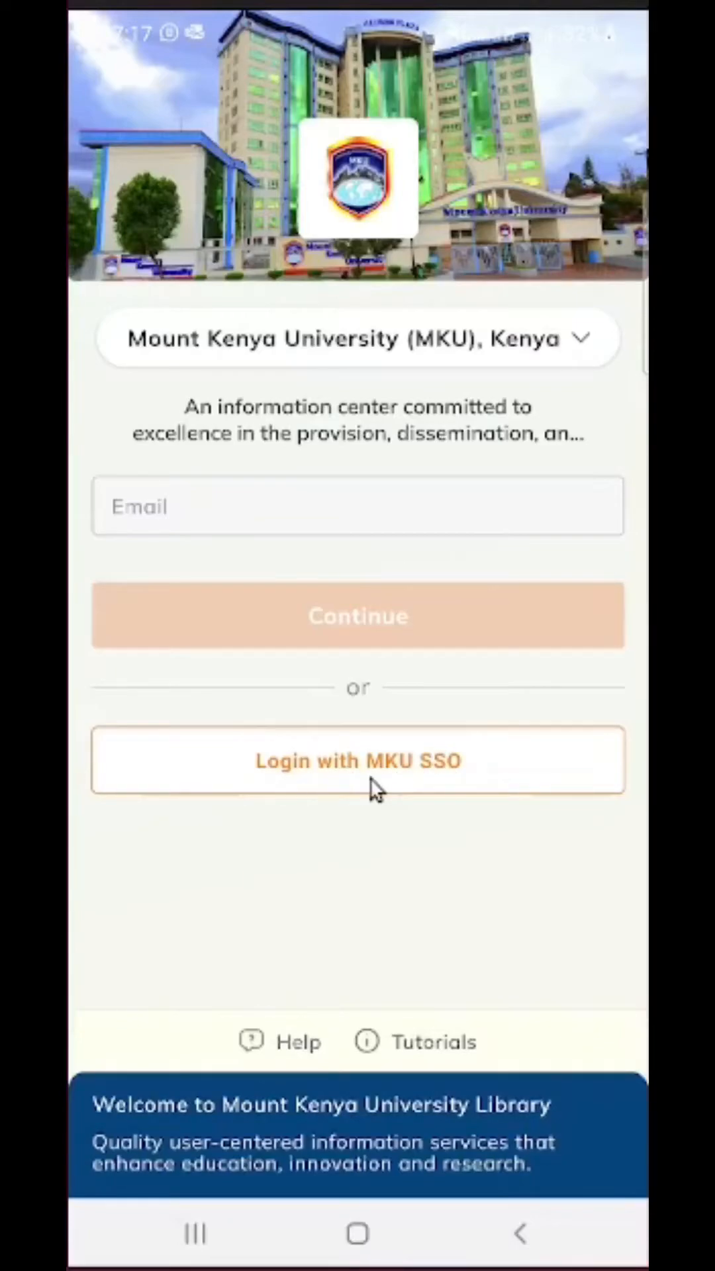
mouse_move(324, 782)
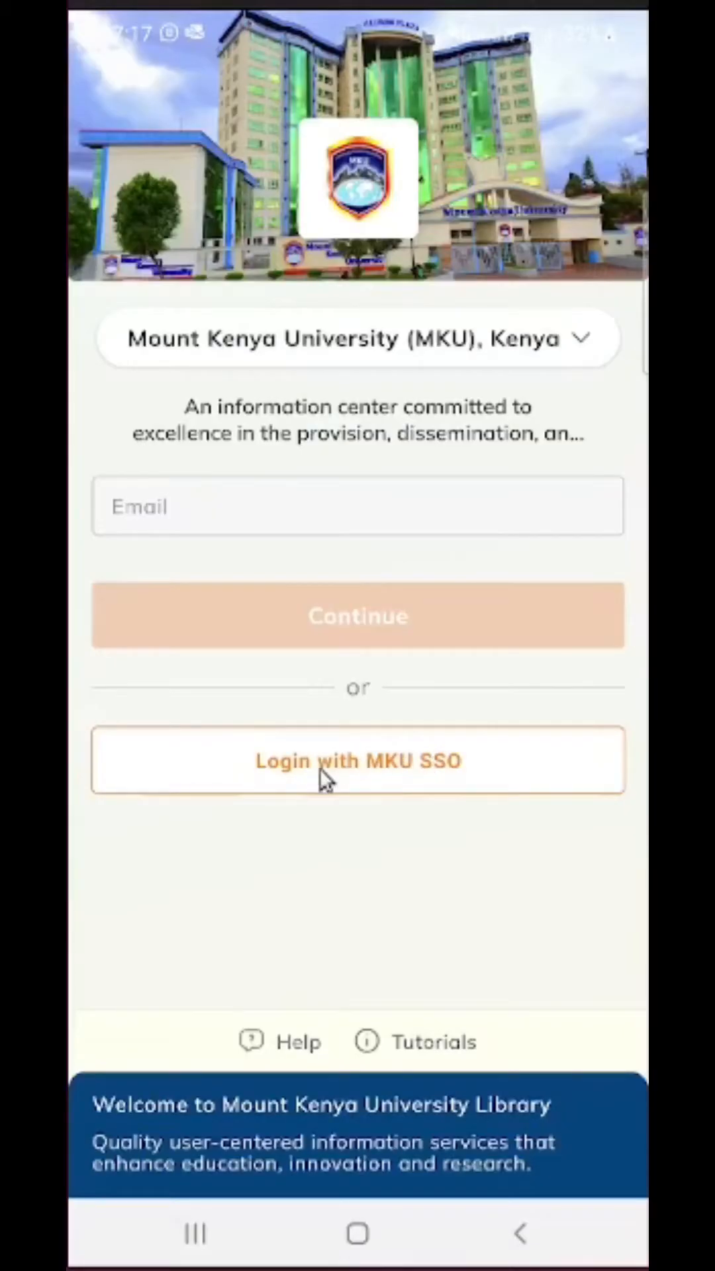
mouse_move(355, 790)
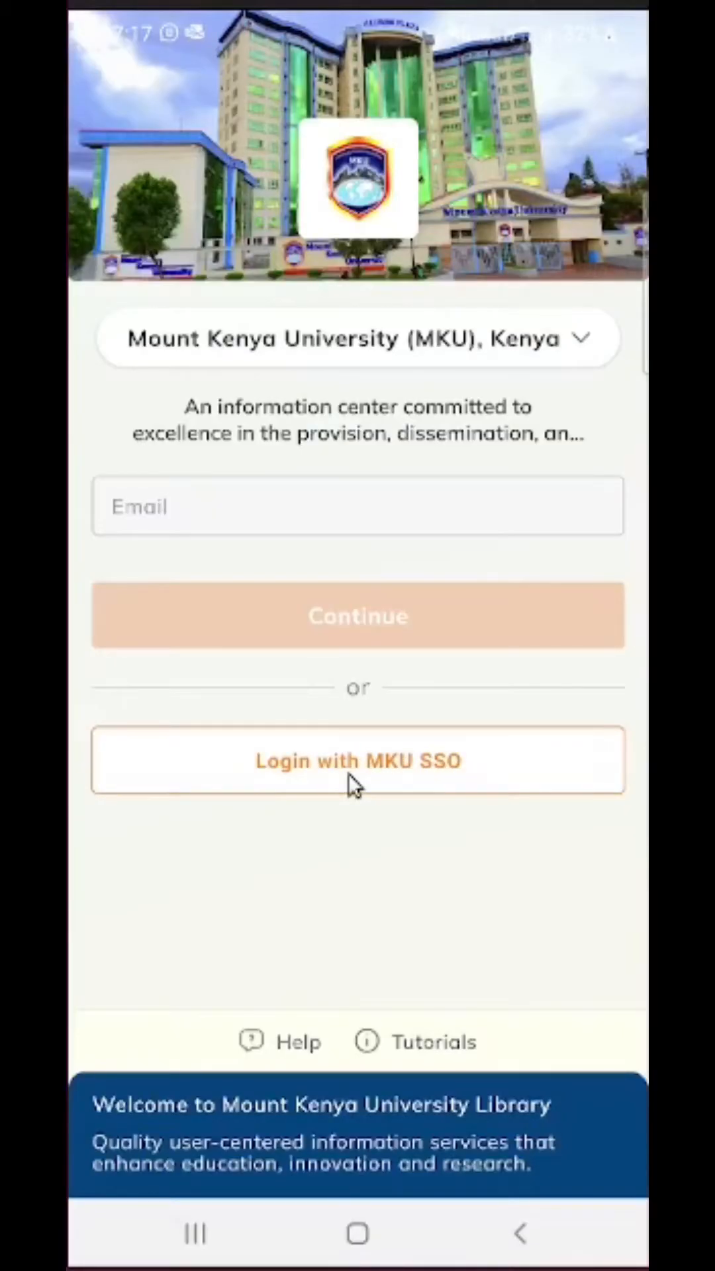
left_click(358, 760)
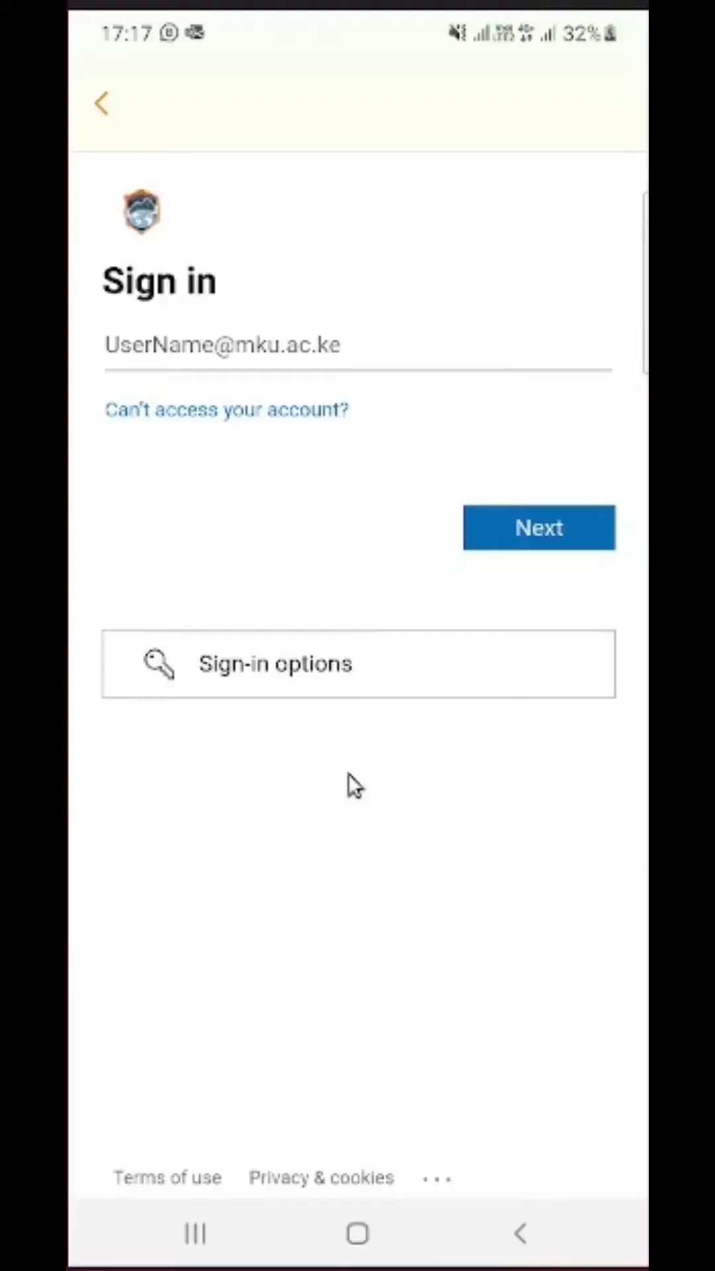
mouse_move(388, 559)
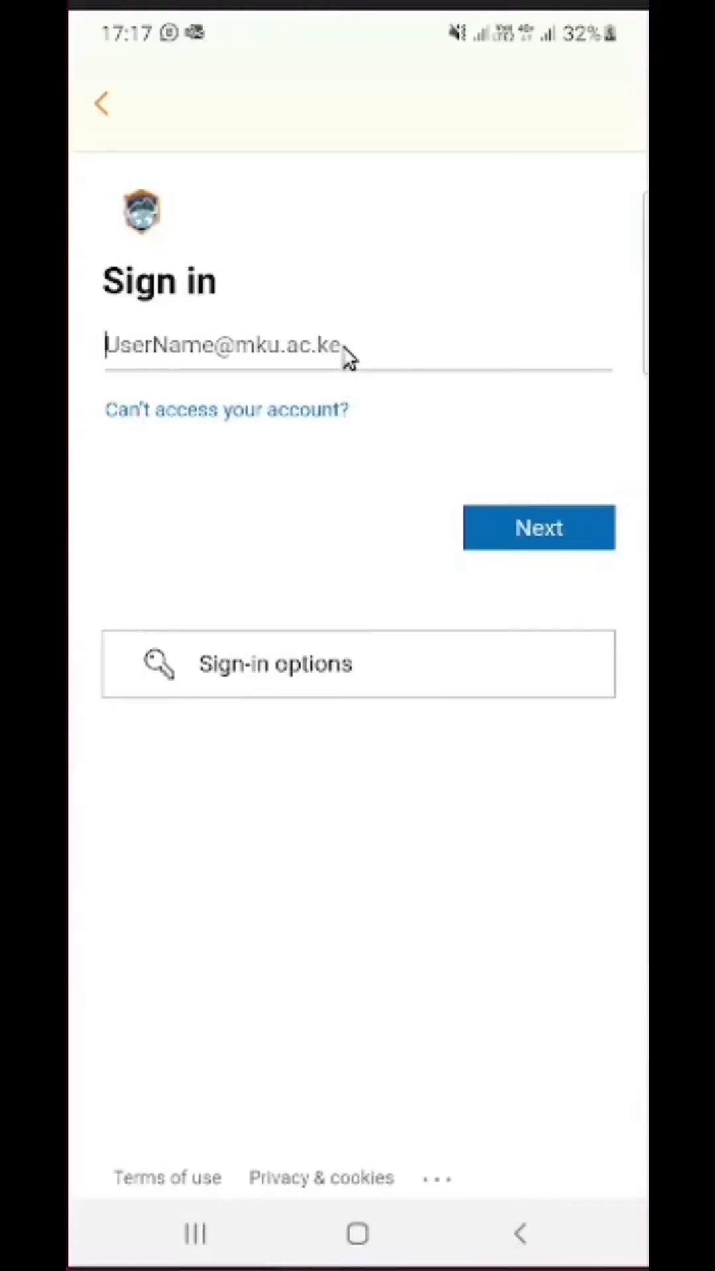
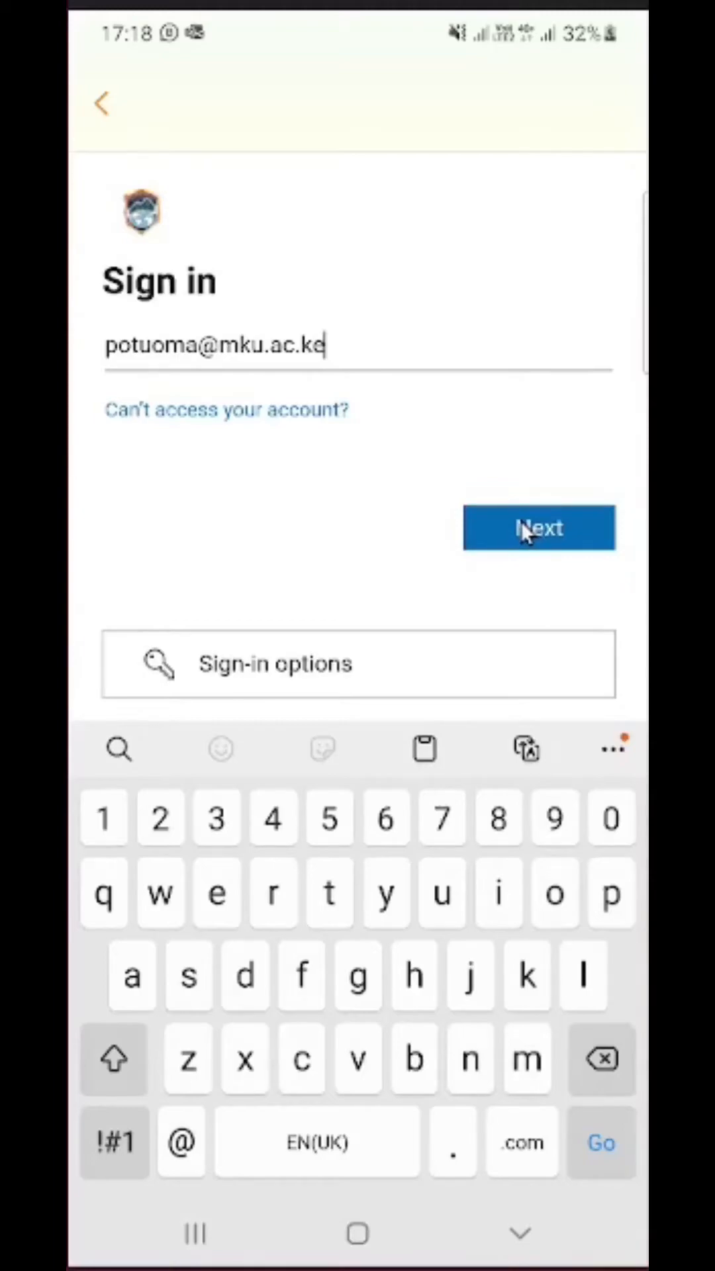
left_click(539, 528)
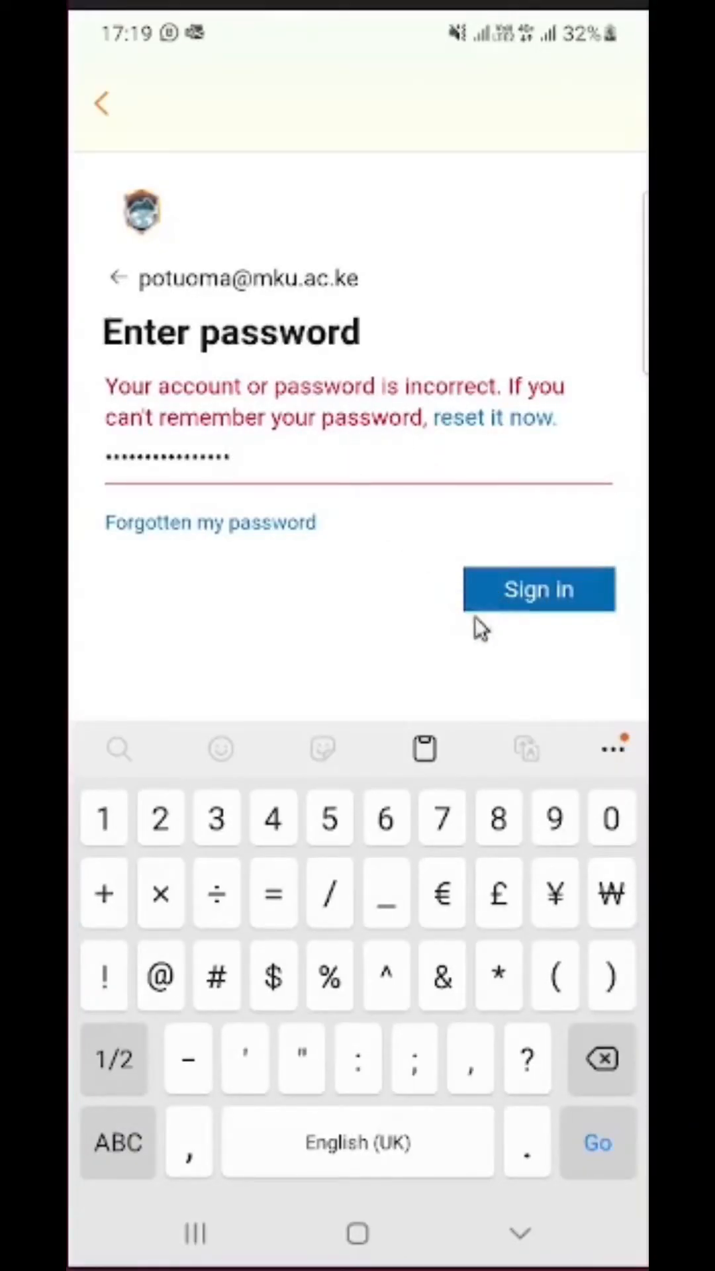
Resubmit the password to sign in and choose to stay signed in without being asked again
left_click(538, 588)
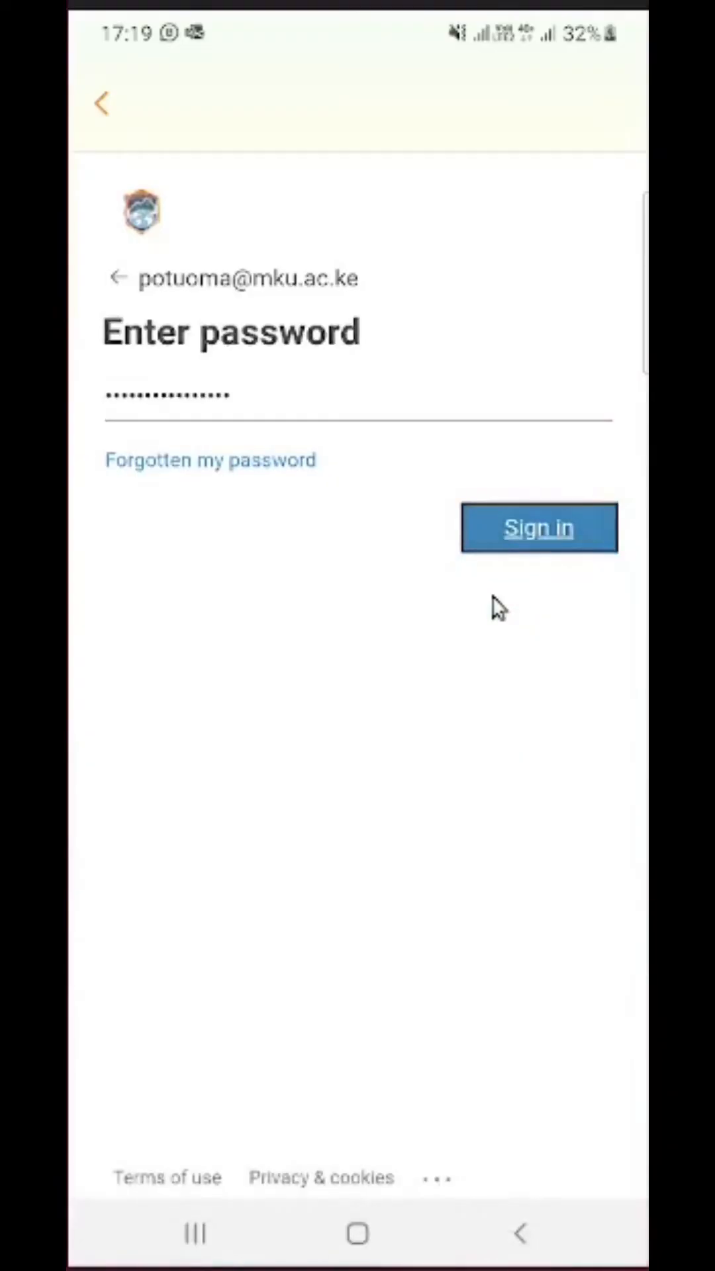
left_click(539, 527)
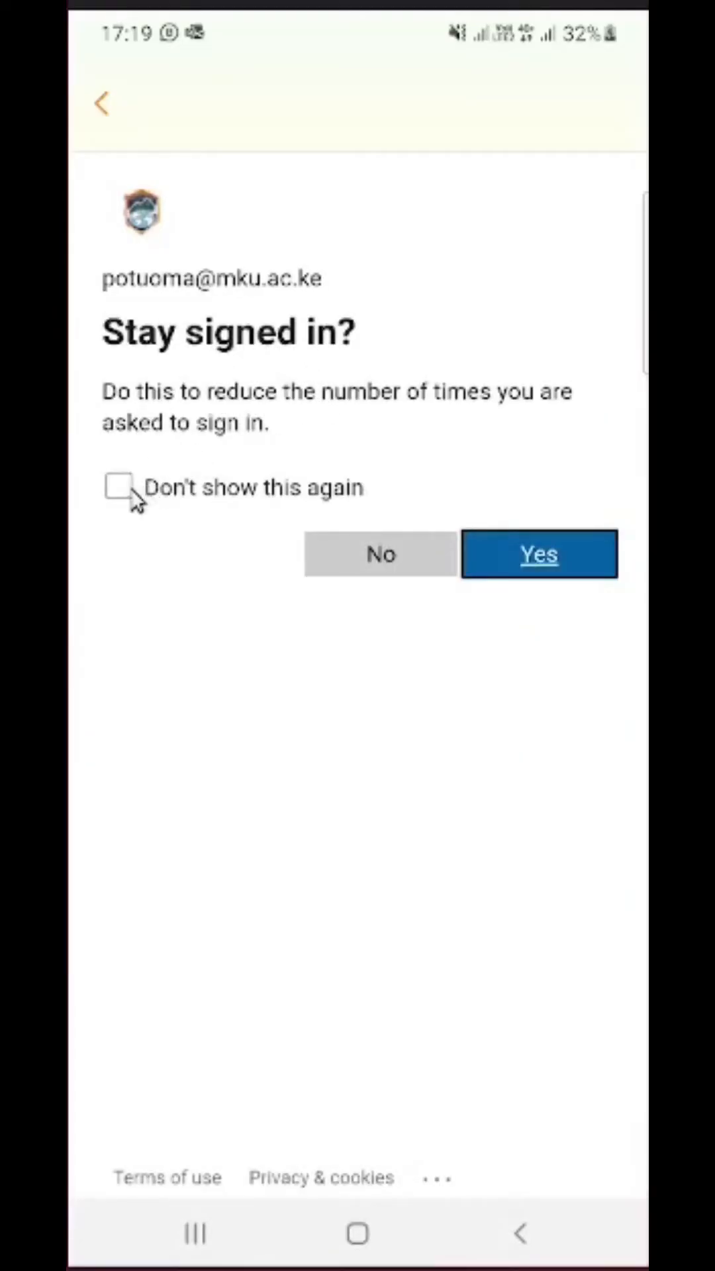
left_click(117, 487)
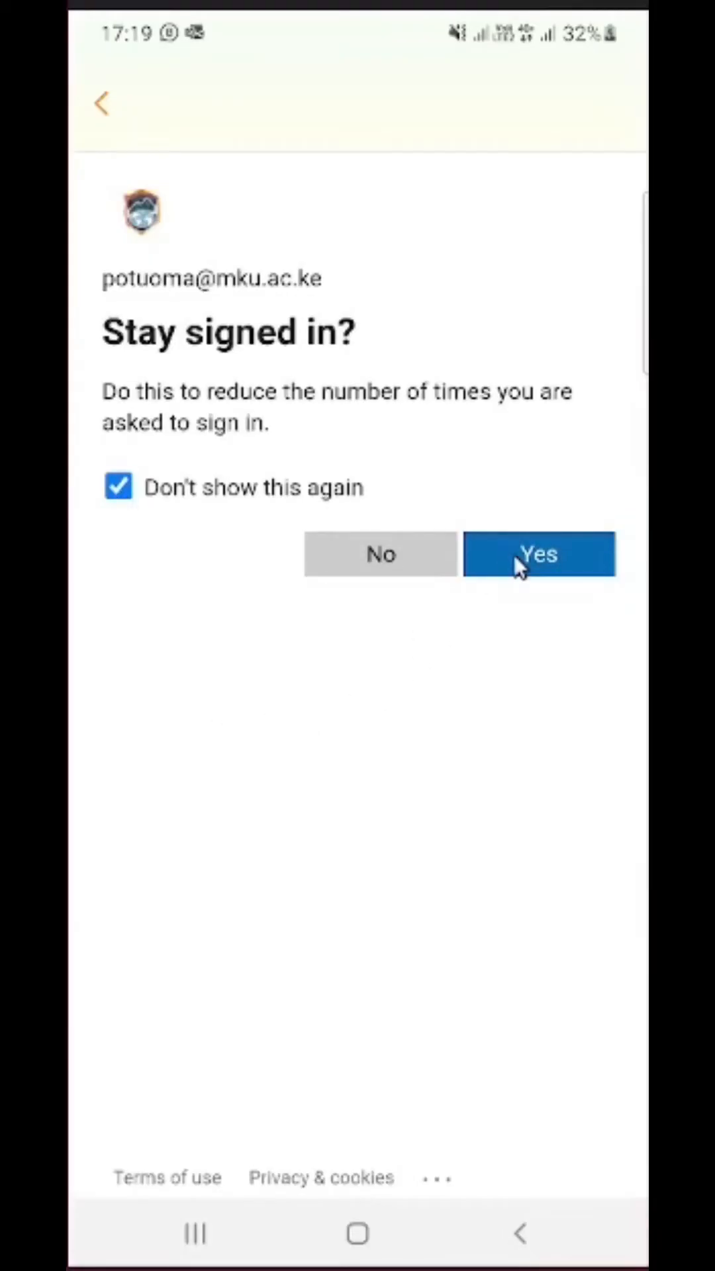
left_click(539, 555)
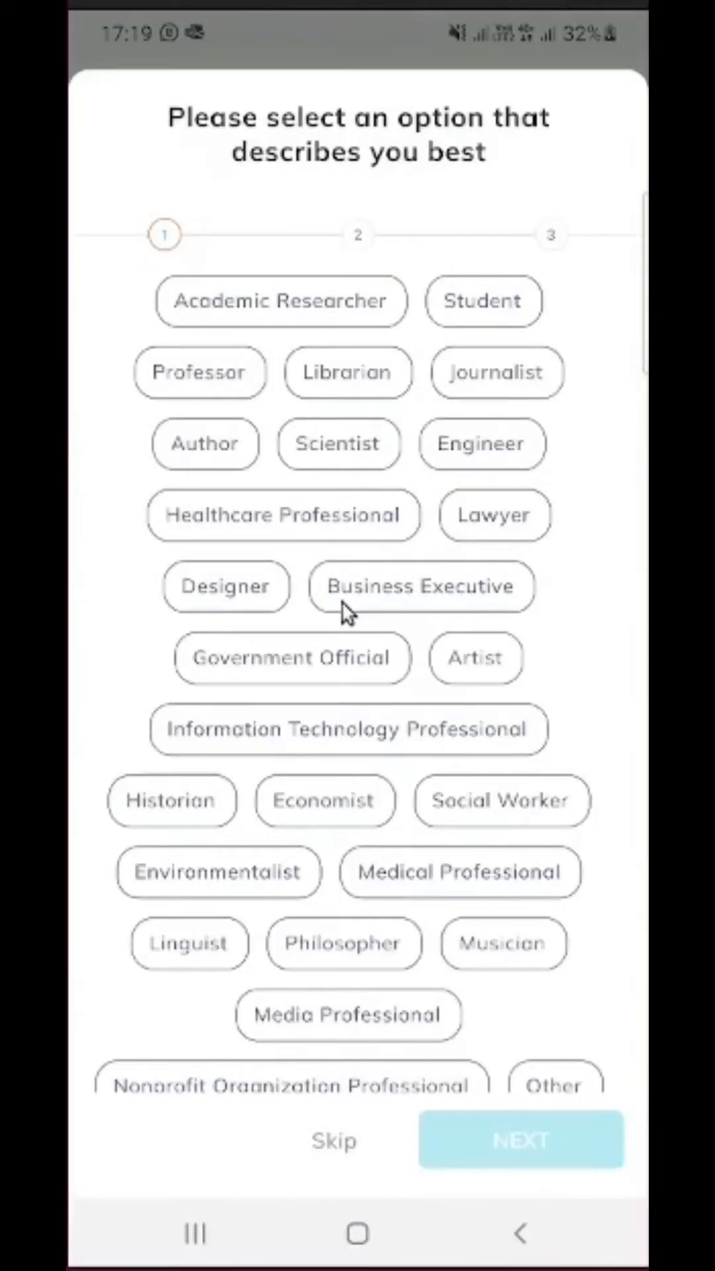
mouse_move(336, 658)
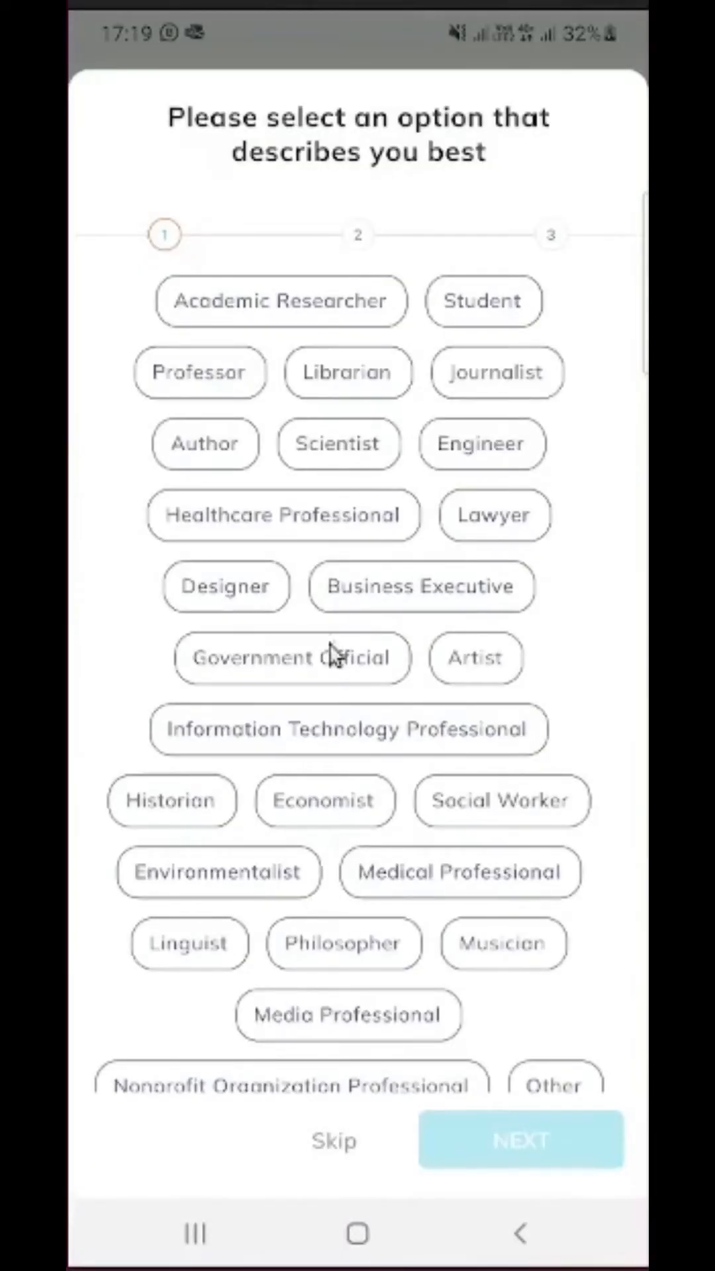
mouse_move(327, 806)
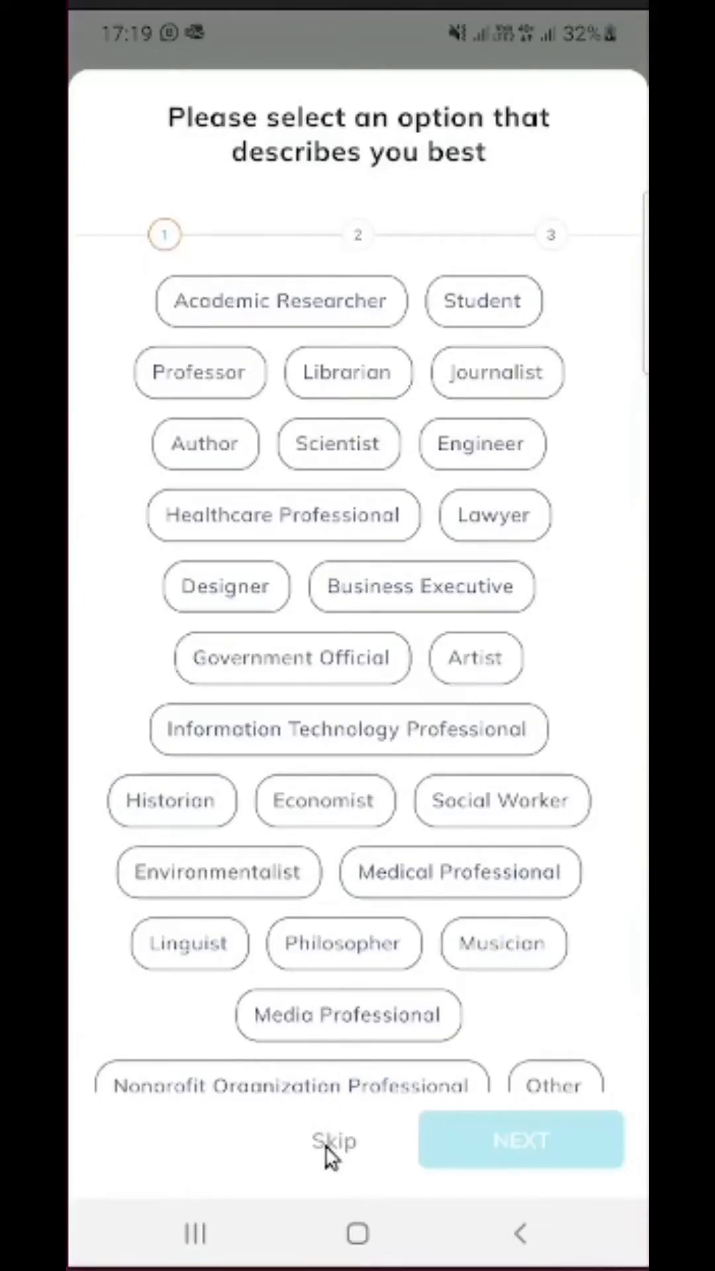
Skip the profile questions and accept the MyLOFT VPN configuration request
left_click(521, 1139)
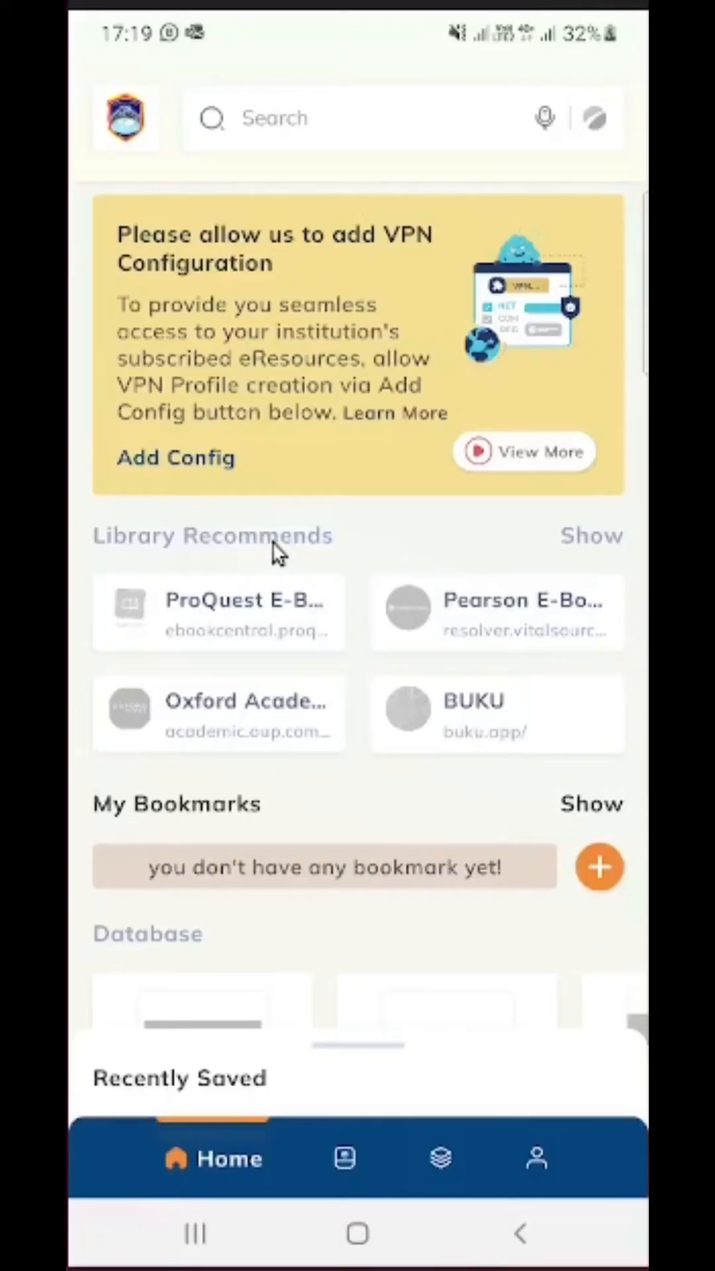
mouse_move(301, 305)
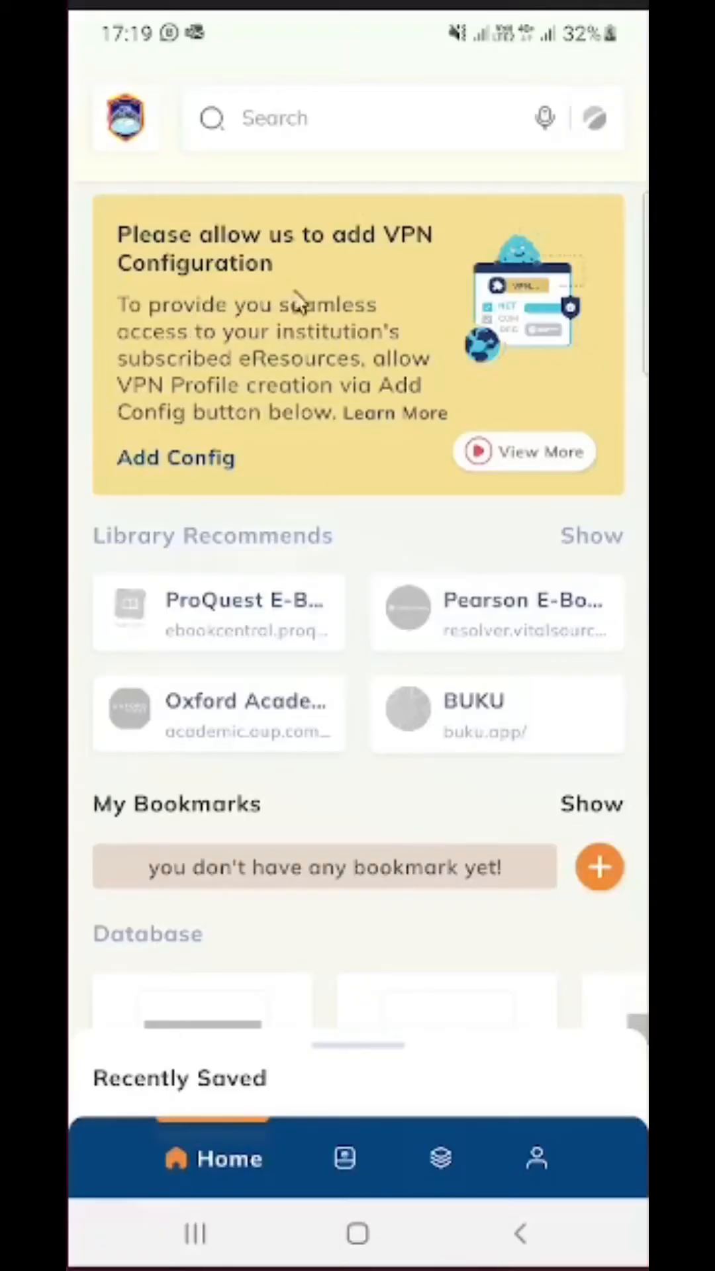
mouse_move(300, 341)
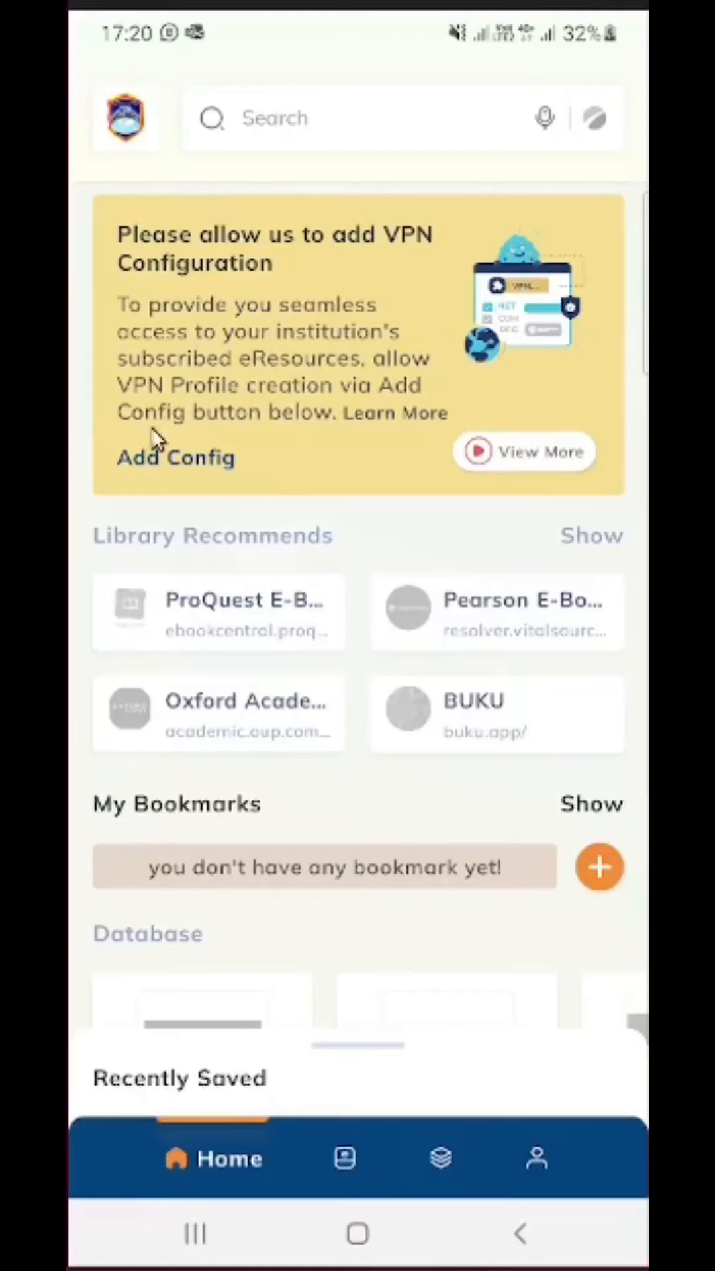
mouse_move(179, 474)
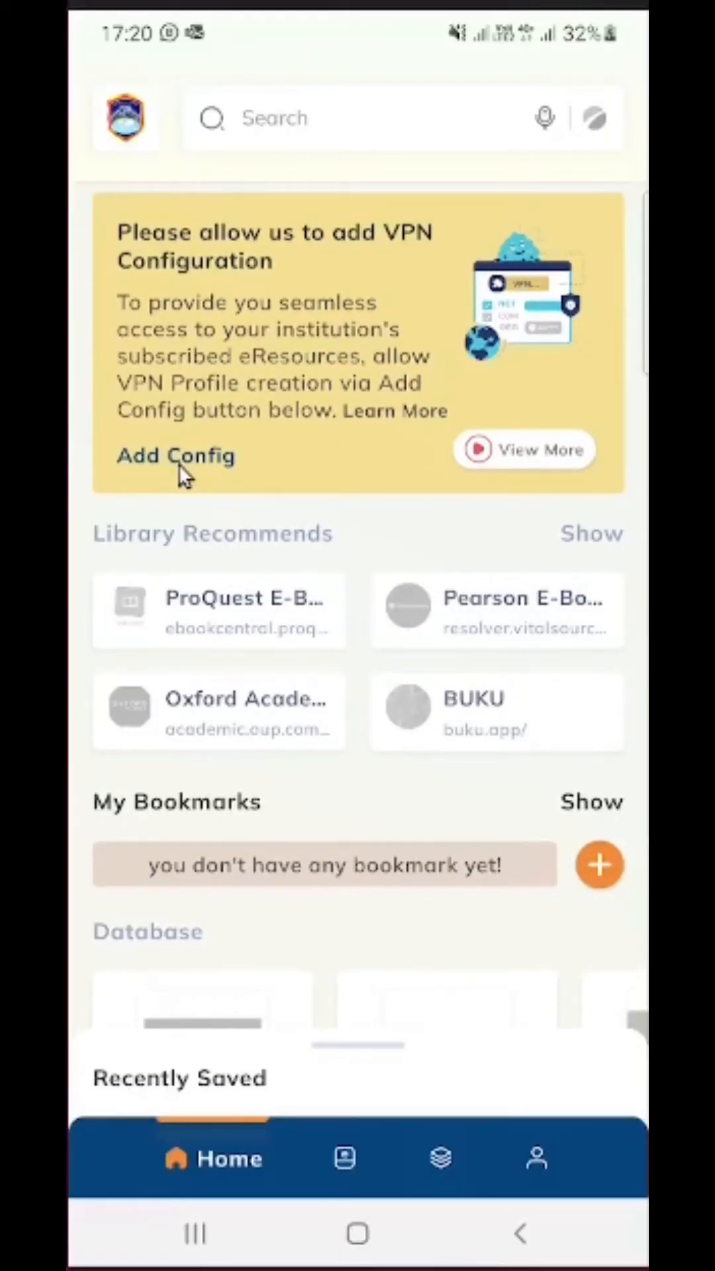
left_click(175, 454)
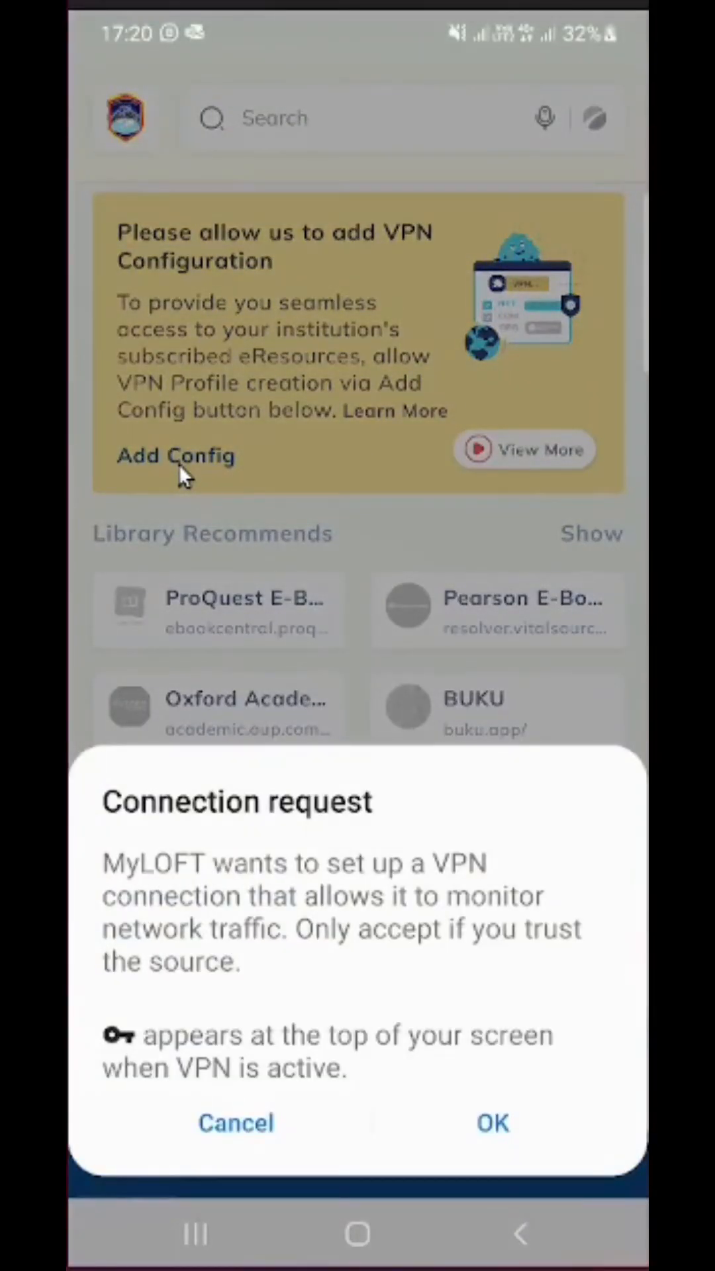
mouse_move(405, 1020)
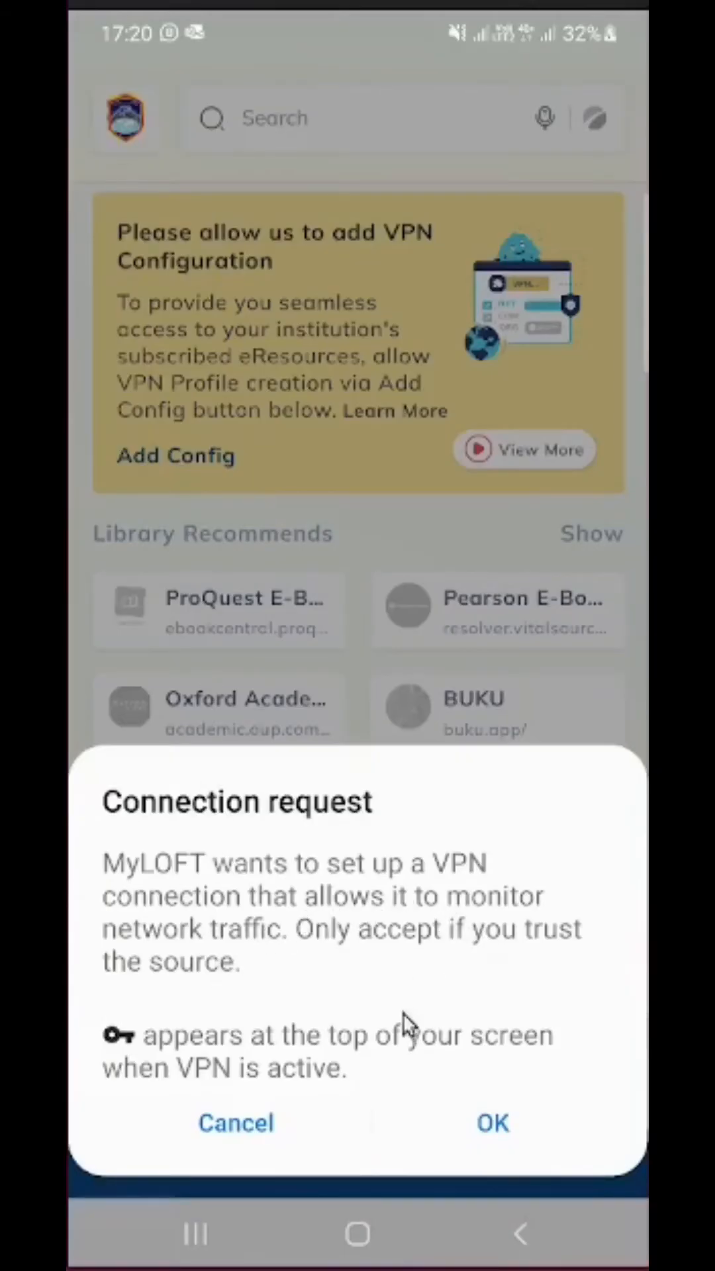
left_click(492, 1123)
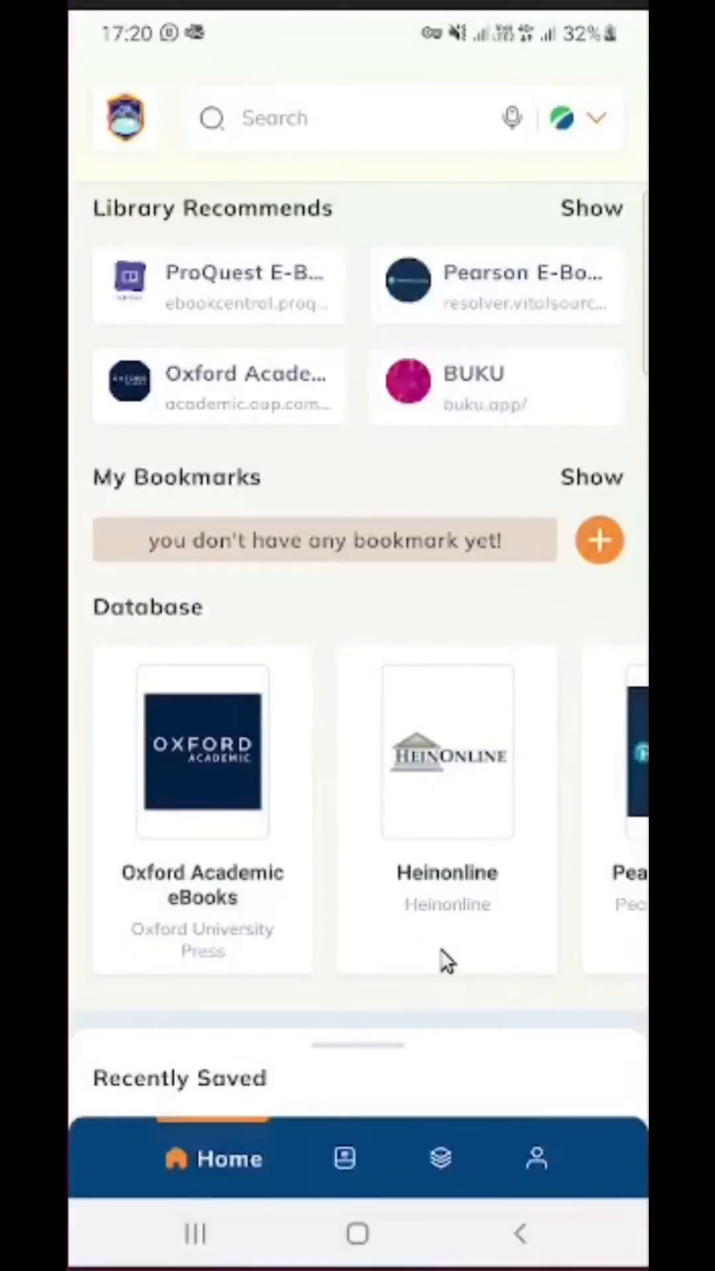
mouse_move(409, 799)
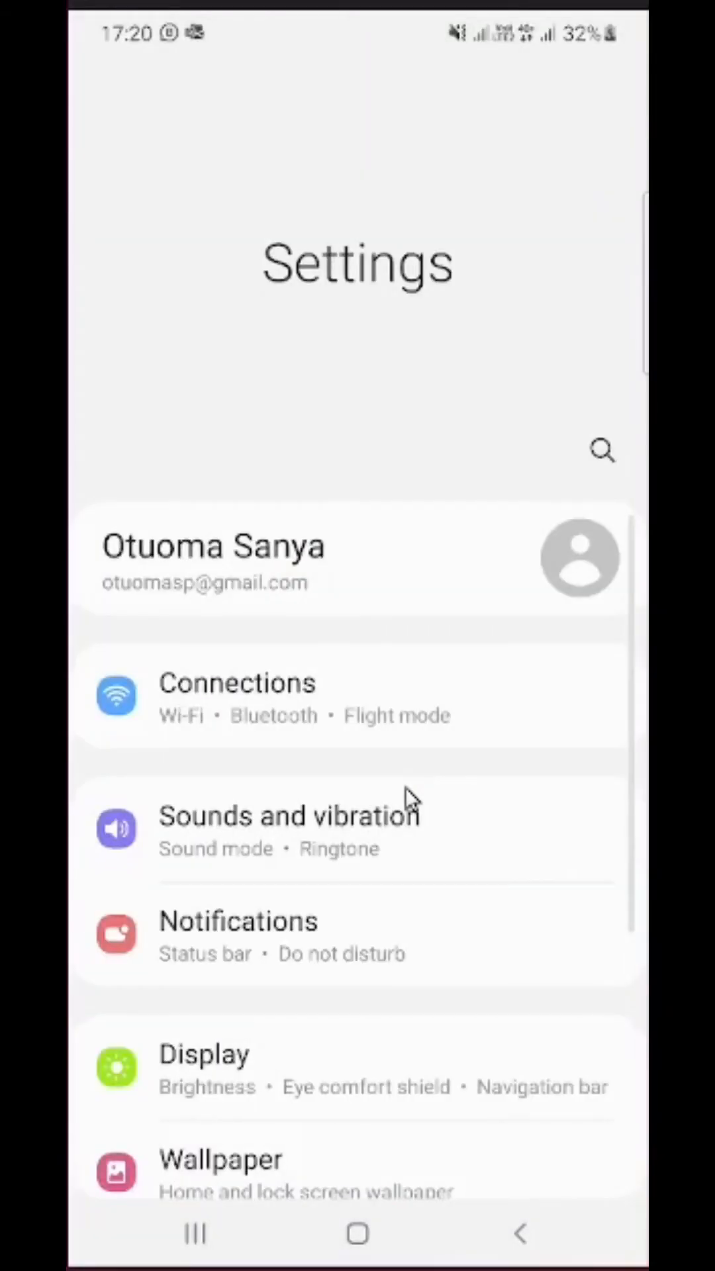
mouse_move(243, 710)
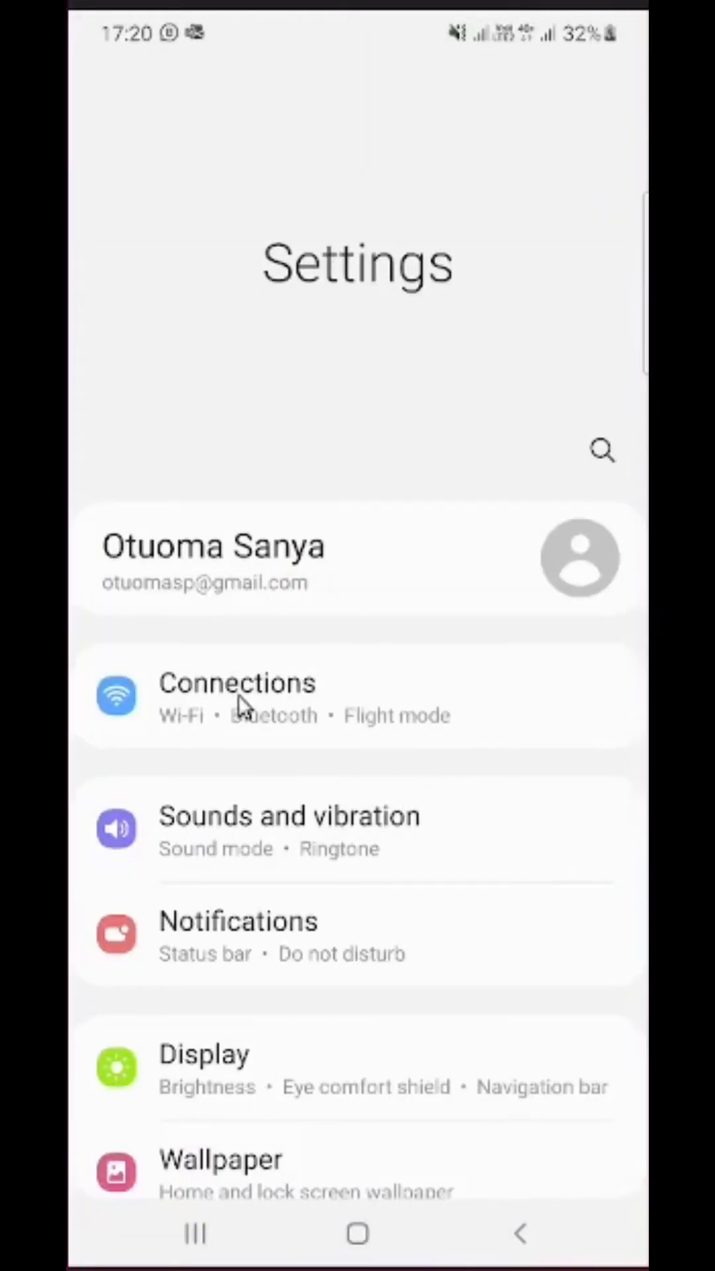
Set Private DNS to Off under More connection settings, save it, and bring up recent apps
left_click(236, 698)
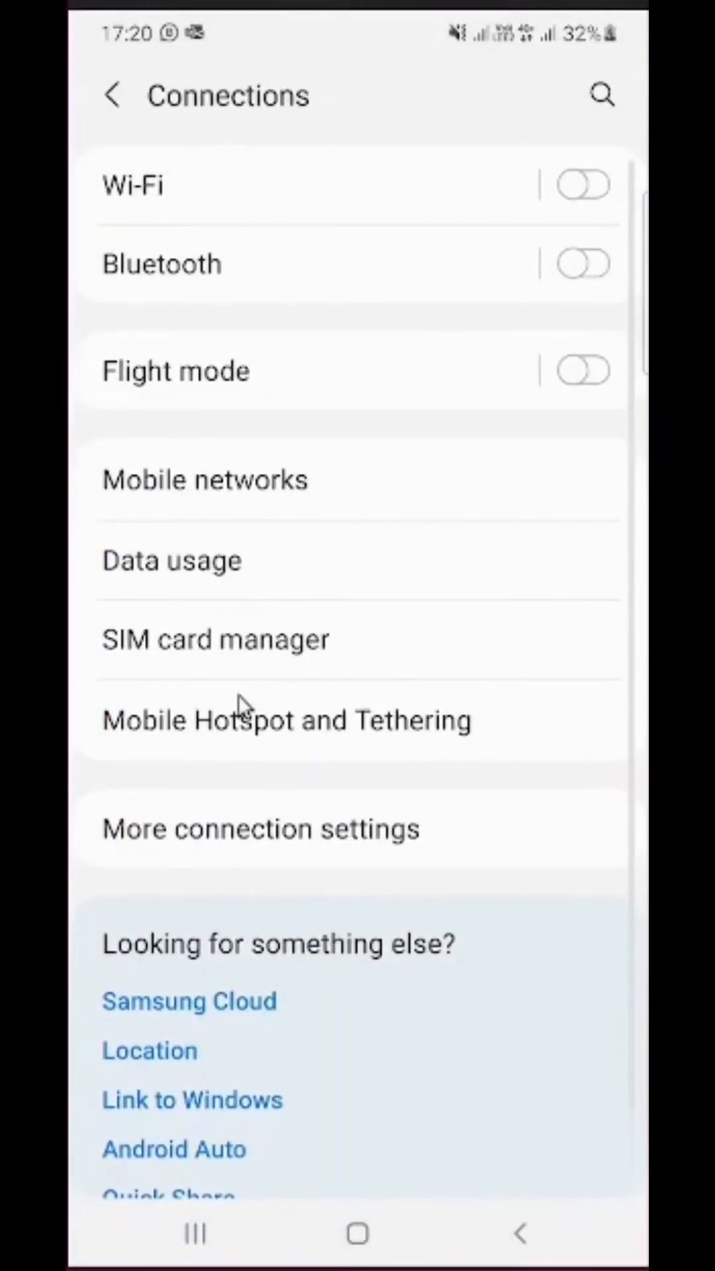
mouse_move(255, 851)
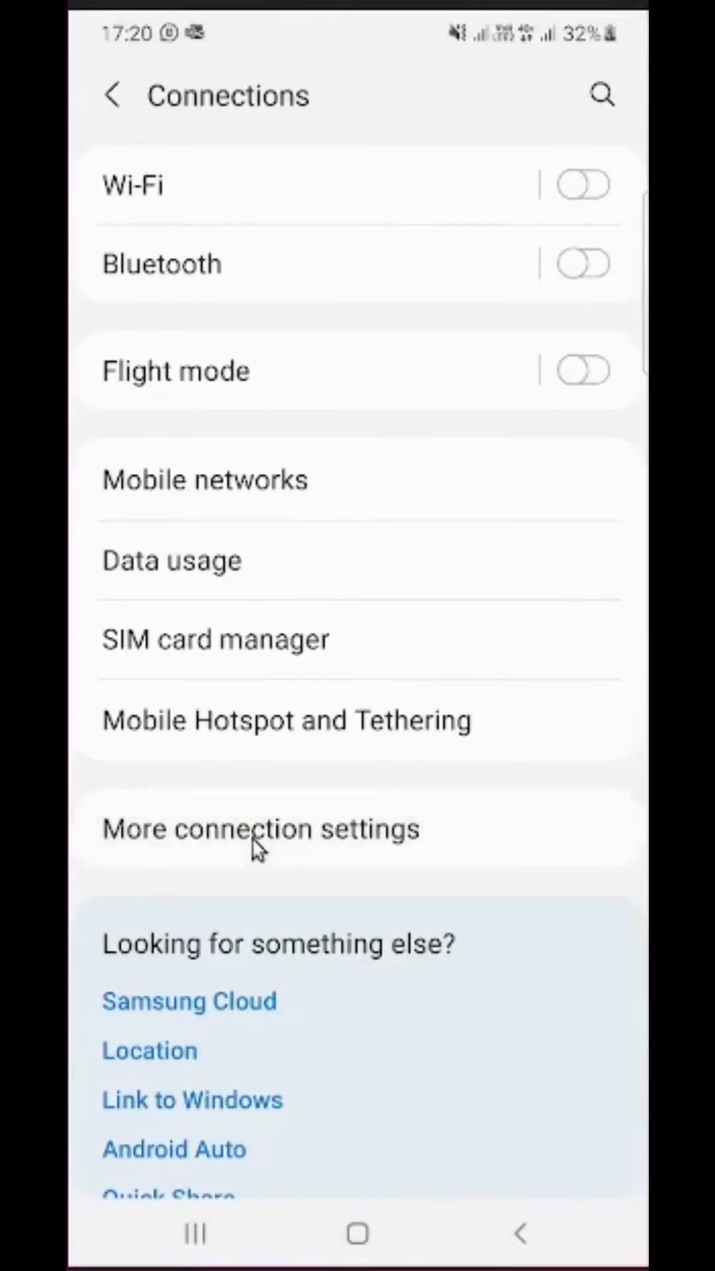
left_click(260, 828)
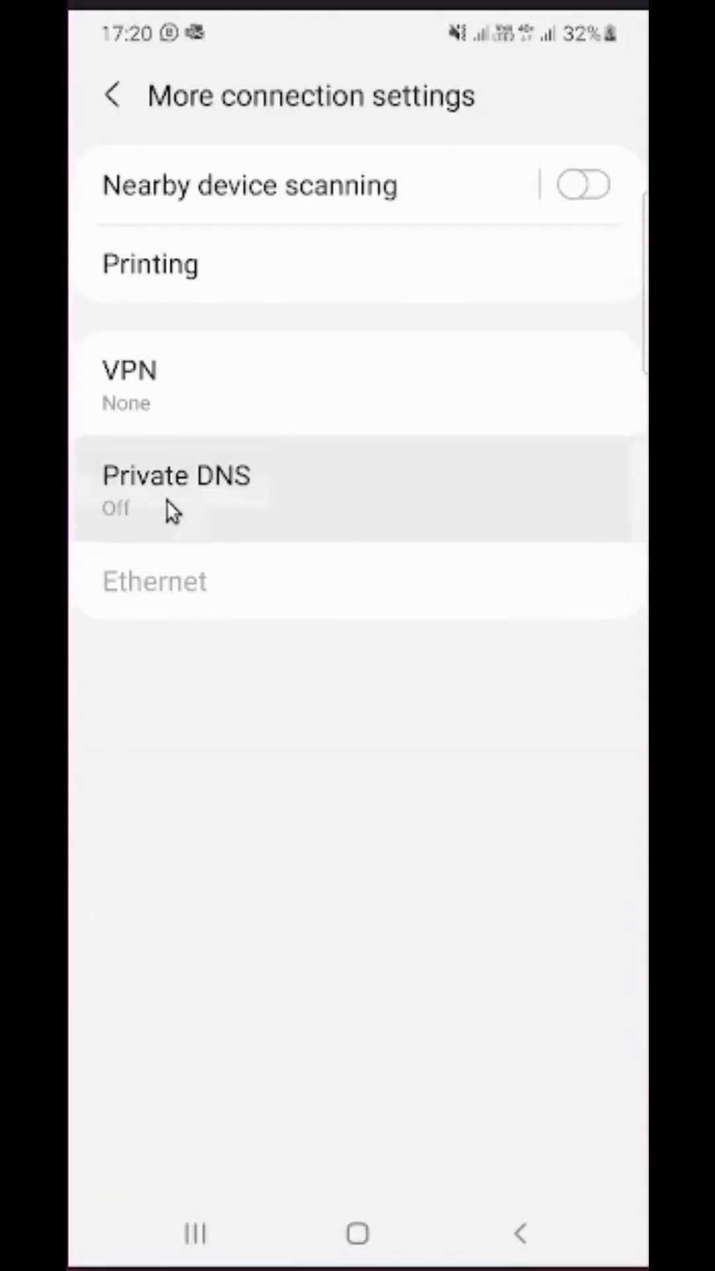
left_click(176, 490)
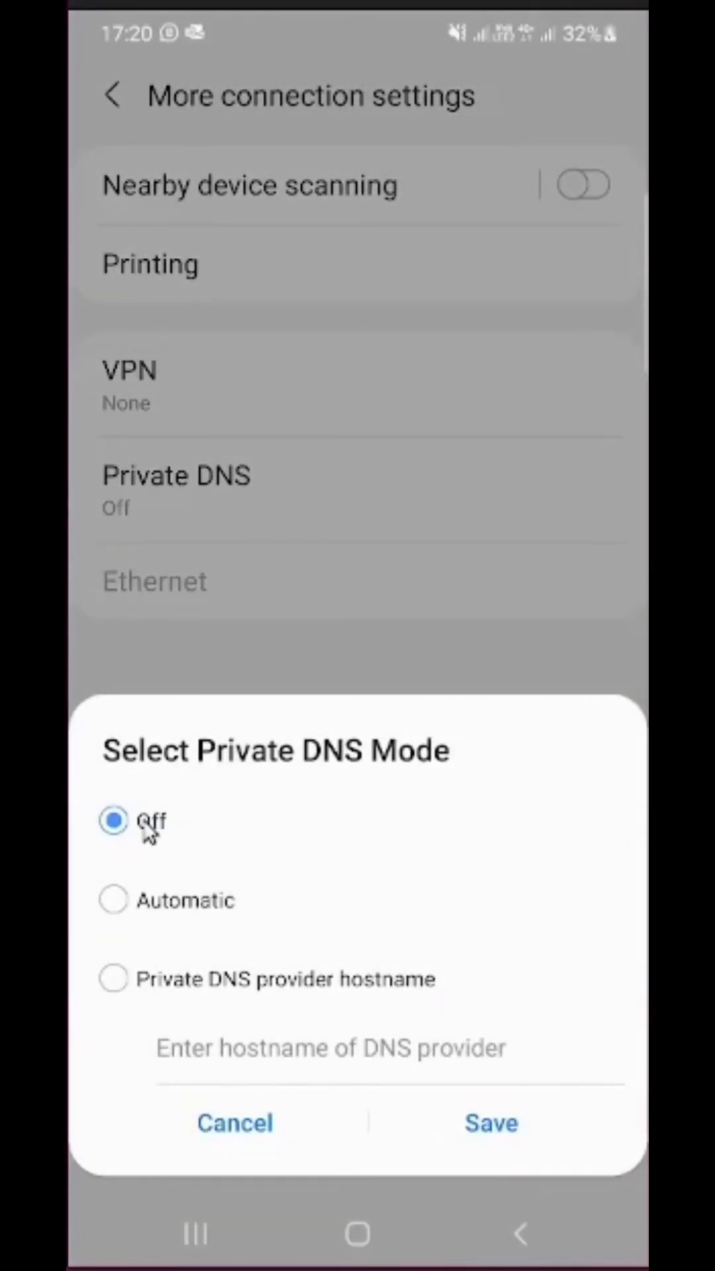
left_click(111, 821)
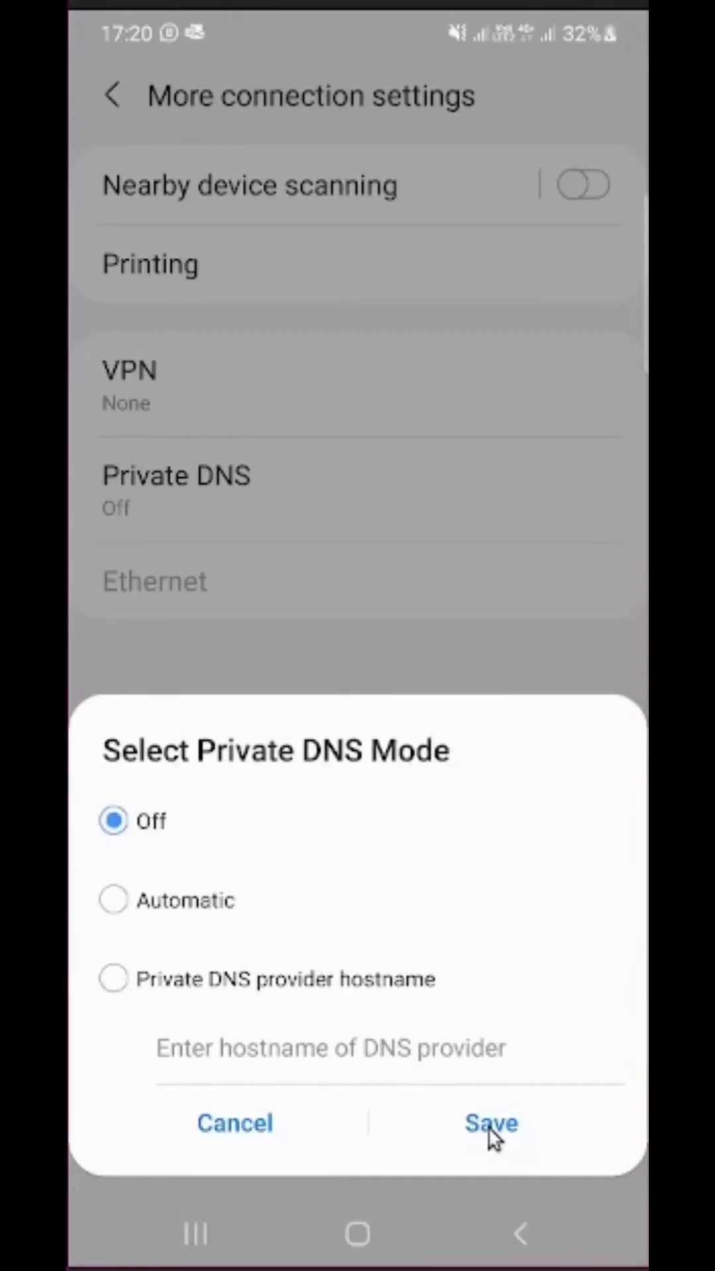
left_click(490, 1122)
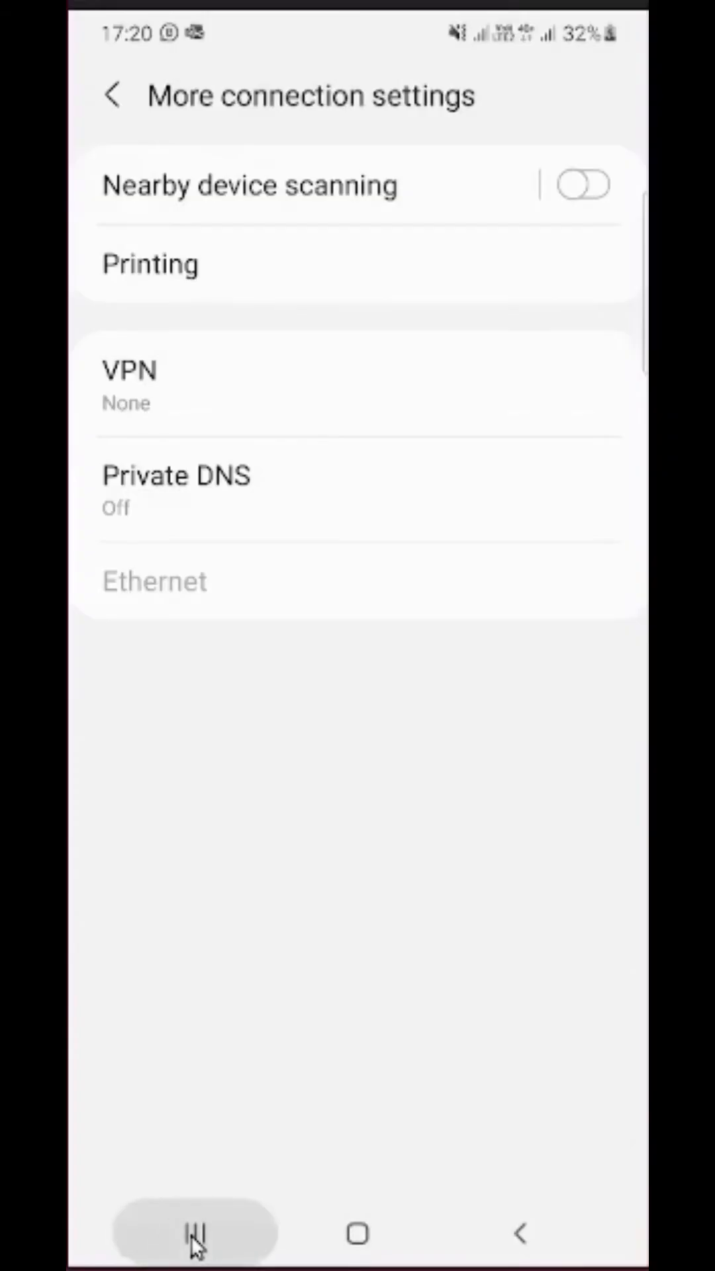
left_click(193, 1233)
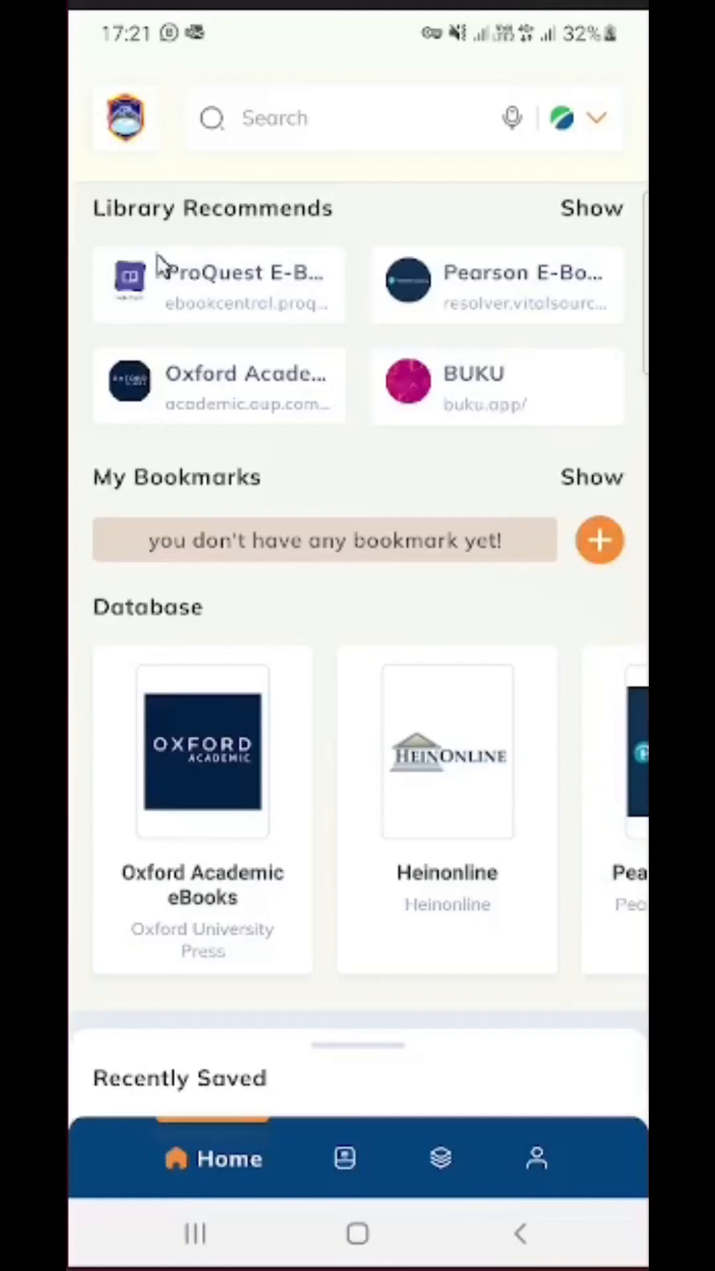
mouse_move(215, 241)
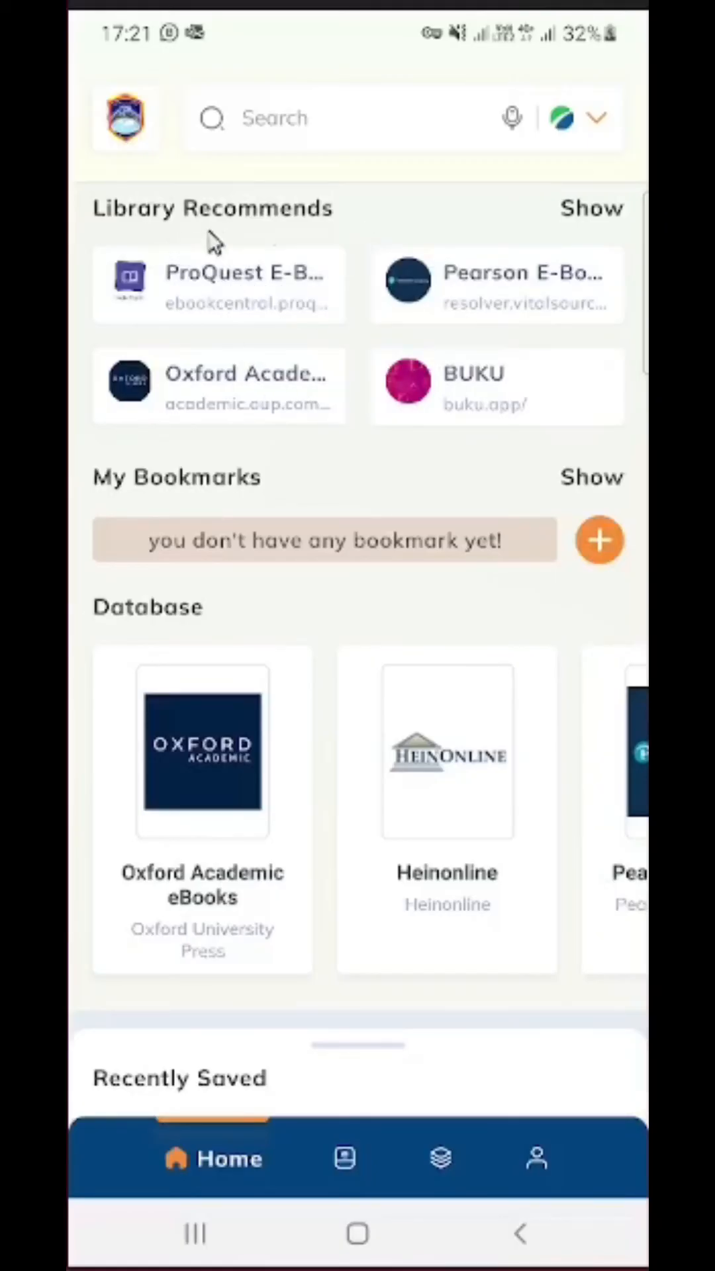
mouse_move(409, 282)
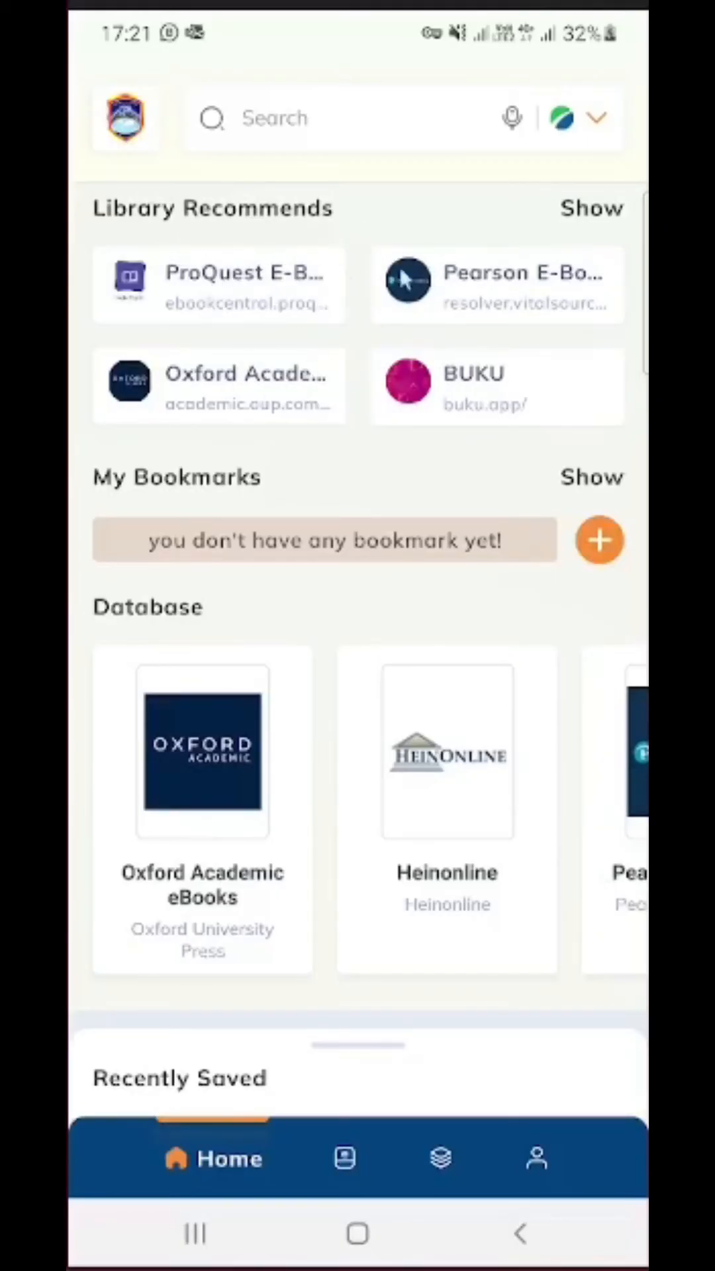
mouse_move(328, 381)
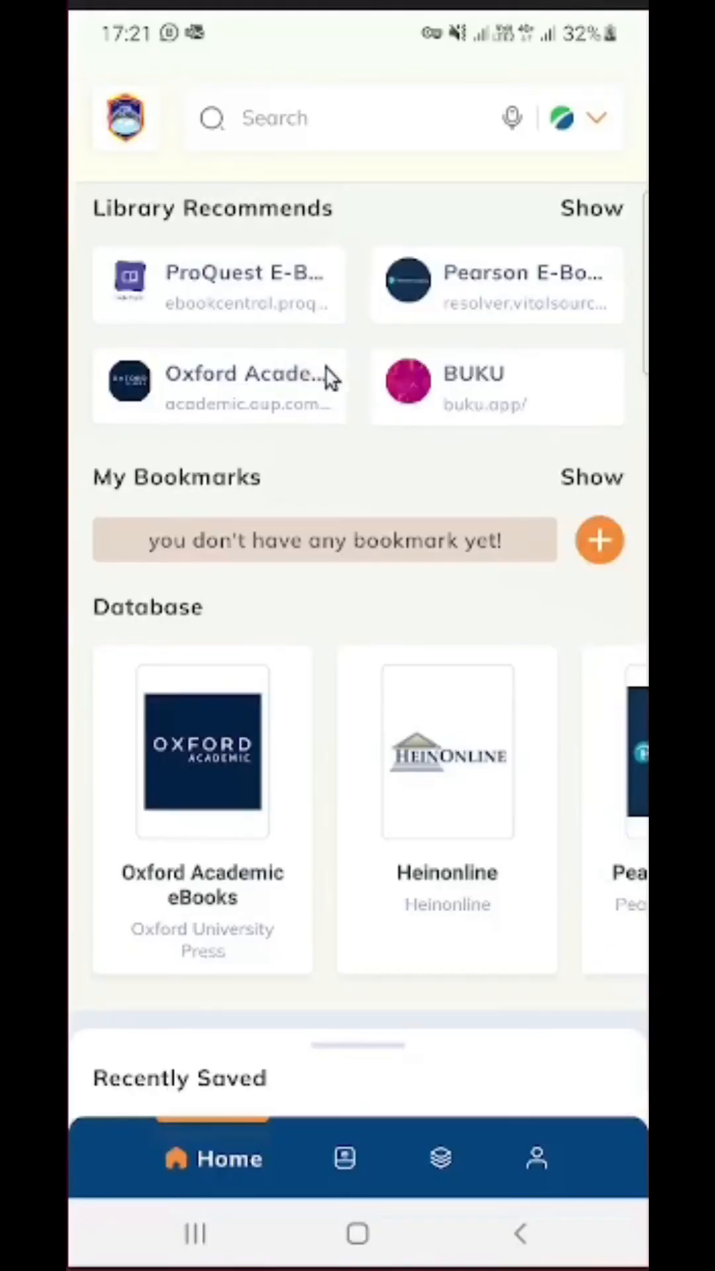
mouse_move(268, 247)
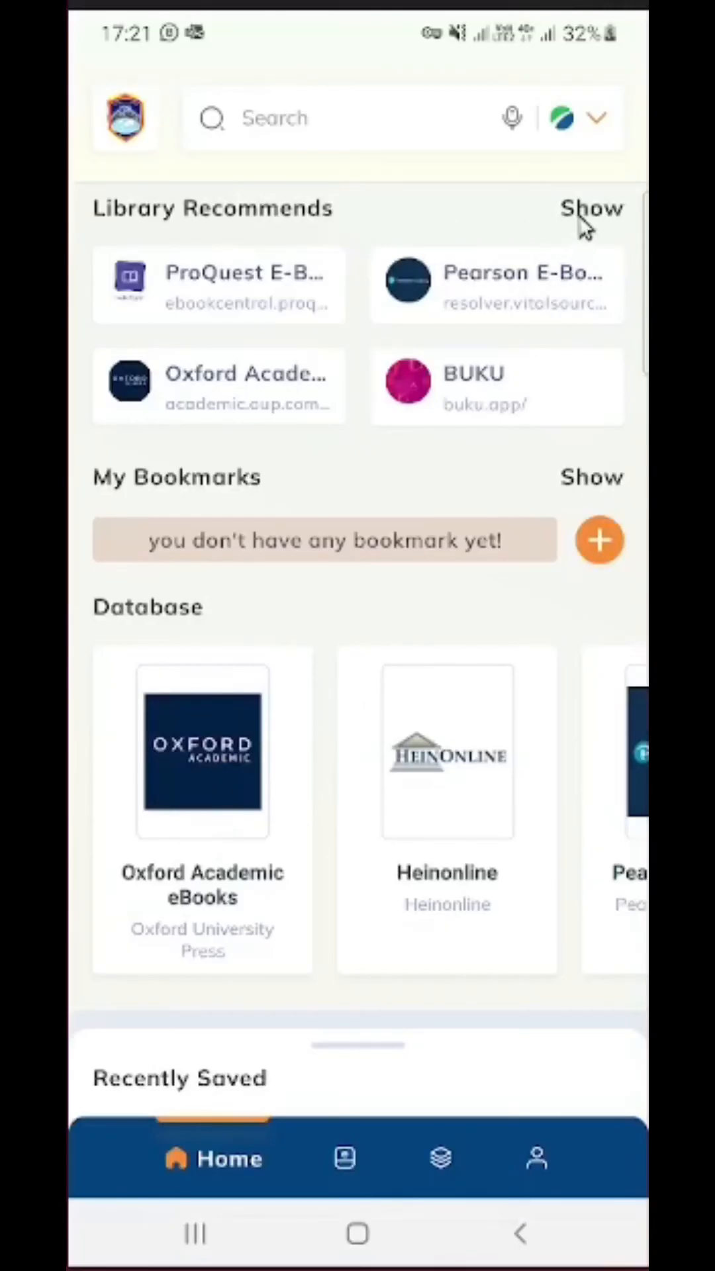
Expand Library Recommends to list Lexis Nexis, Ebsco Host, Kenya Law Reports and exam papers
left_click(590, 208)
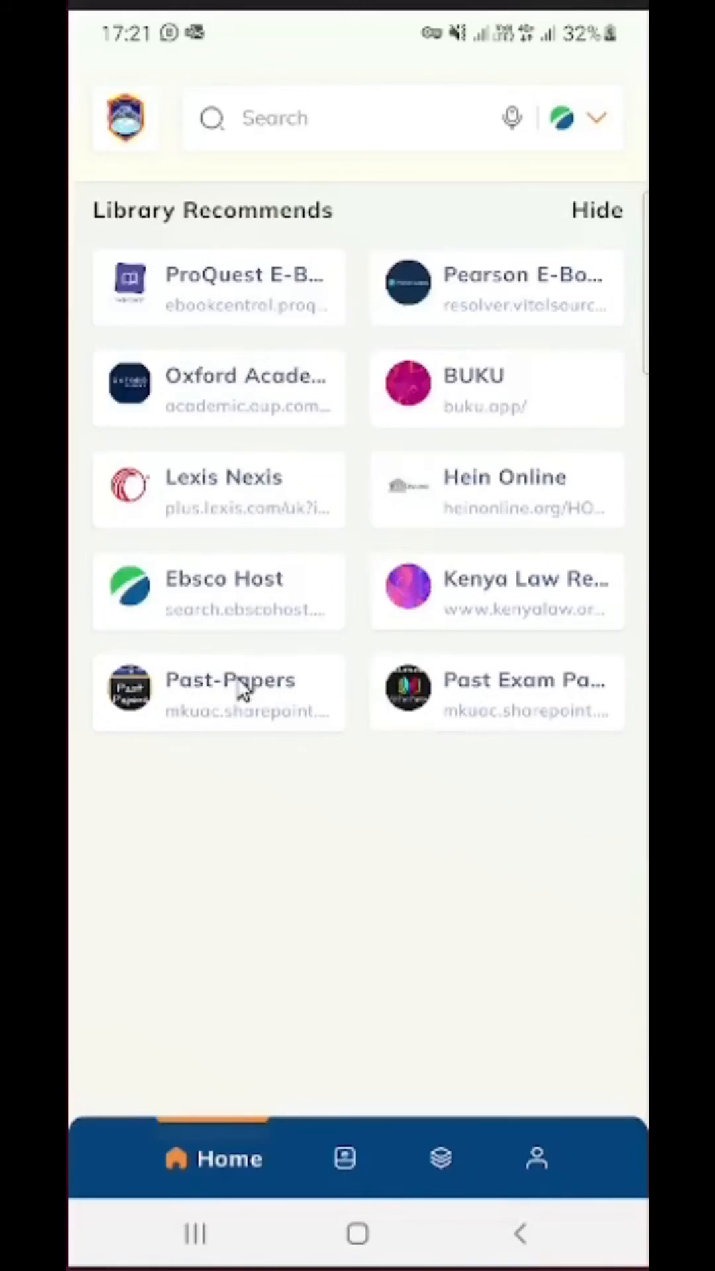
mouse_move(373, 283)
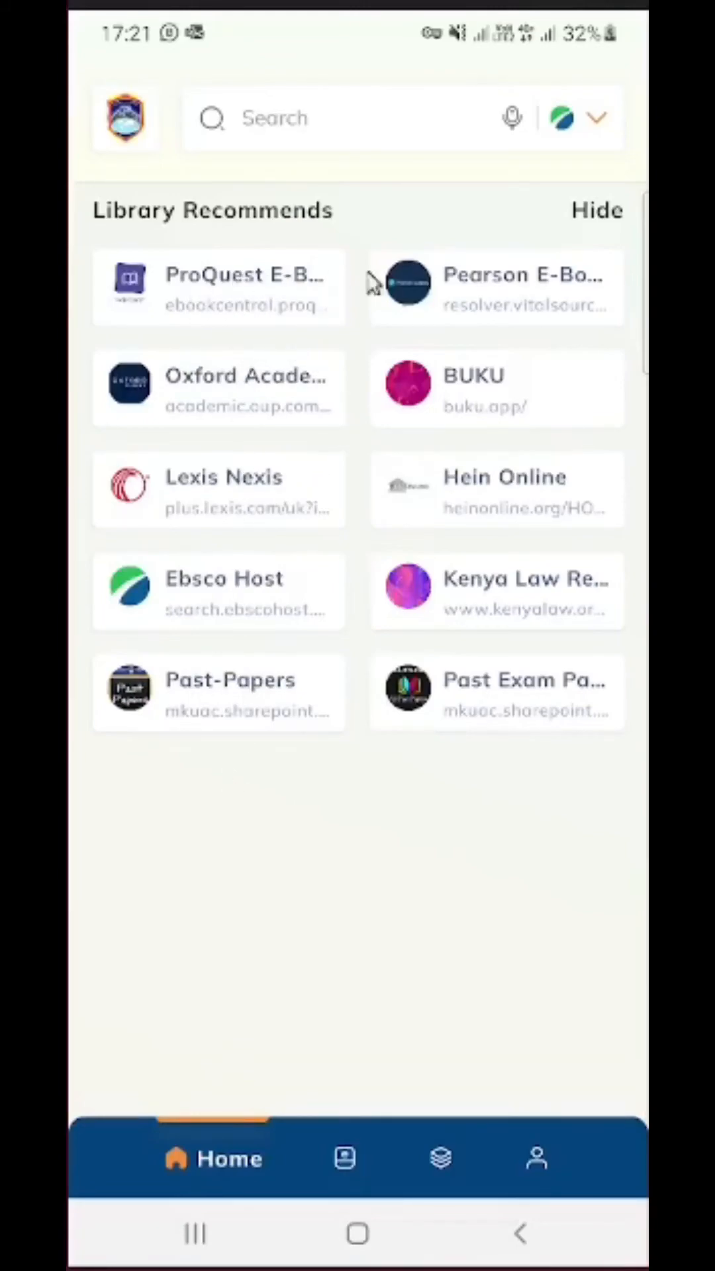
mouse_move(428, 407)
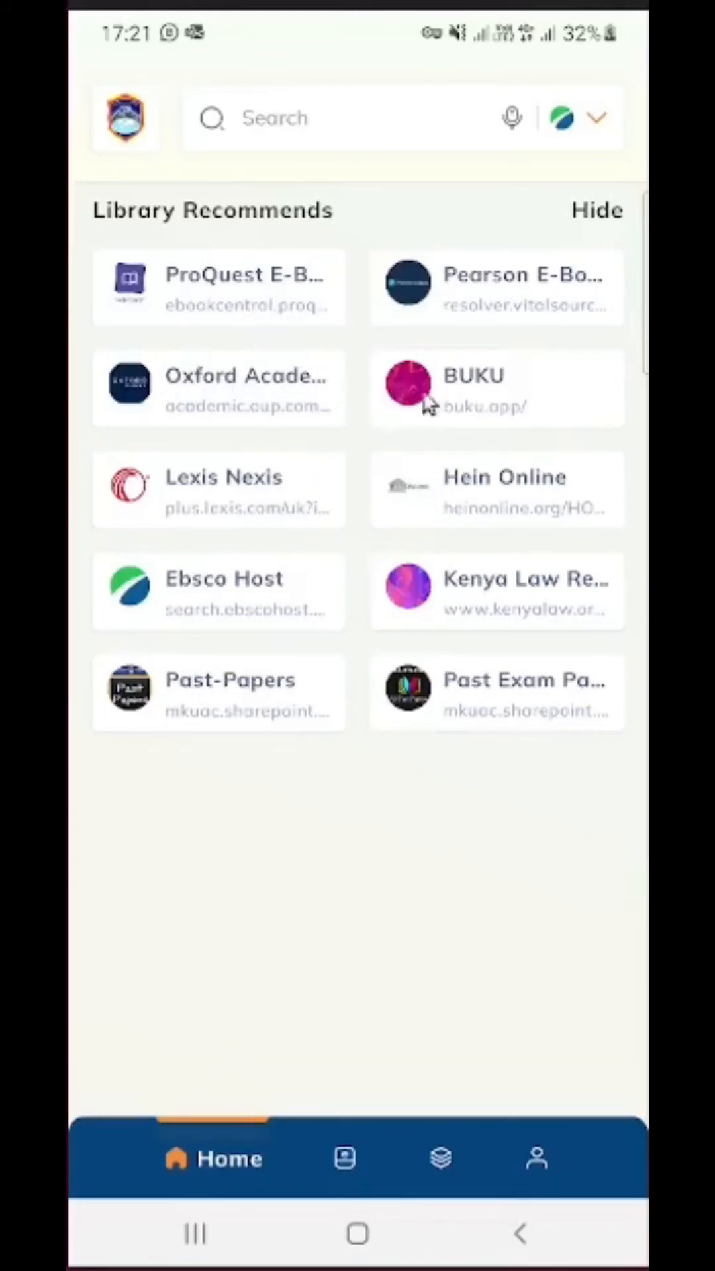
mouse_move(271, 417)
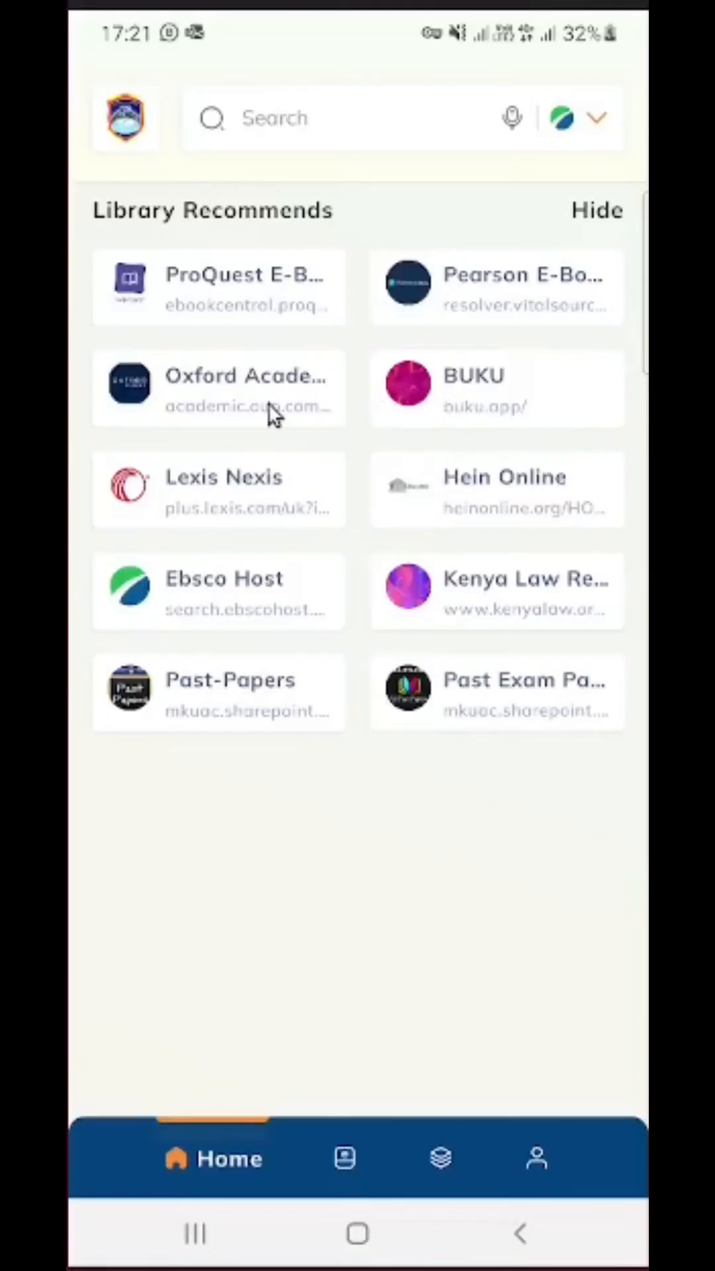
mouse_move(175, 494)
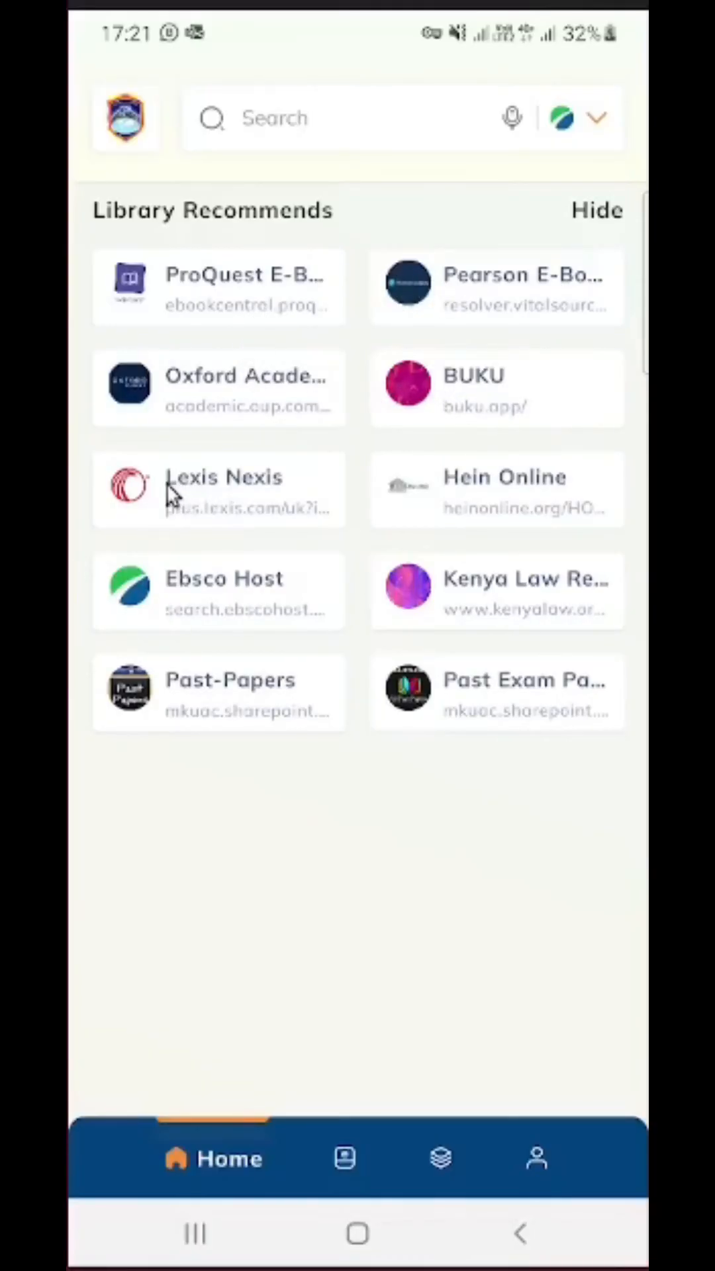
mouse_move(568, 494)
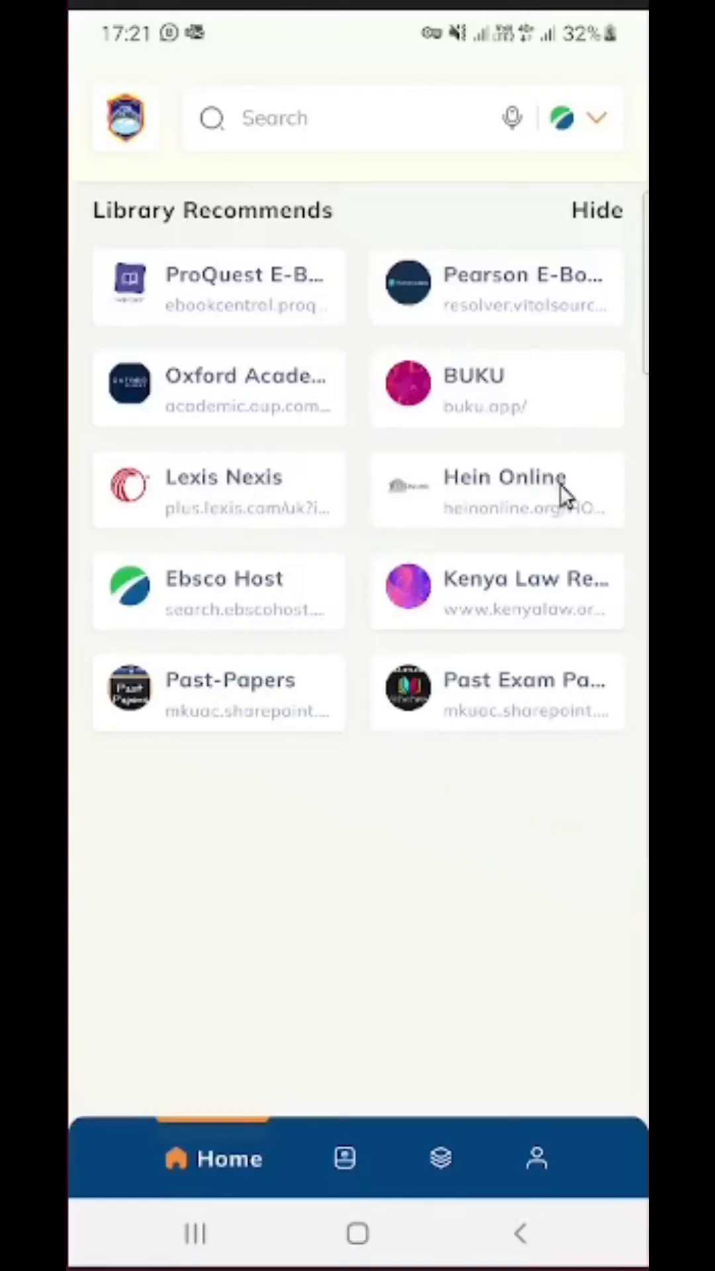
mouse_move(526, 611)
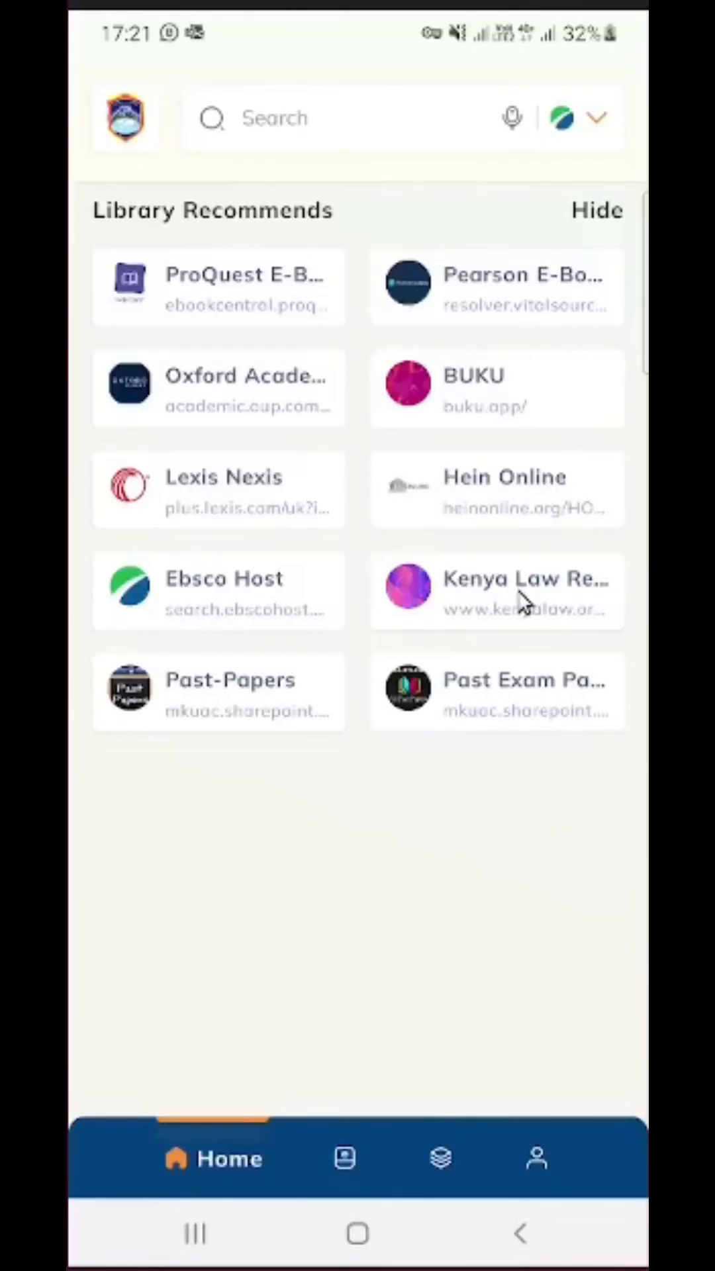
mouse_move(320, 607)
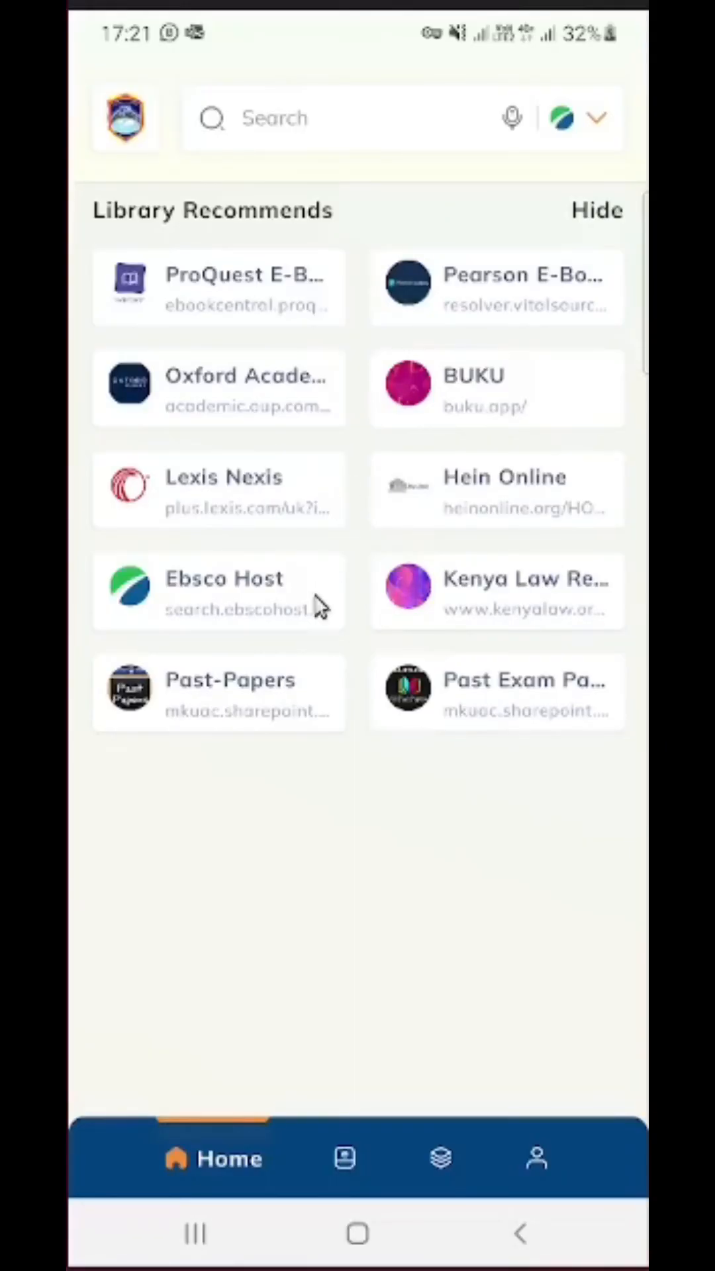
mouse_move(207, 619)
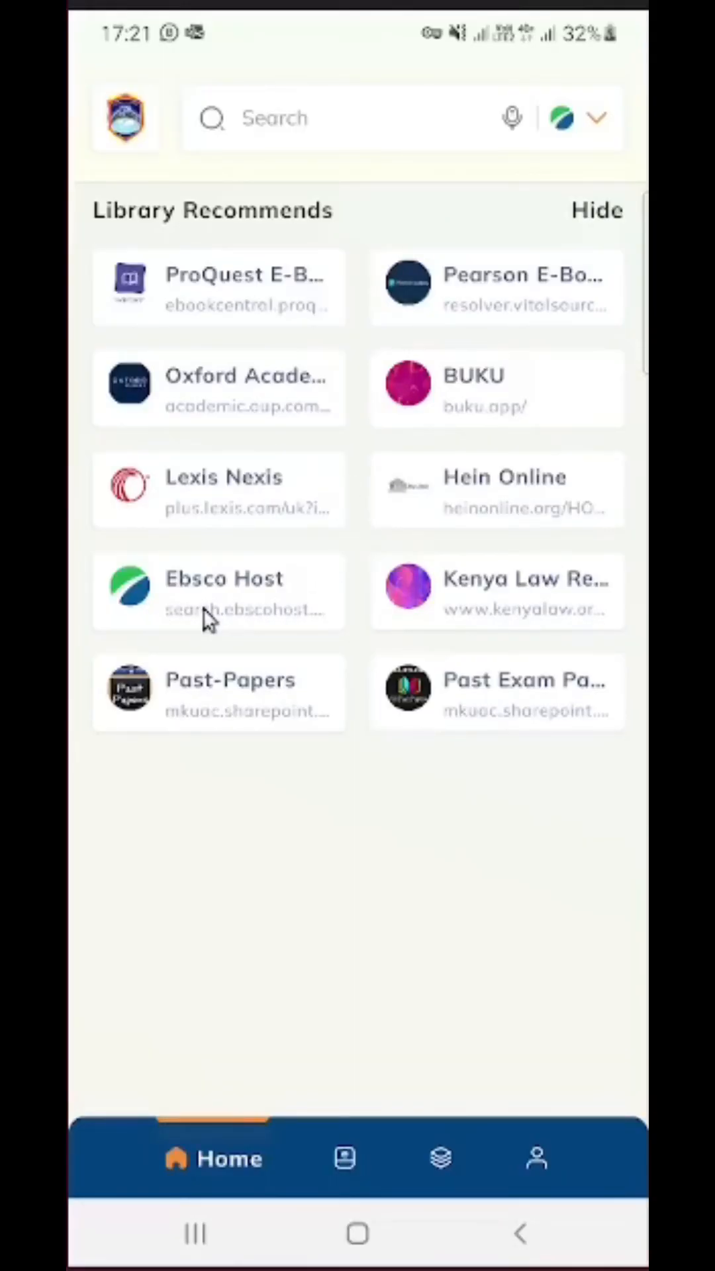
mouse_move(230, 648)
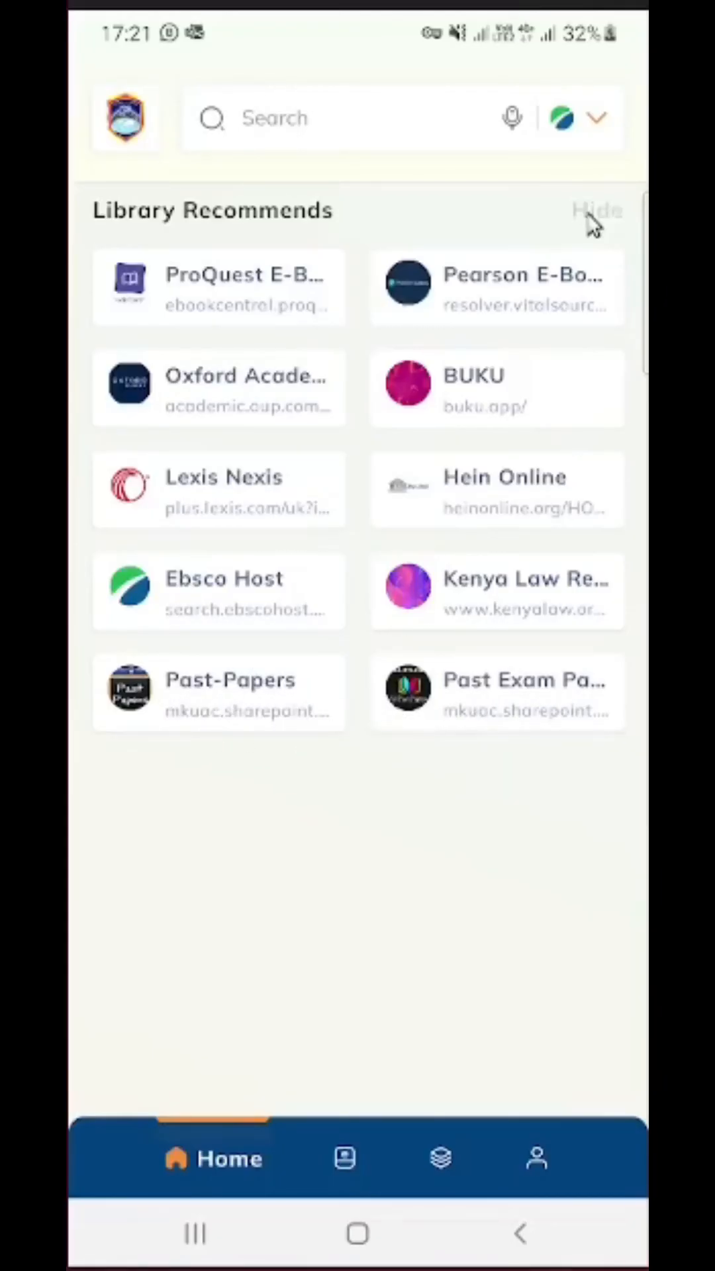
Collapse Library Recommends so My Bookmarks and the Database row come into view
left_click(594, 210)
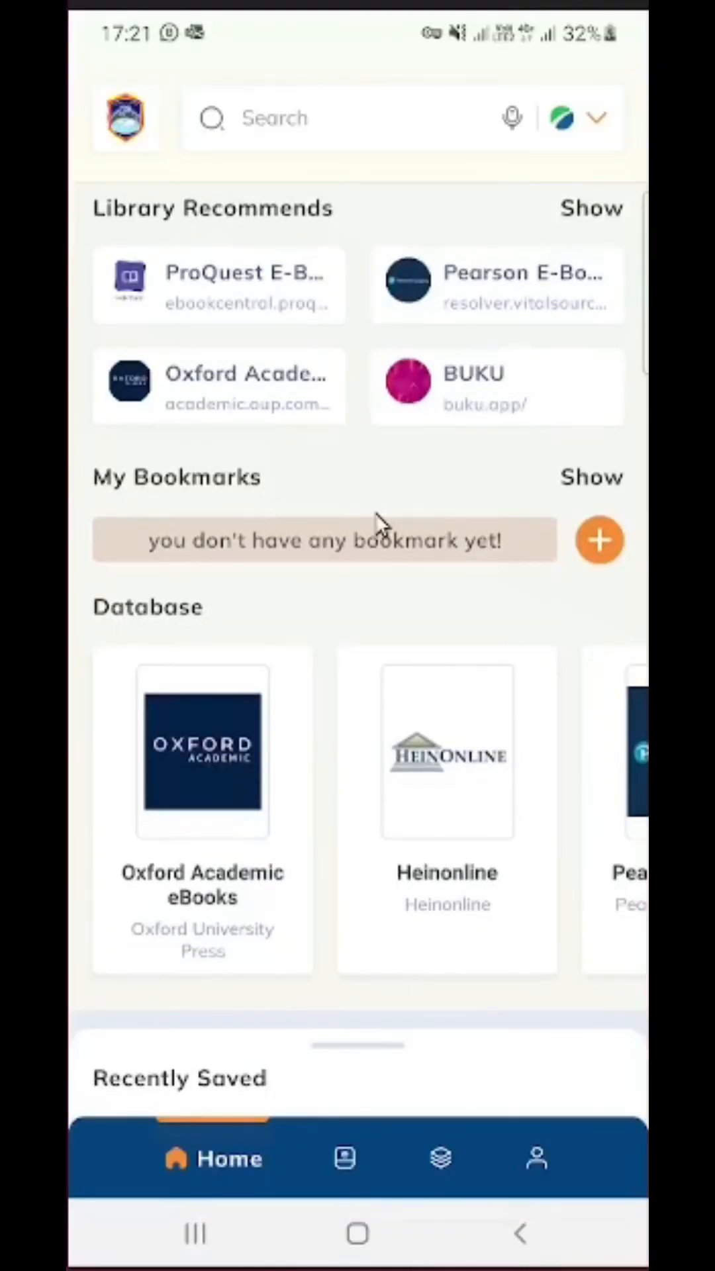
mouse_move(317, 623)
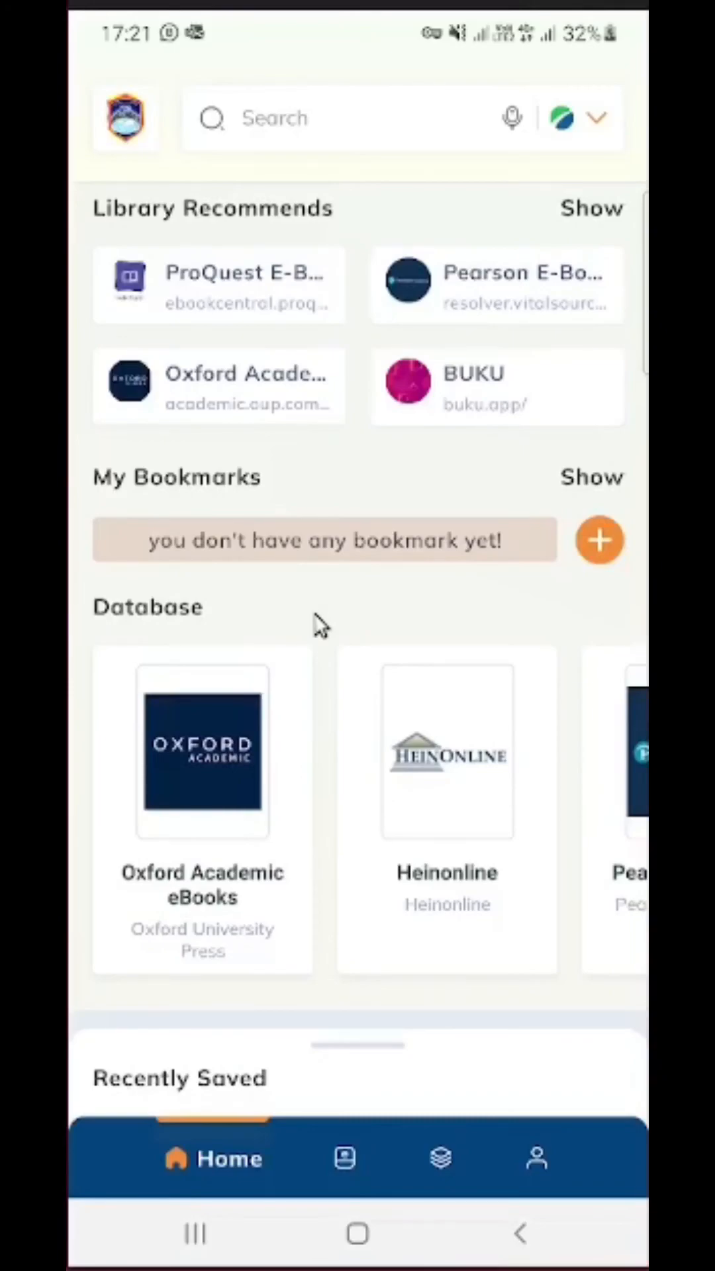
mouse_move(316, 615)
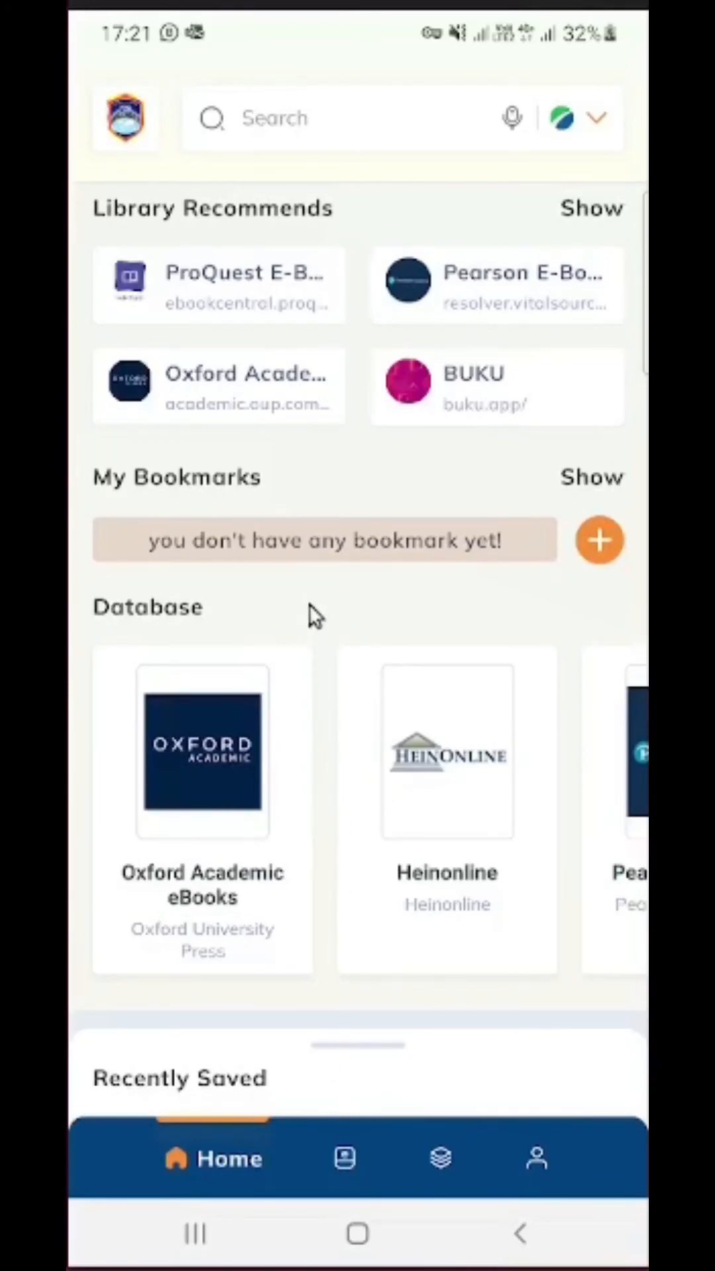
mouse_move(329, 995)
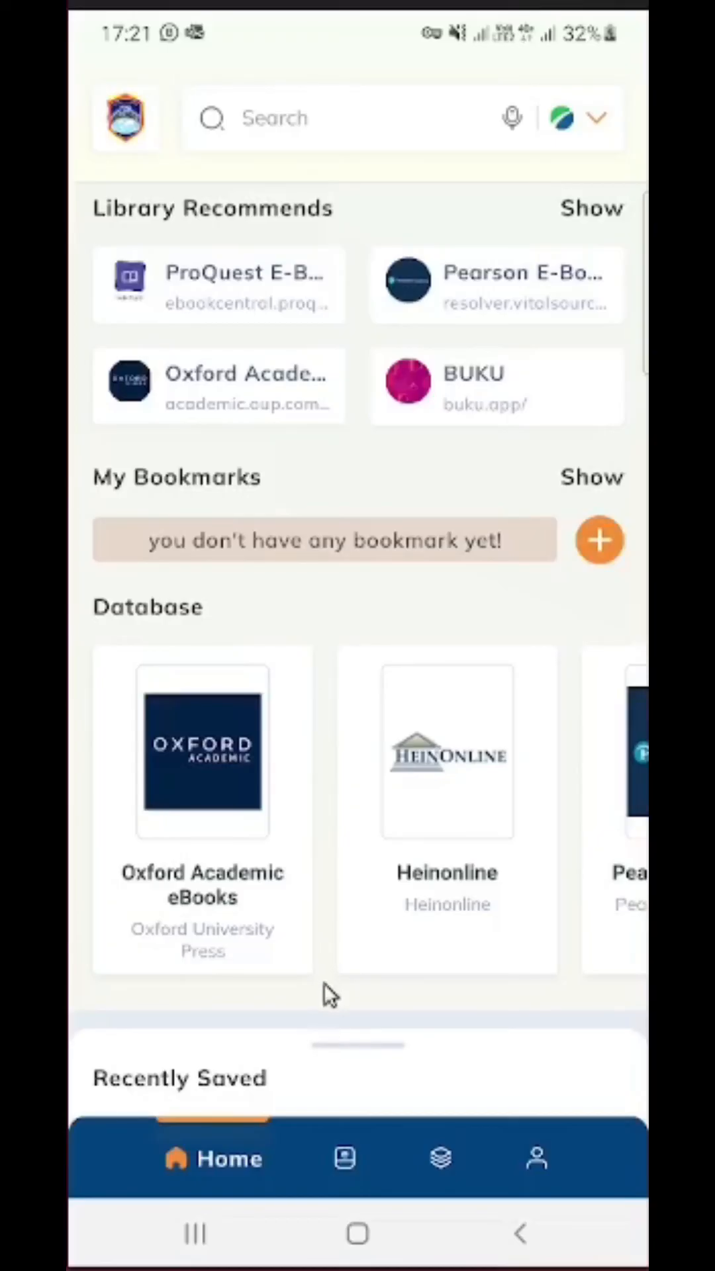
mouse_move(344, 1176)
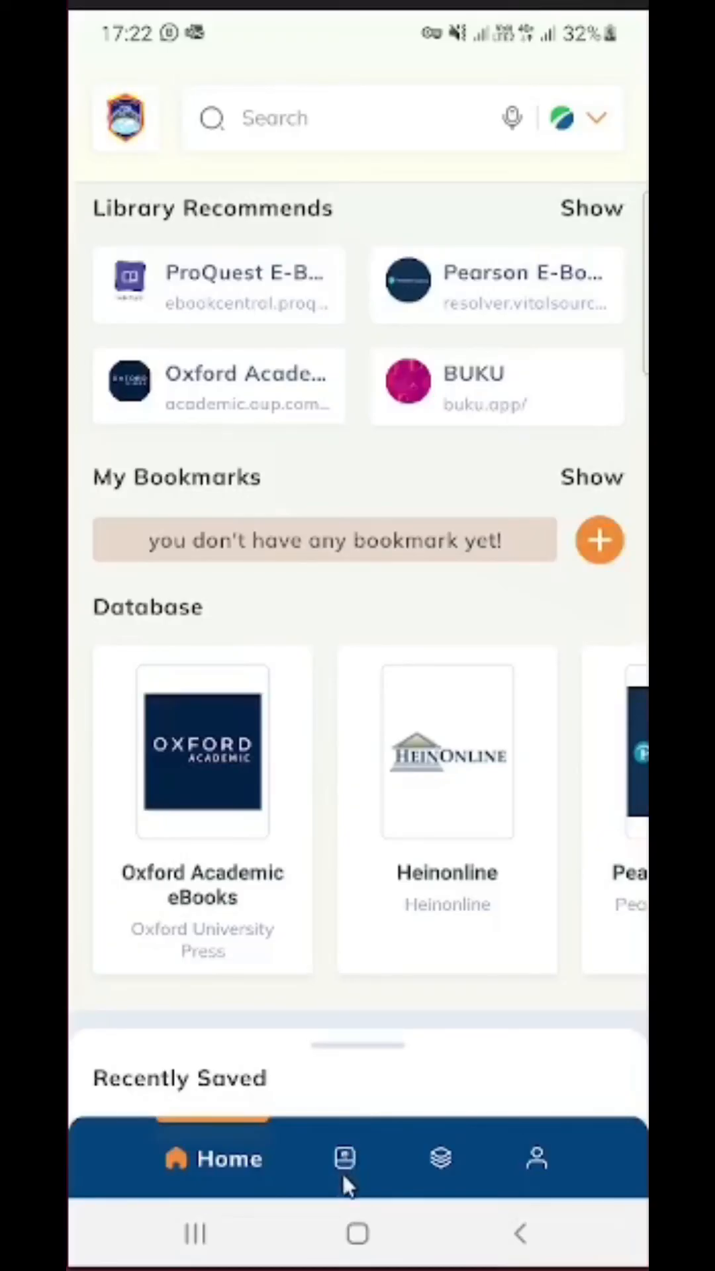
mouse_move(344, 1157)
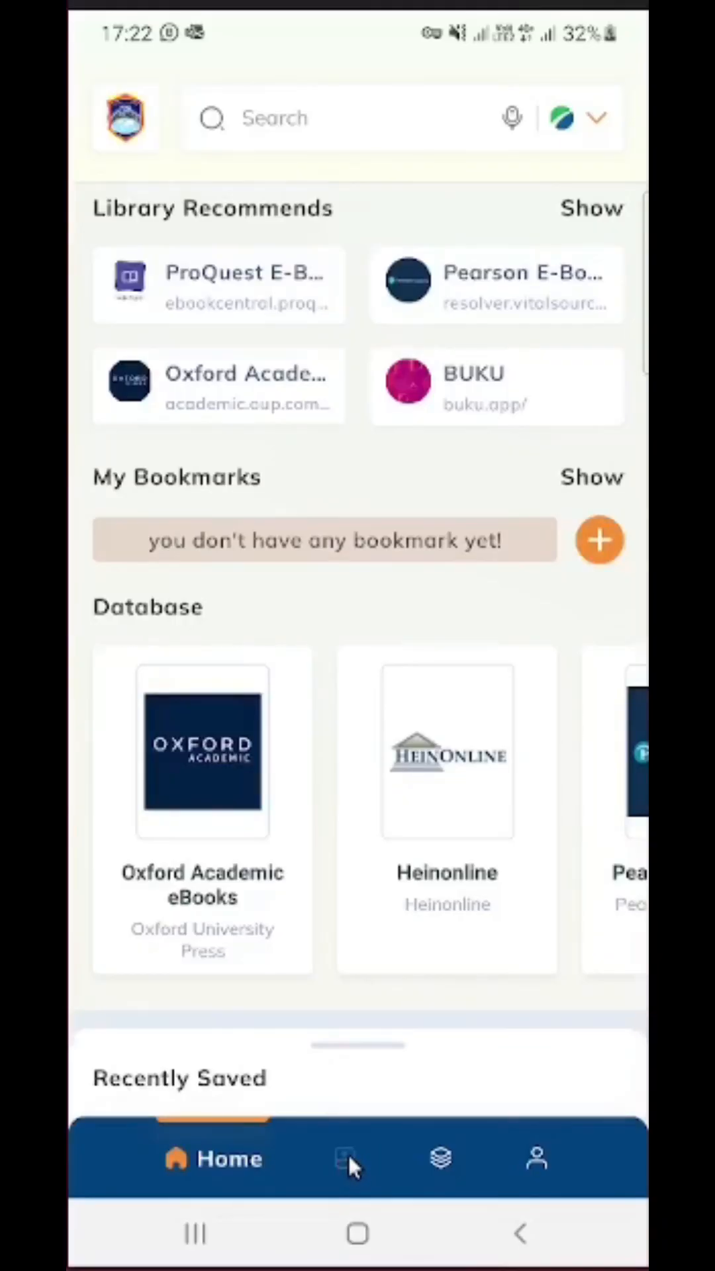
Open eResources to show the alphabetical All Databases list
left_click(348, 1158)
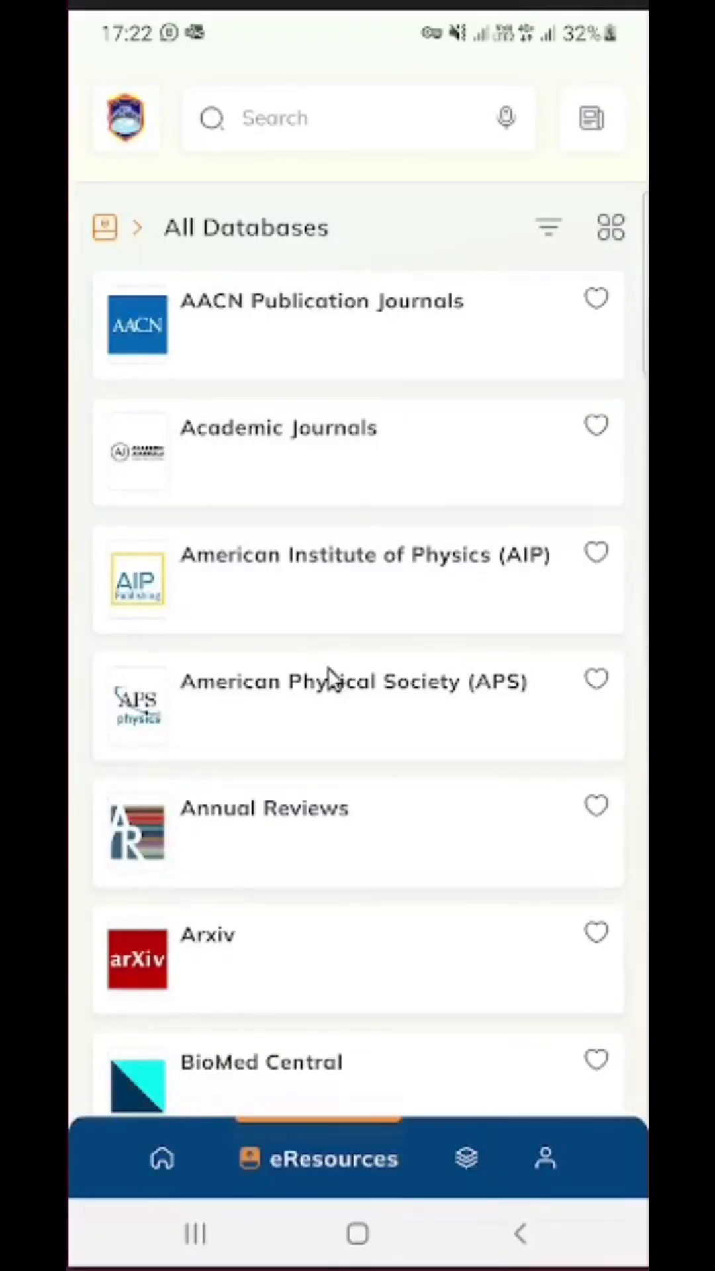
mouse_move(346, 644)
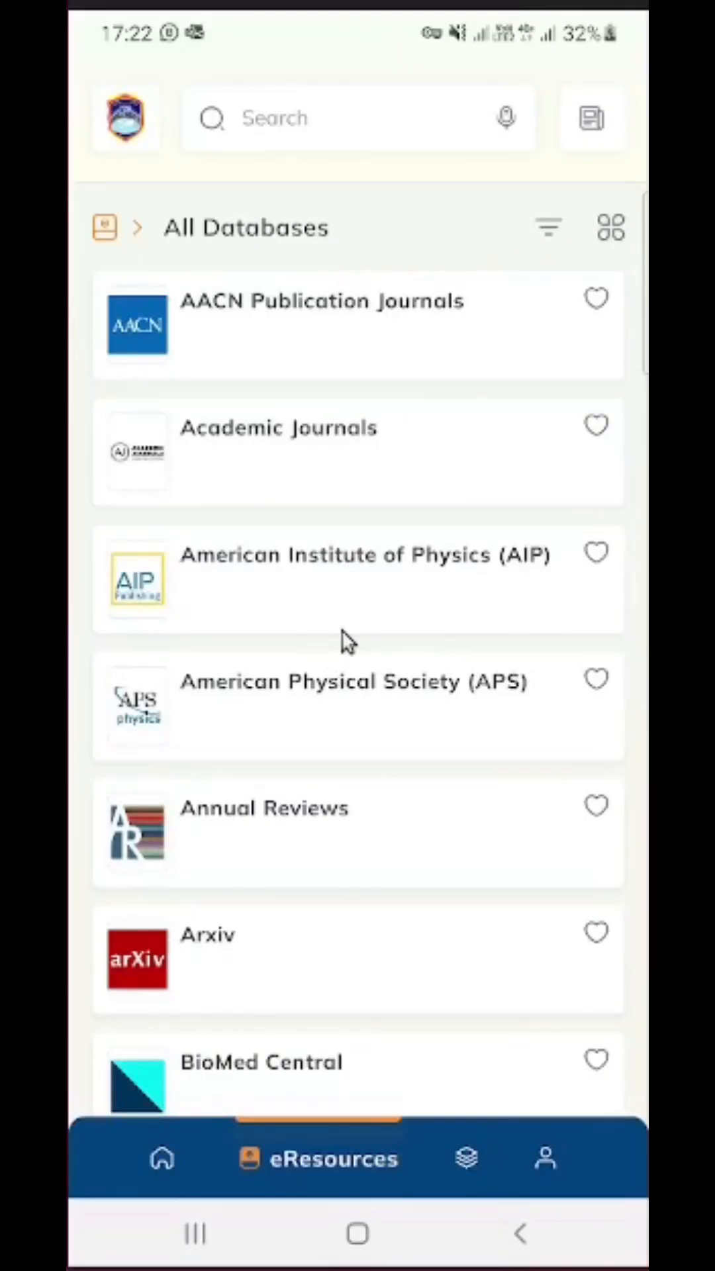
scroll("down", 3)
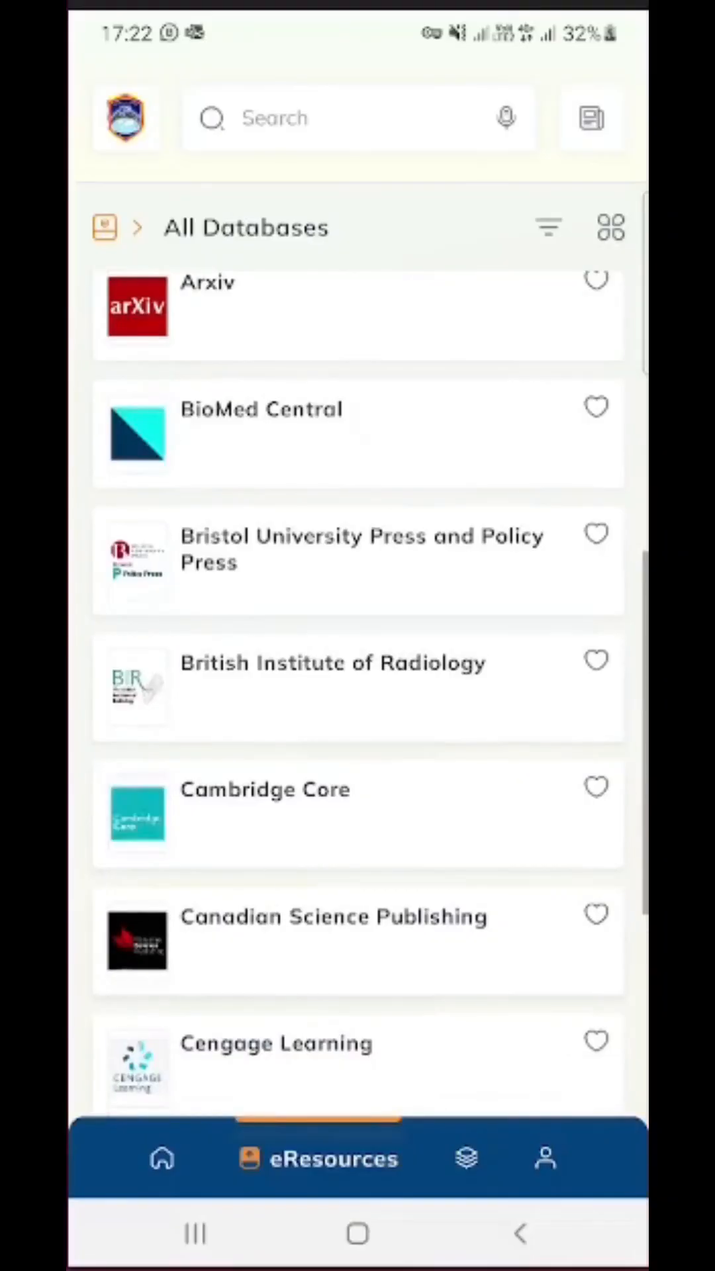
scroll("down", 3)
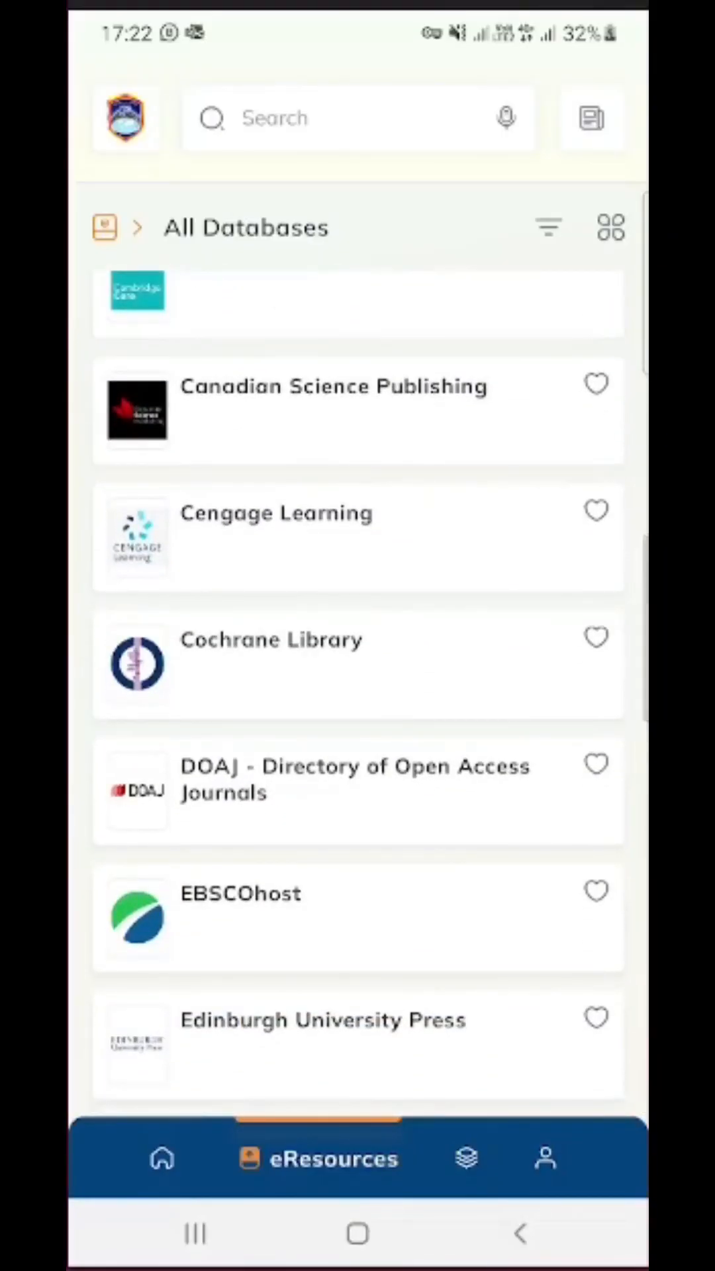
scroll("down", 3)
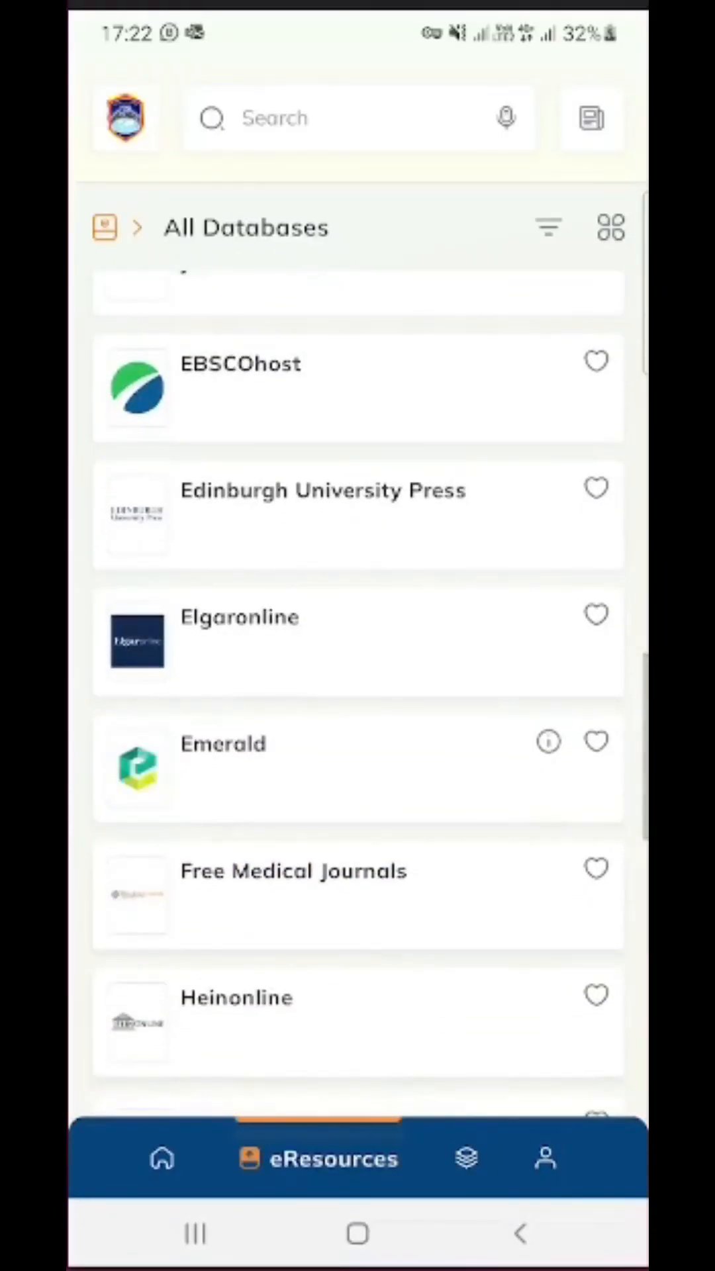
scroll("down", 3)
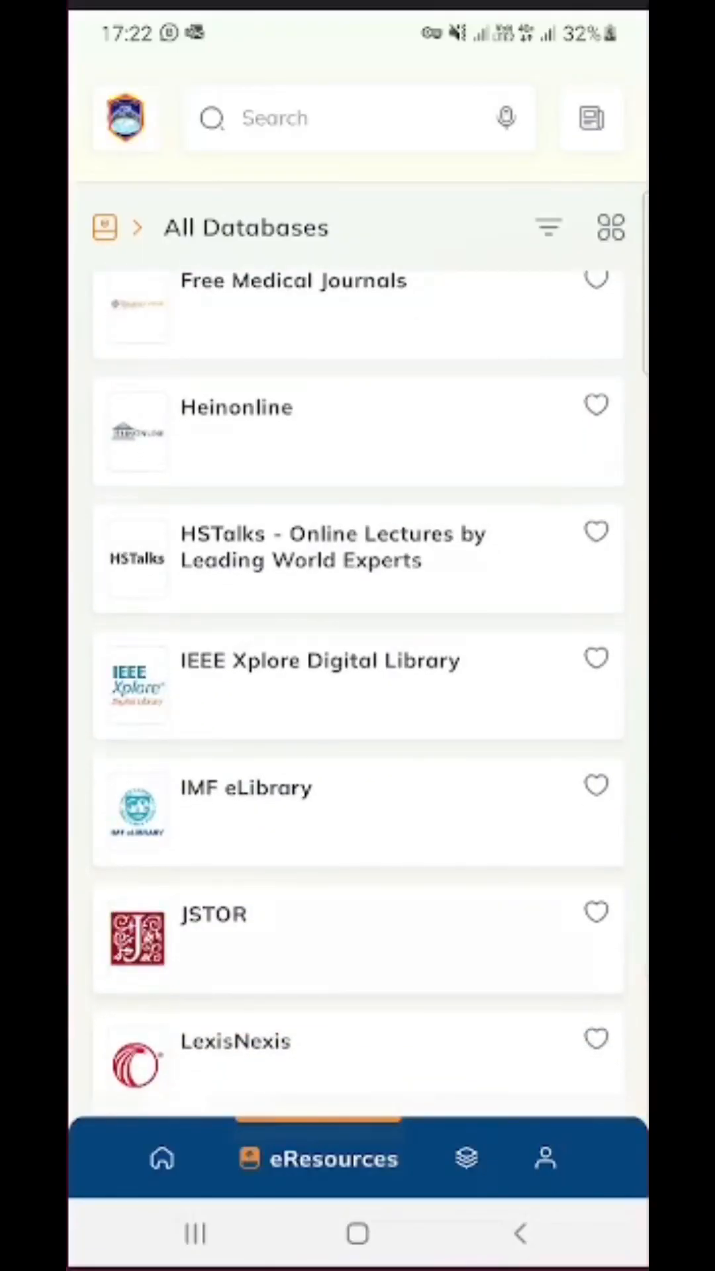
scroll("down", 3)
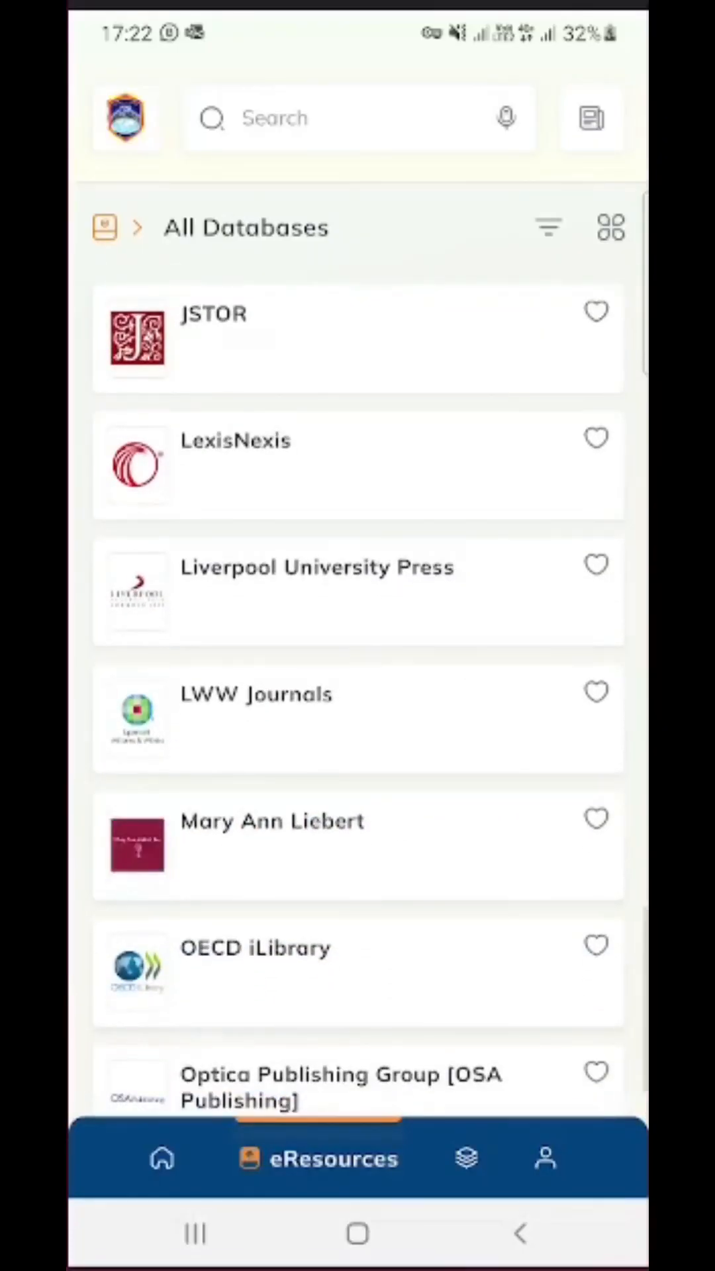
scroll("down", 3)
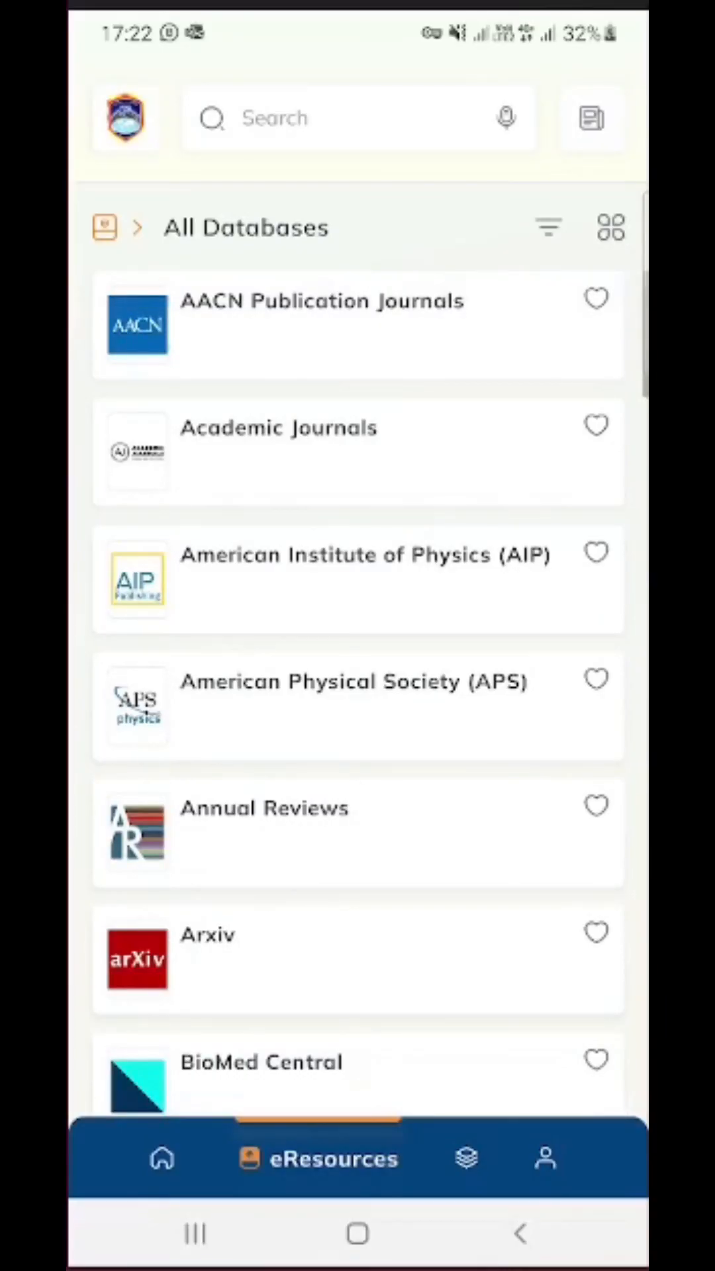
scroll("down", 3)
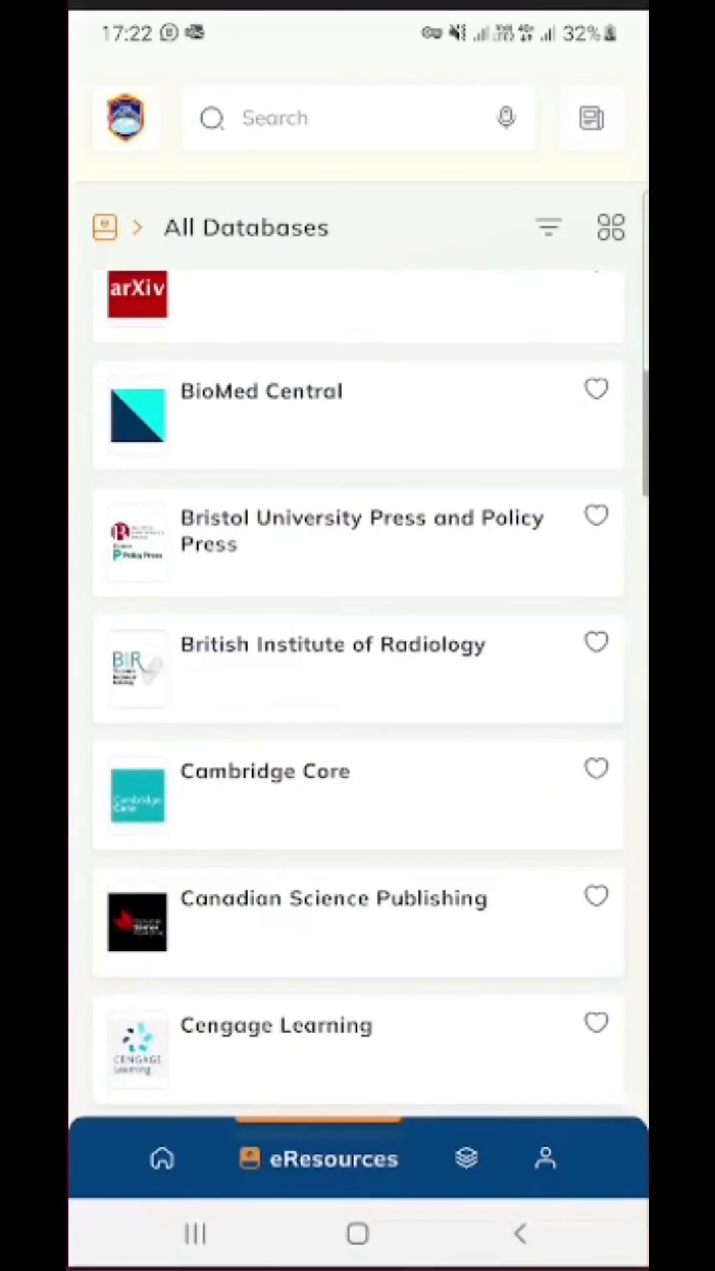
scroll("down", 3)
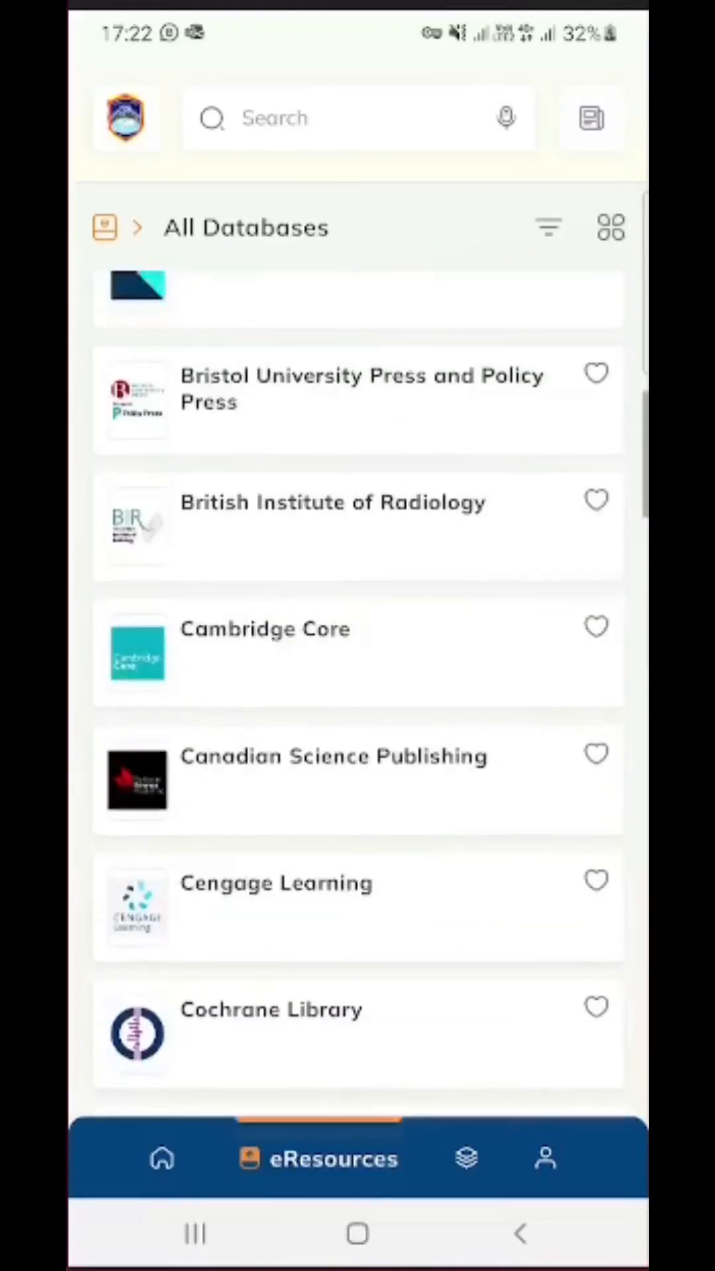
scroll("up", 3)
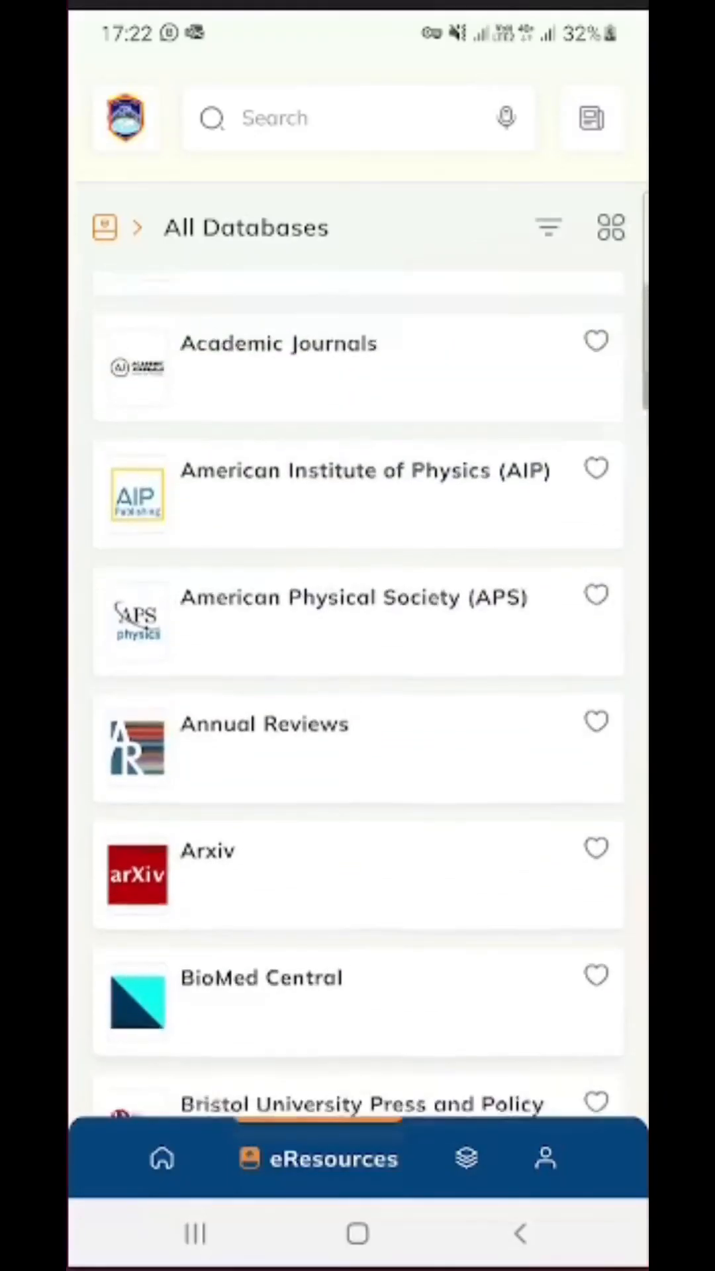
scroll("down", 3)
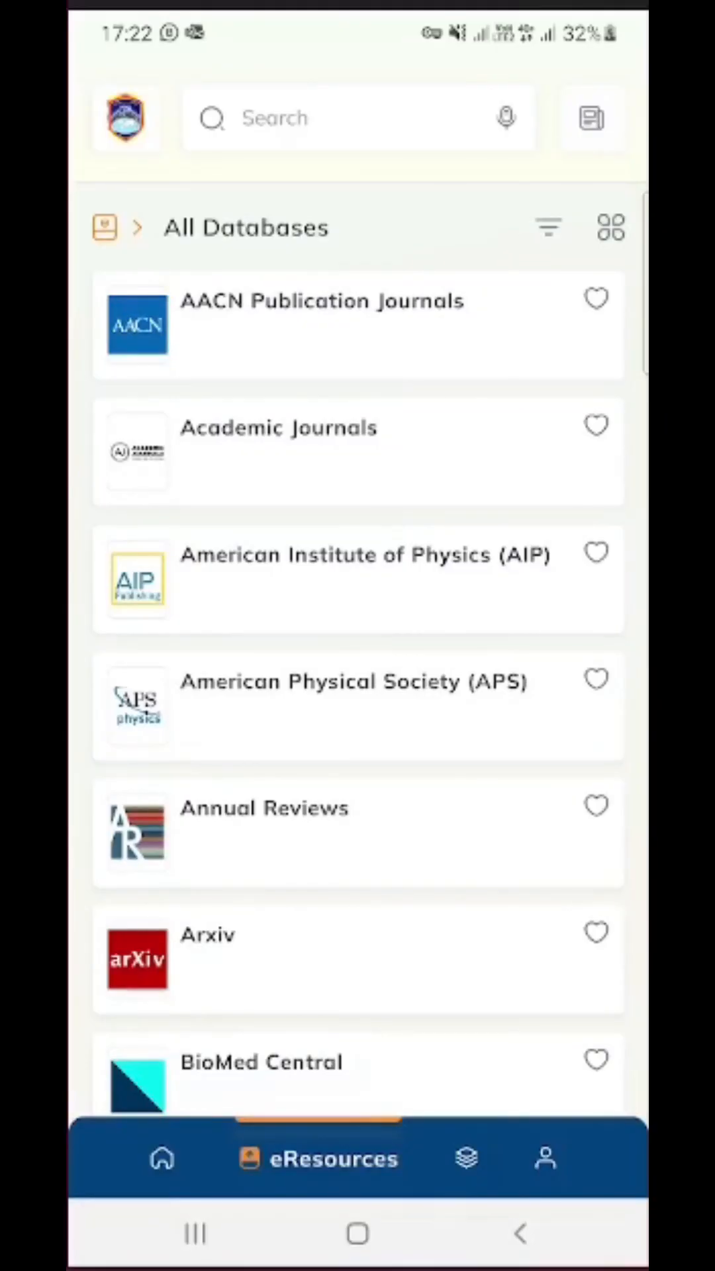
scroll("down", 3)
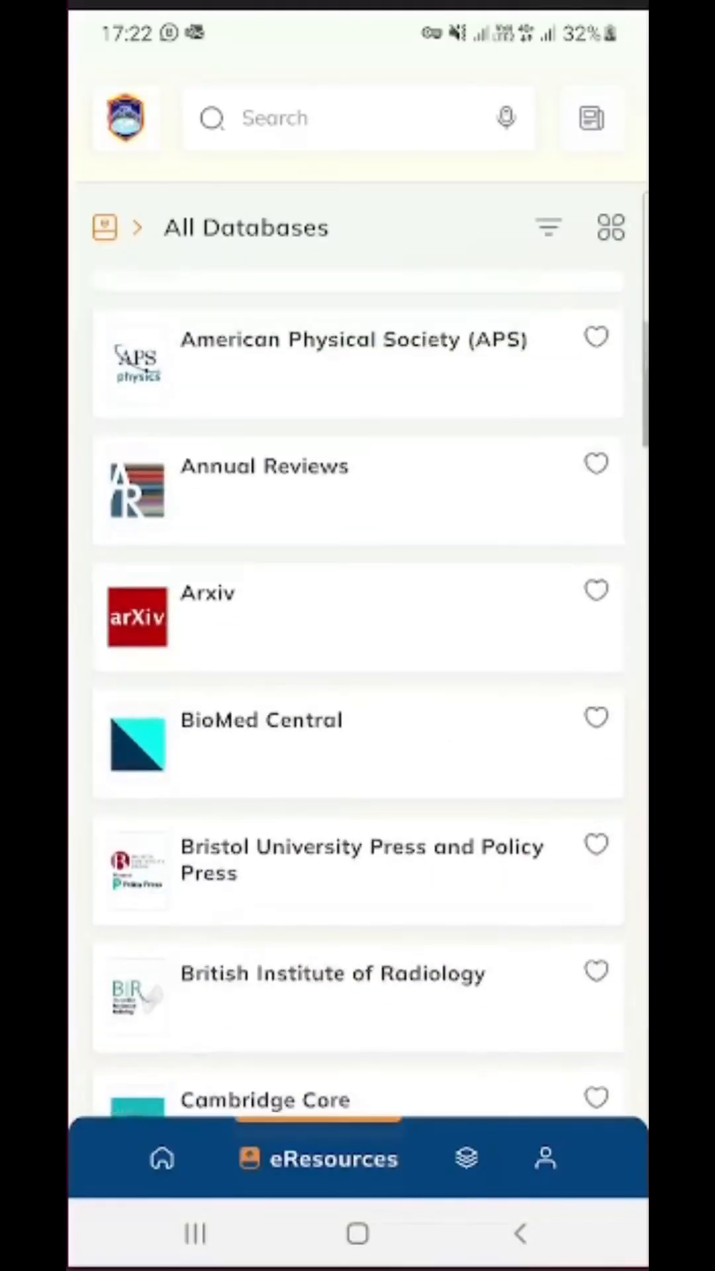
scroll("down", 3)
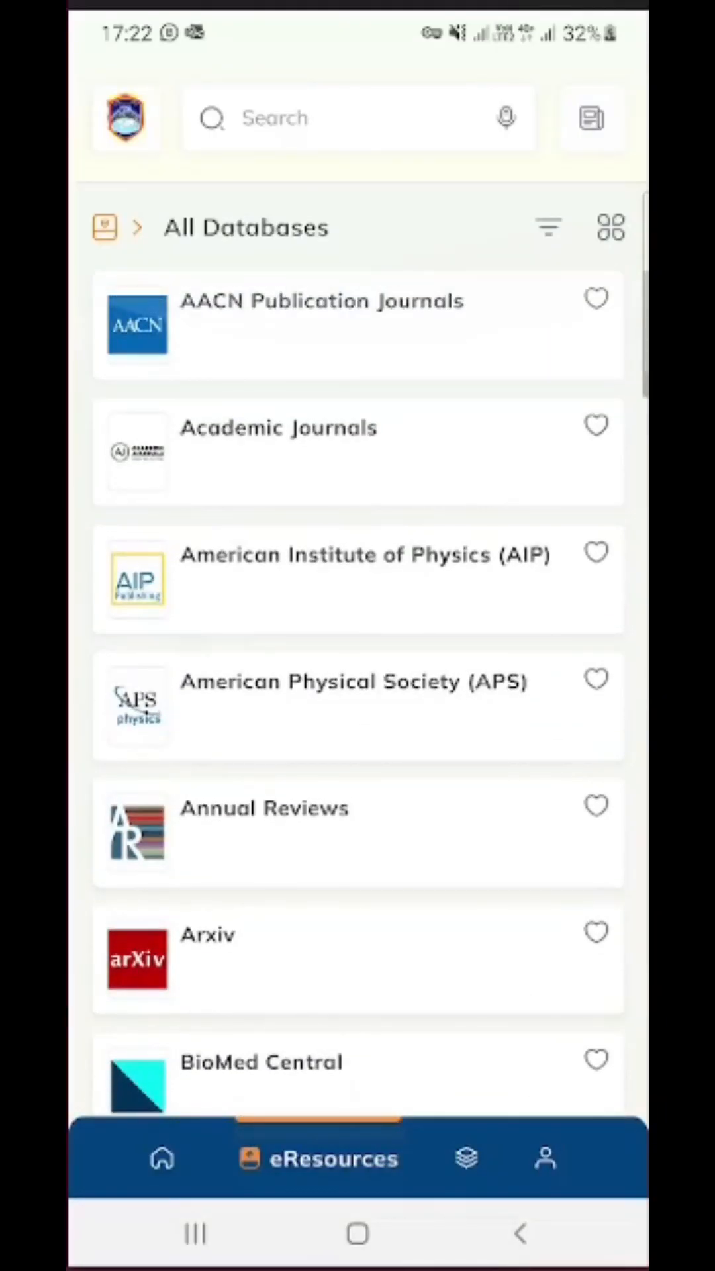
scroll("down", 3)
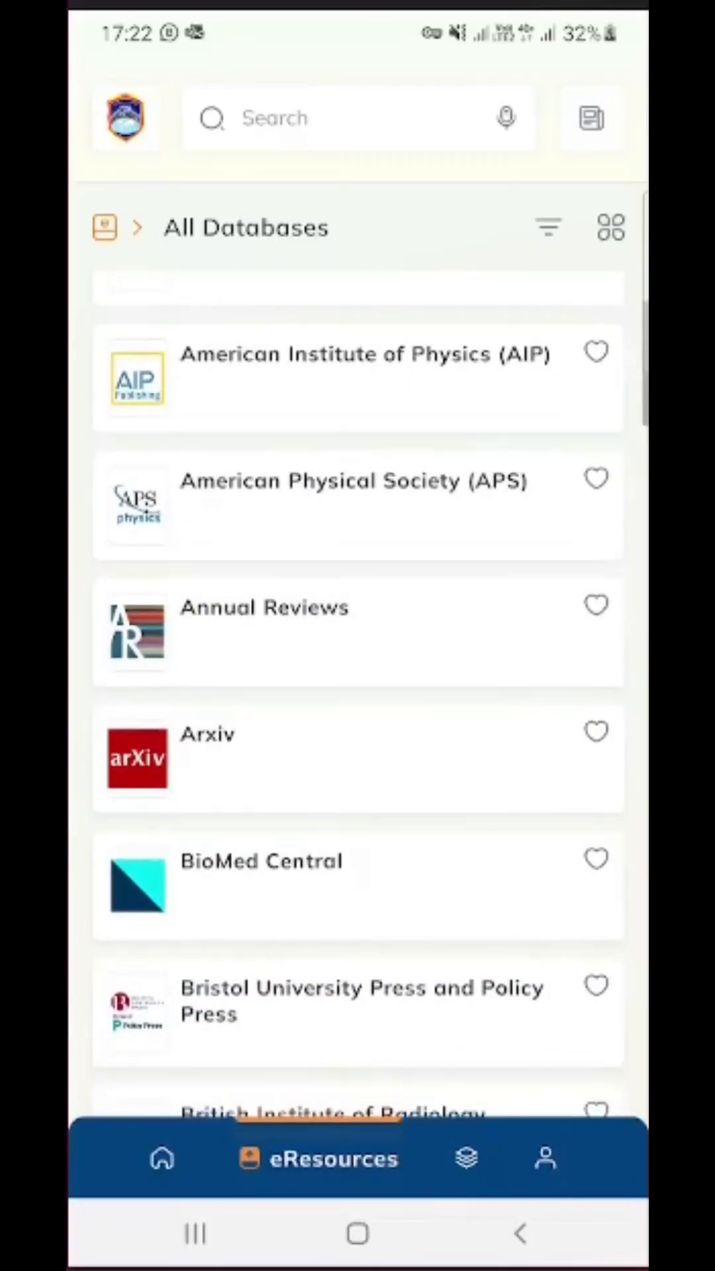
scroll("down", 3)
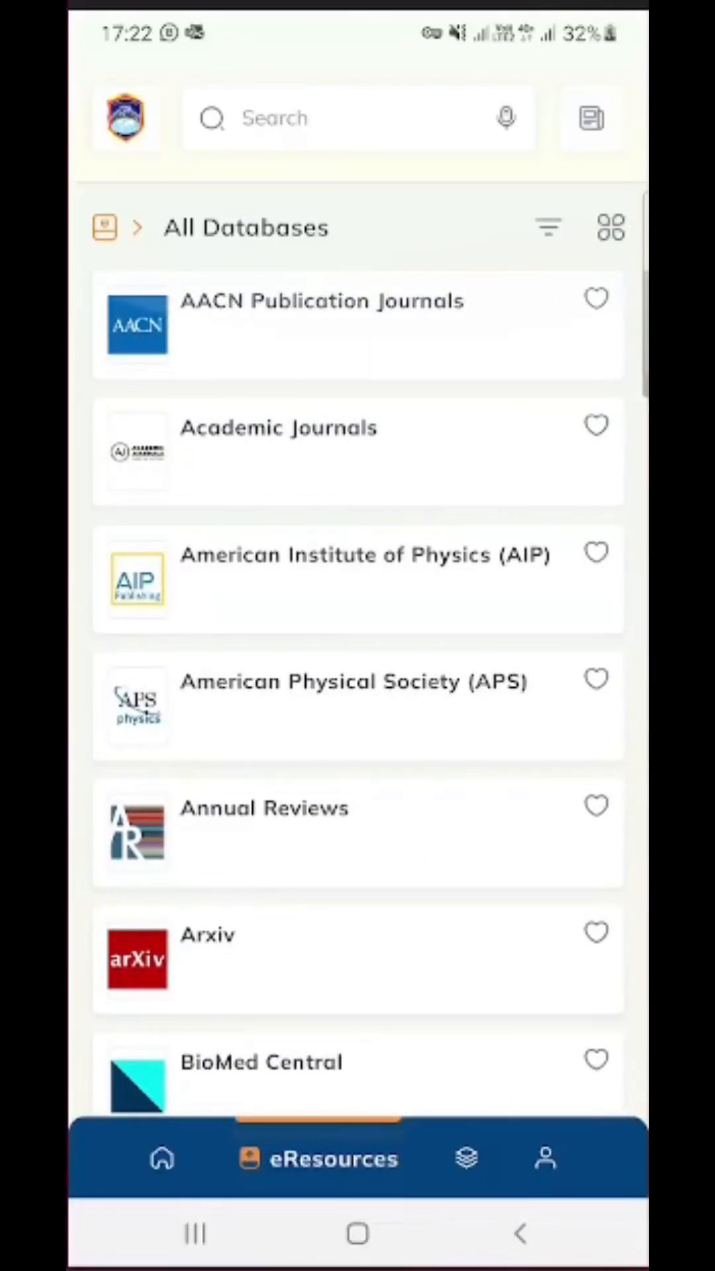